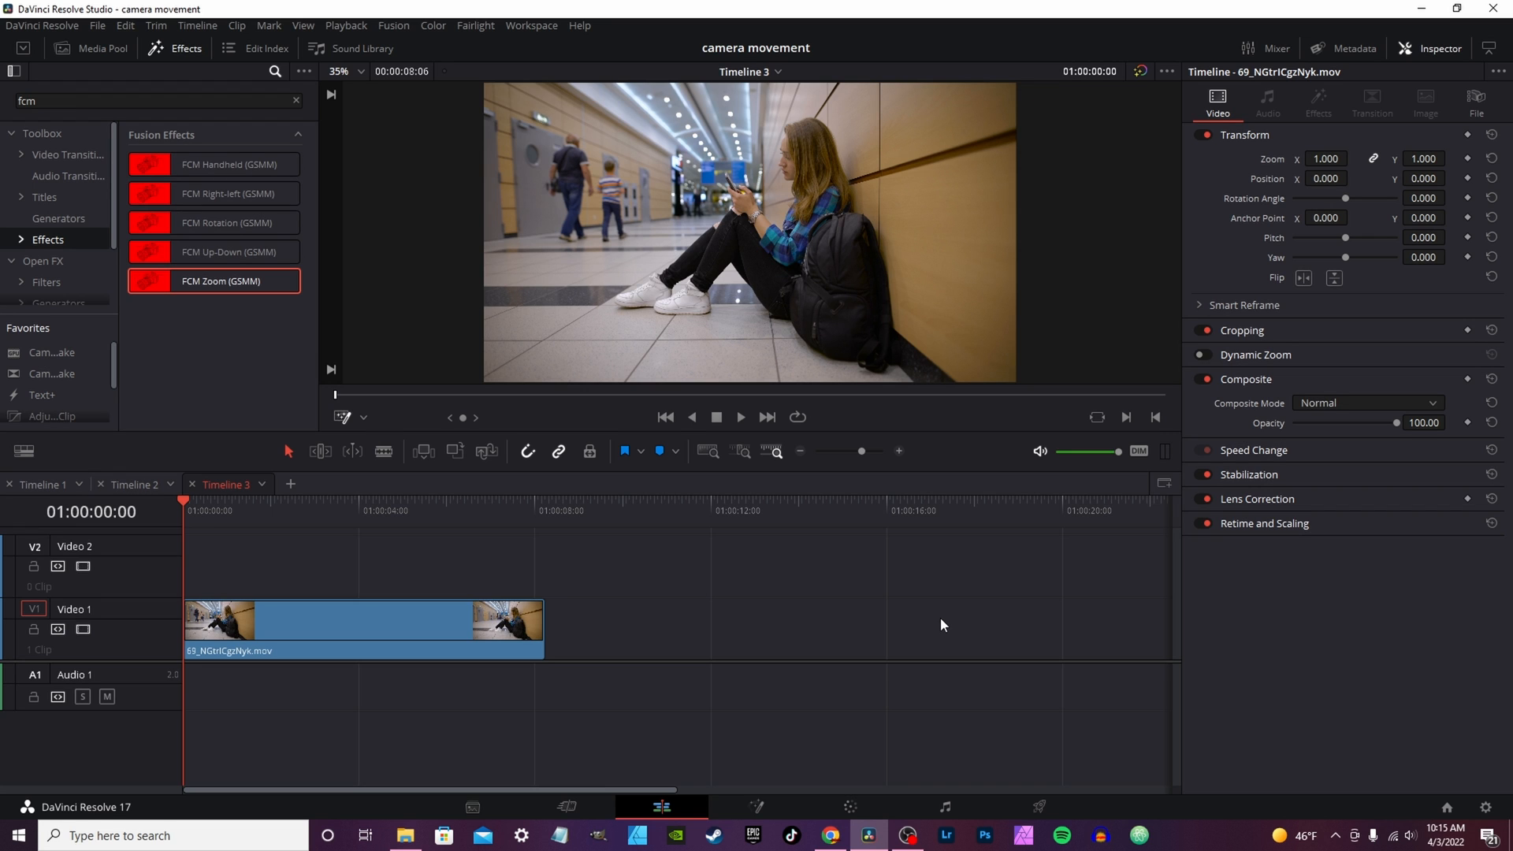
# - Apply FCM Handheld (GSMM) to the mall clip and render-cache that Fusion effect
pyautogui.click(215, 164)
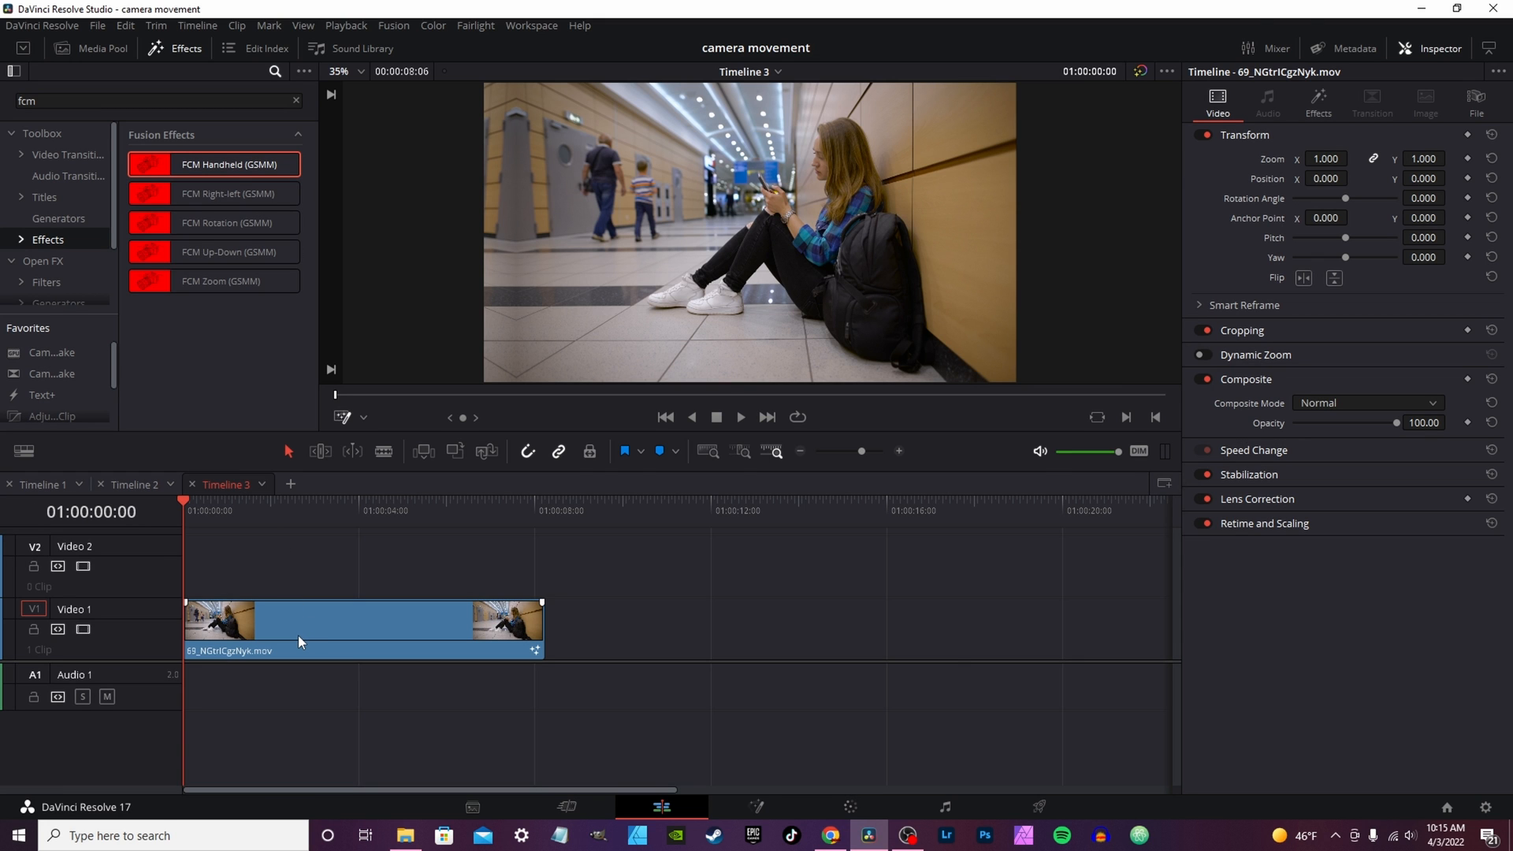
pyautogui.rightClick(300, 623)
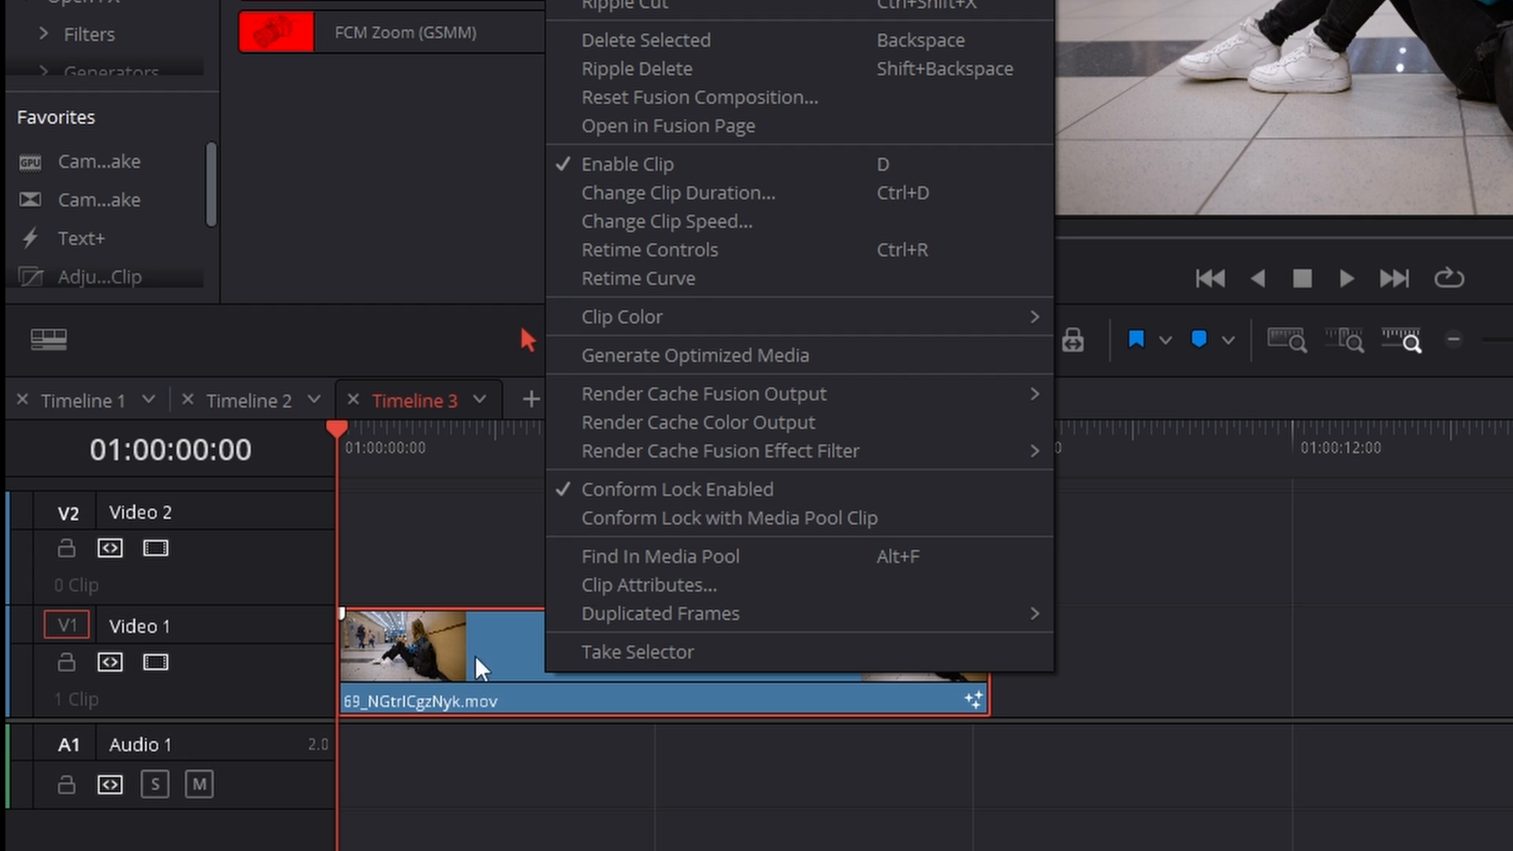
pyautogui.moveTo(719, 451)
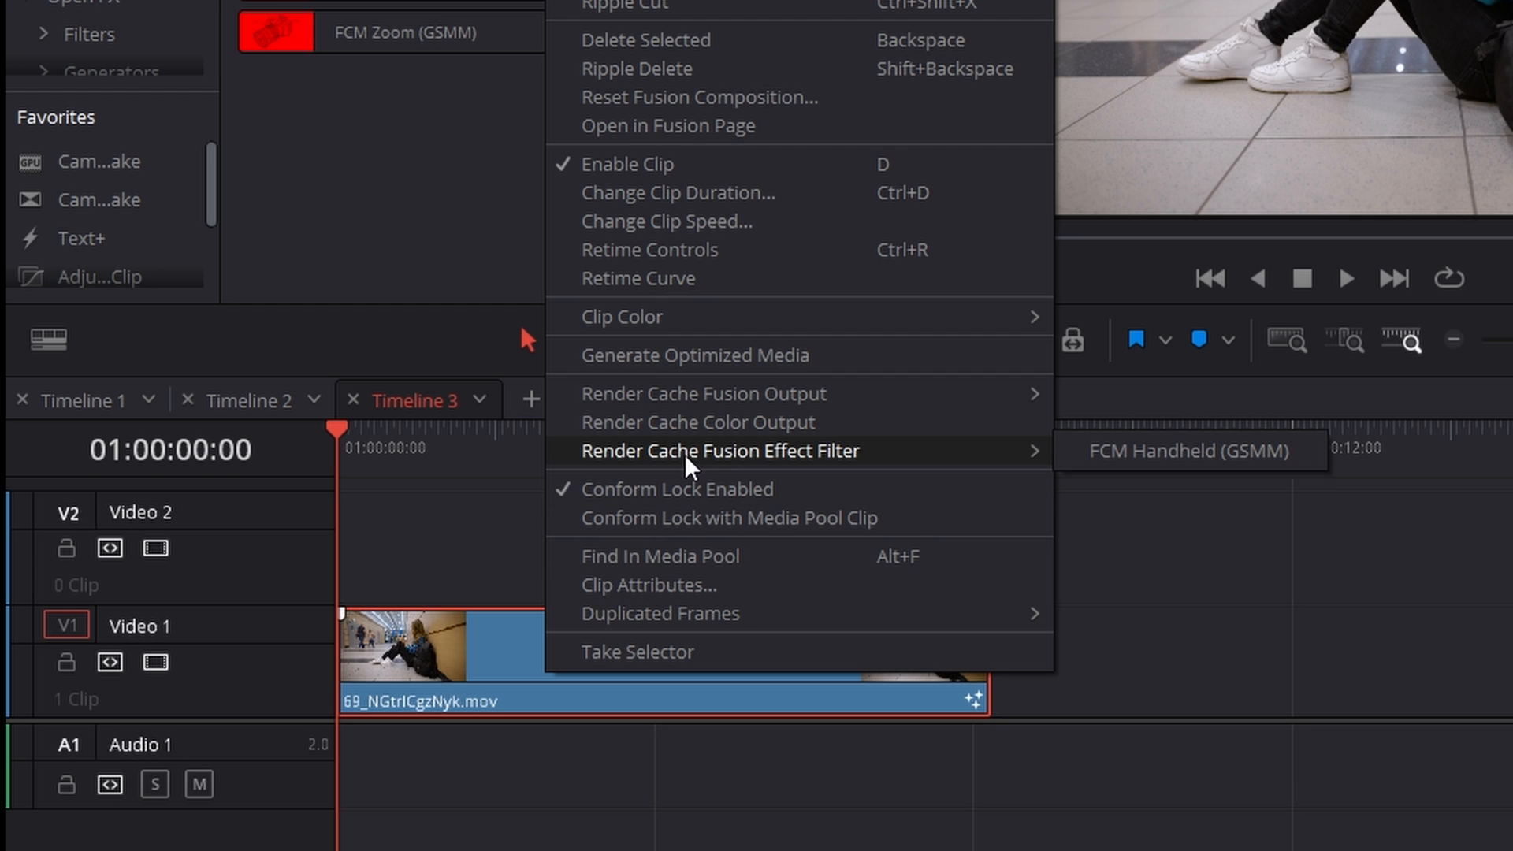
pyautogui.moveTo(1129, 468)
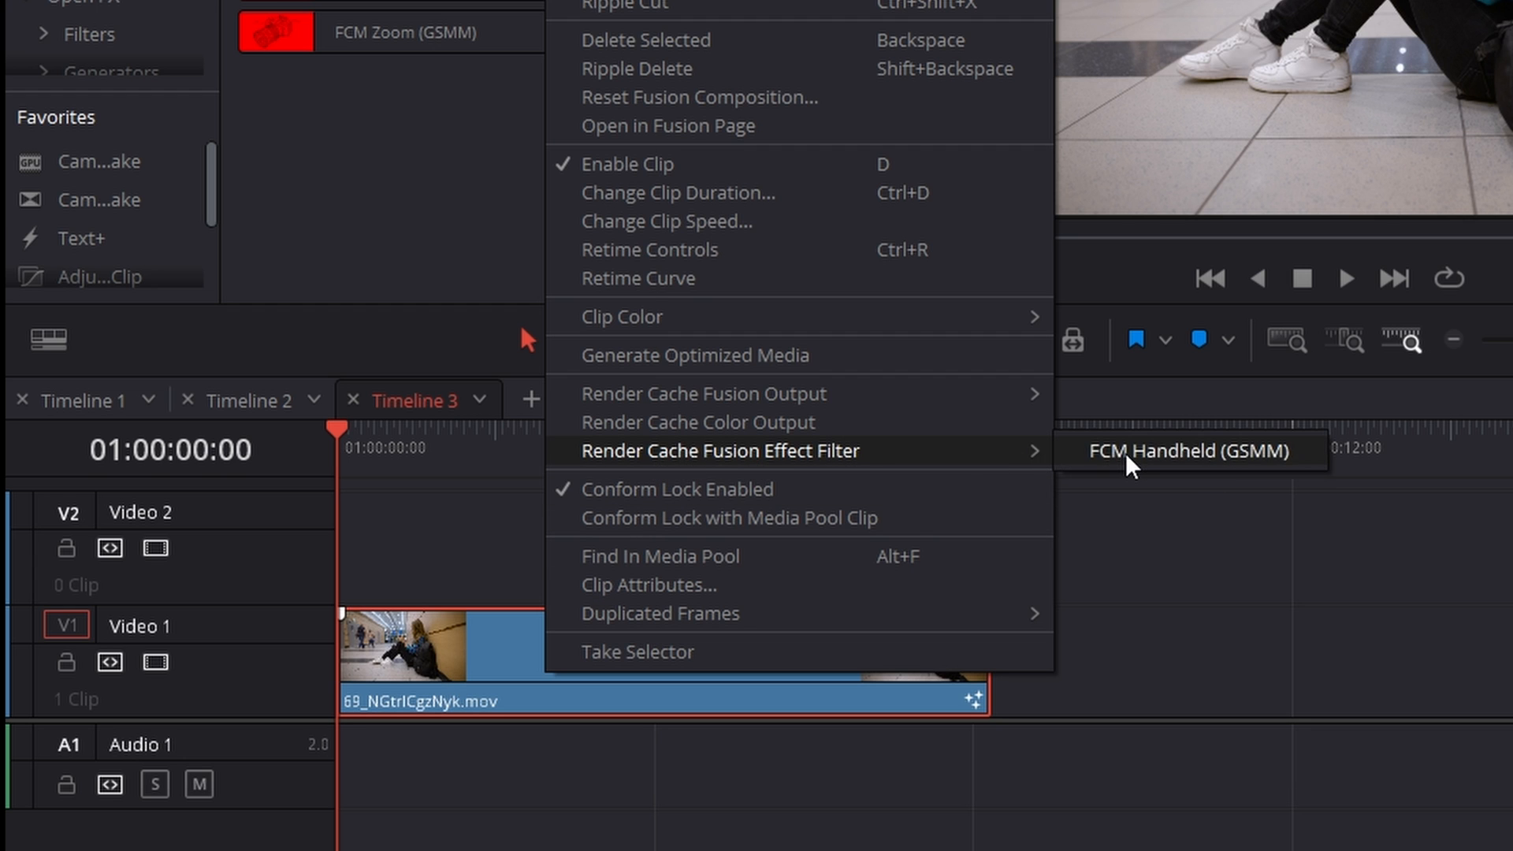
pyautogui.click(1188, 451)
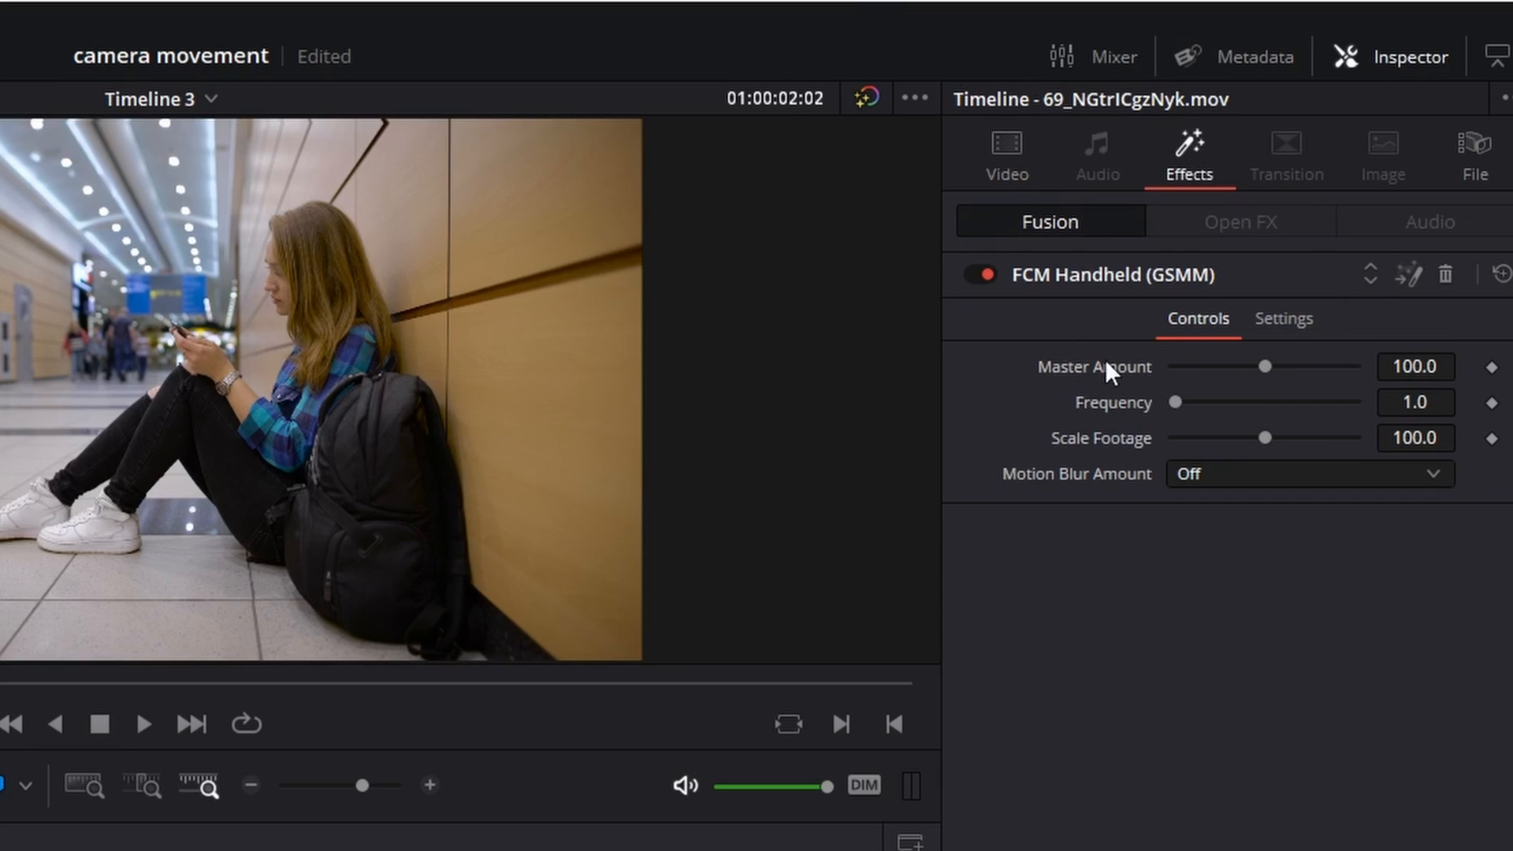
pyautogui.moveTo(1267, 439)
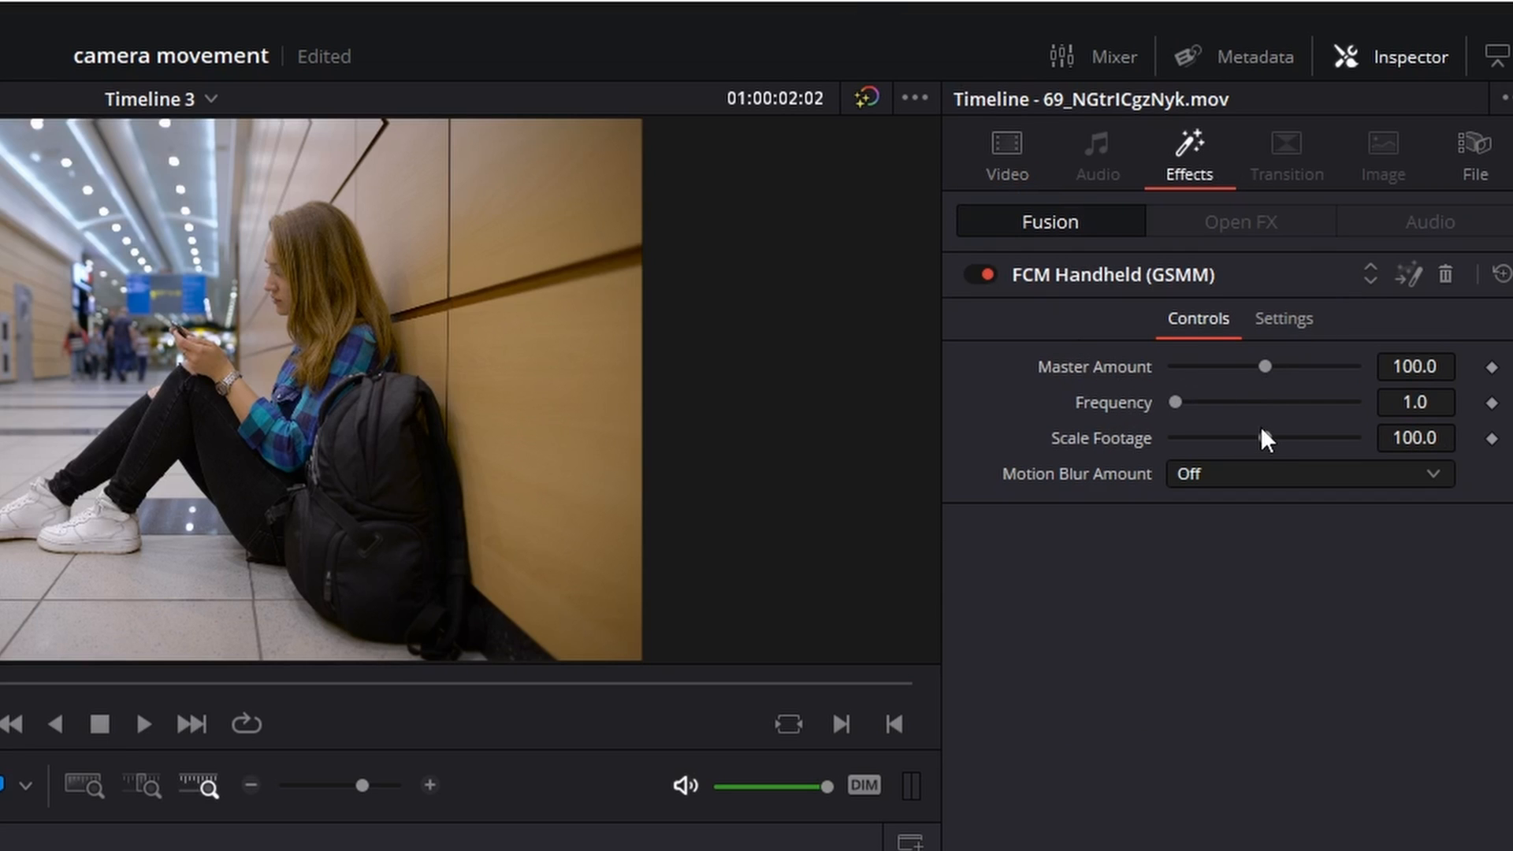
# - Try the FCM Handheld Scale Footage and Master Amount sliders, ending at 100 and 0
pyautogui.moveTo(1264, 437); pyautogui.dragTo(1228, 436)
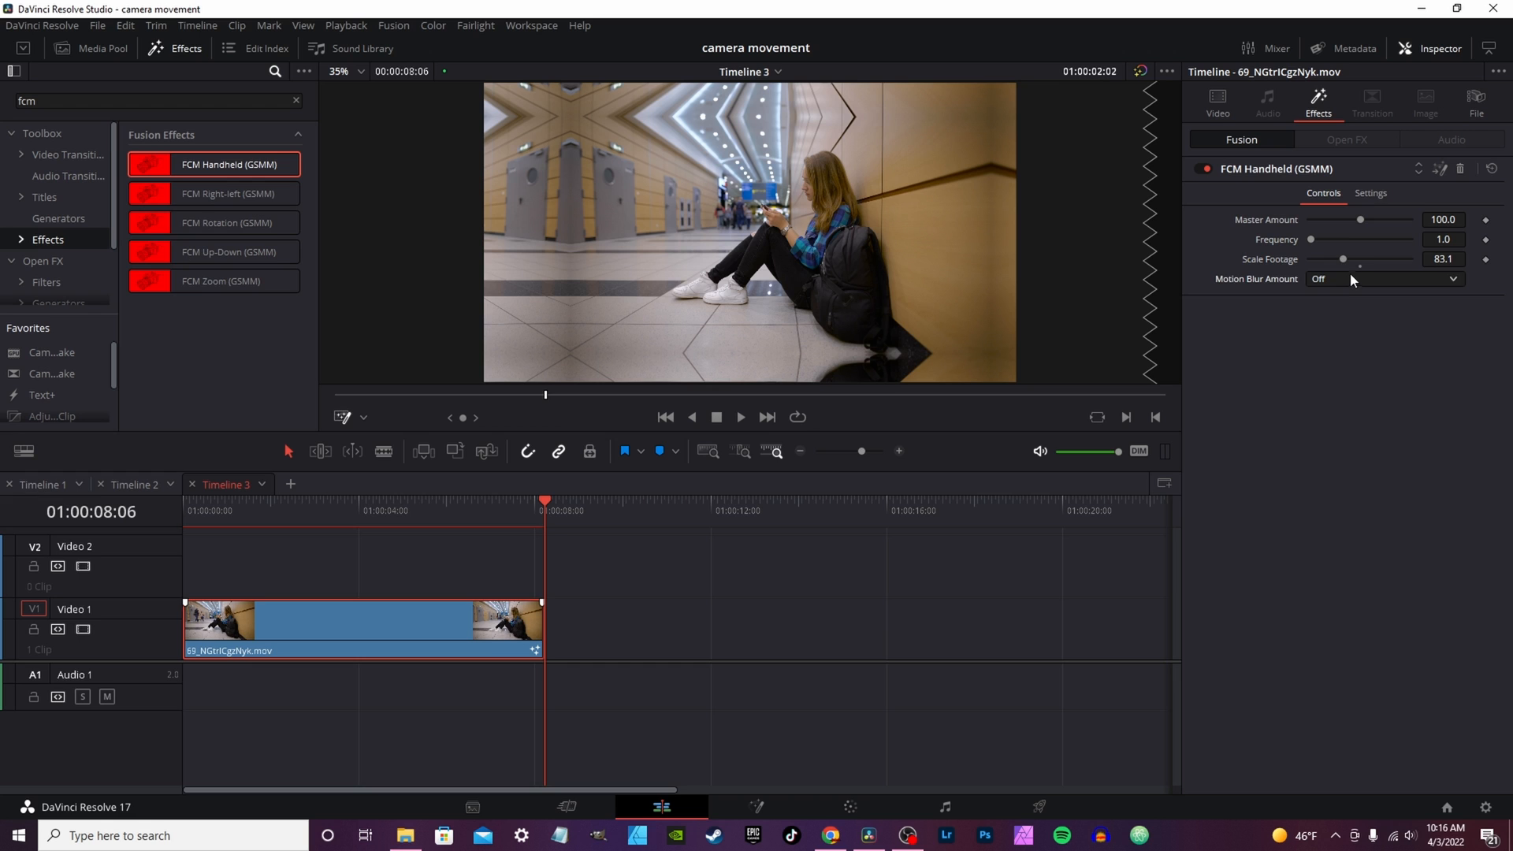
pyautogui.moveTo(1343, 259); pyautogui.dragTo(1359, 259)
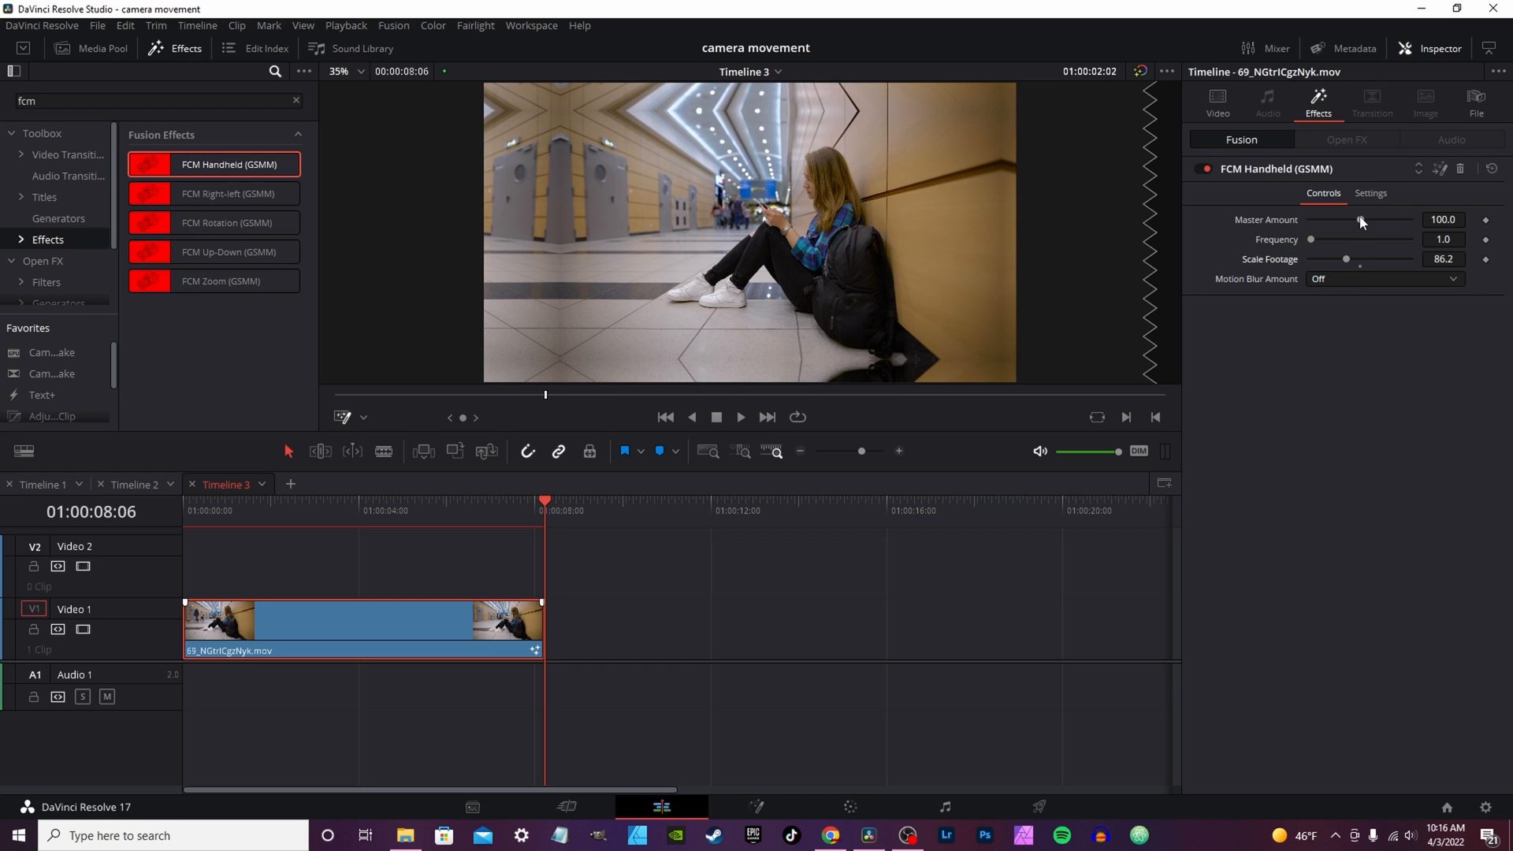
pyautogui.moveTo(1361, 220); pyautogui.dragTo(1313, 221)
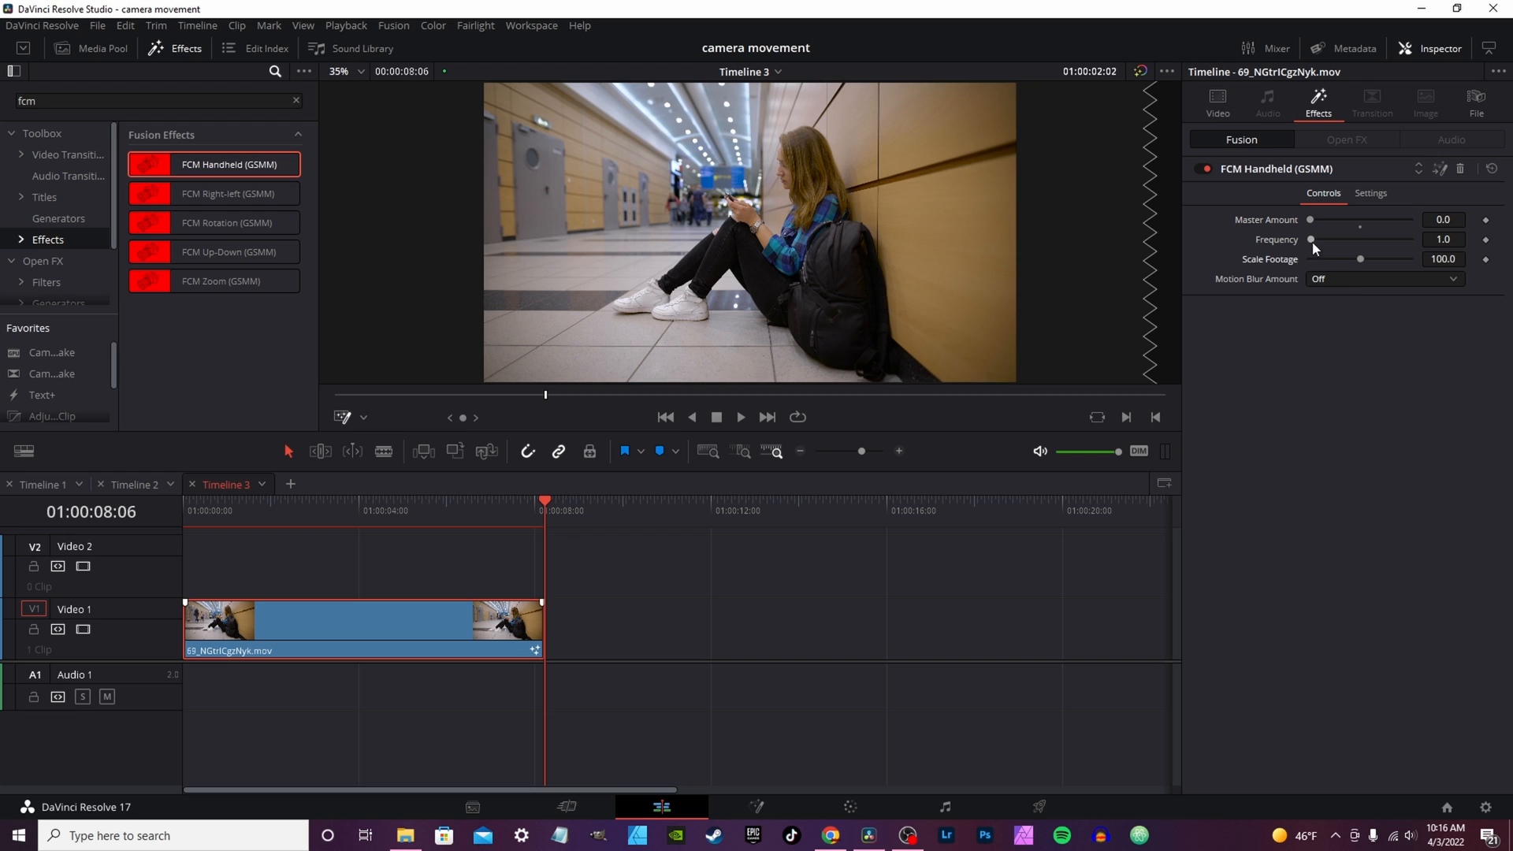
pyautogui.moveTo(1314, 239); pyautogui.dragTo(1346, 239)
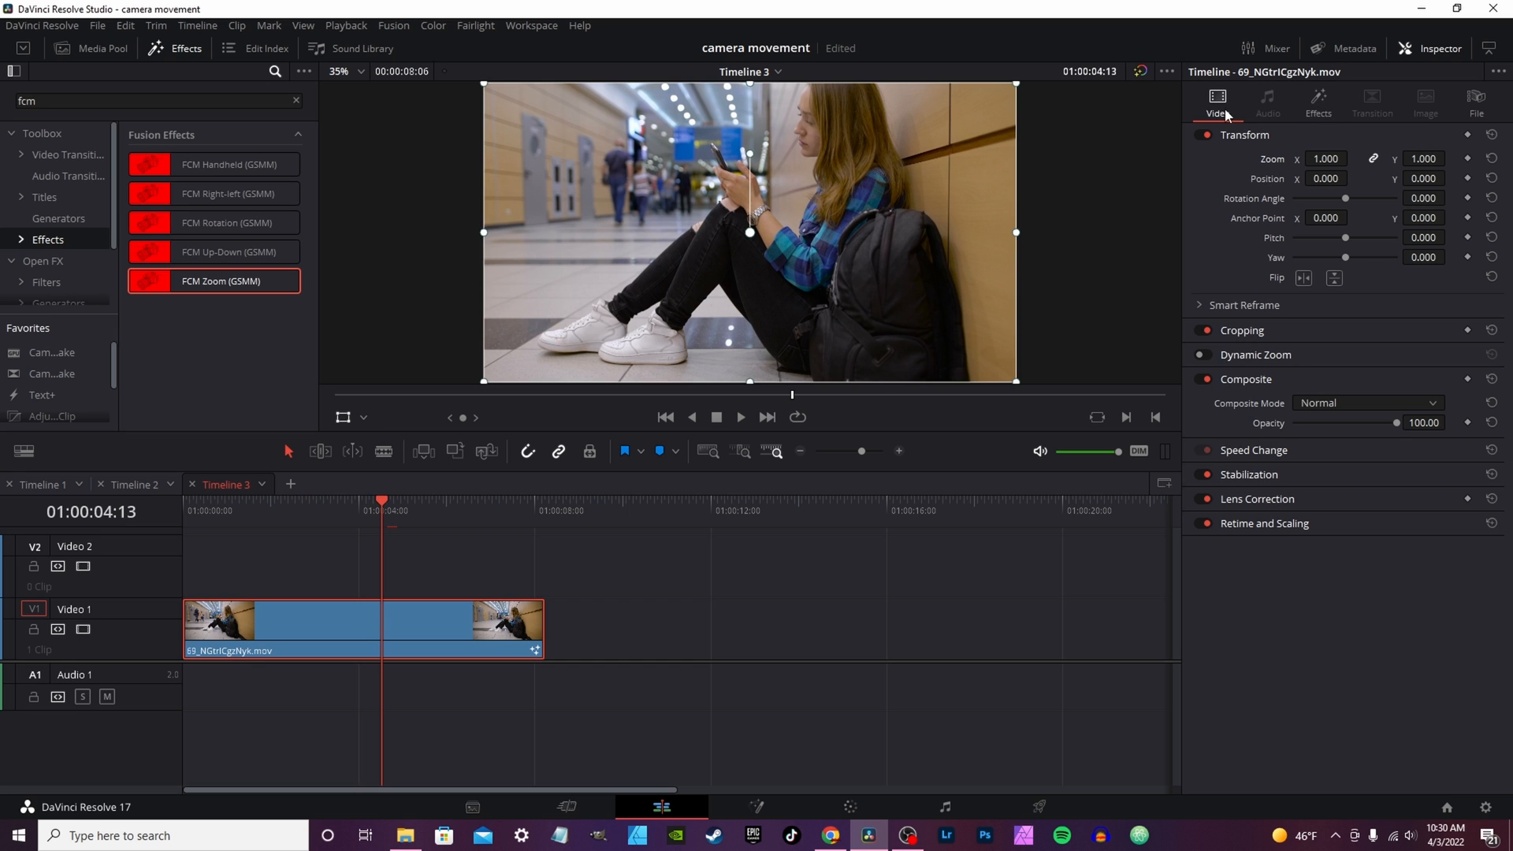
# - With FCM Zoom on the clip, raise its Time Scale to 50 and play it back
pyautogui.click(1318, 101)
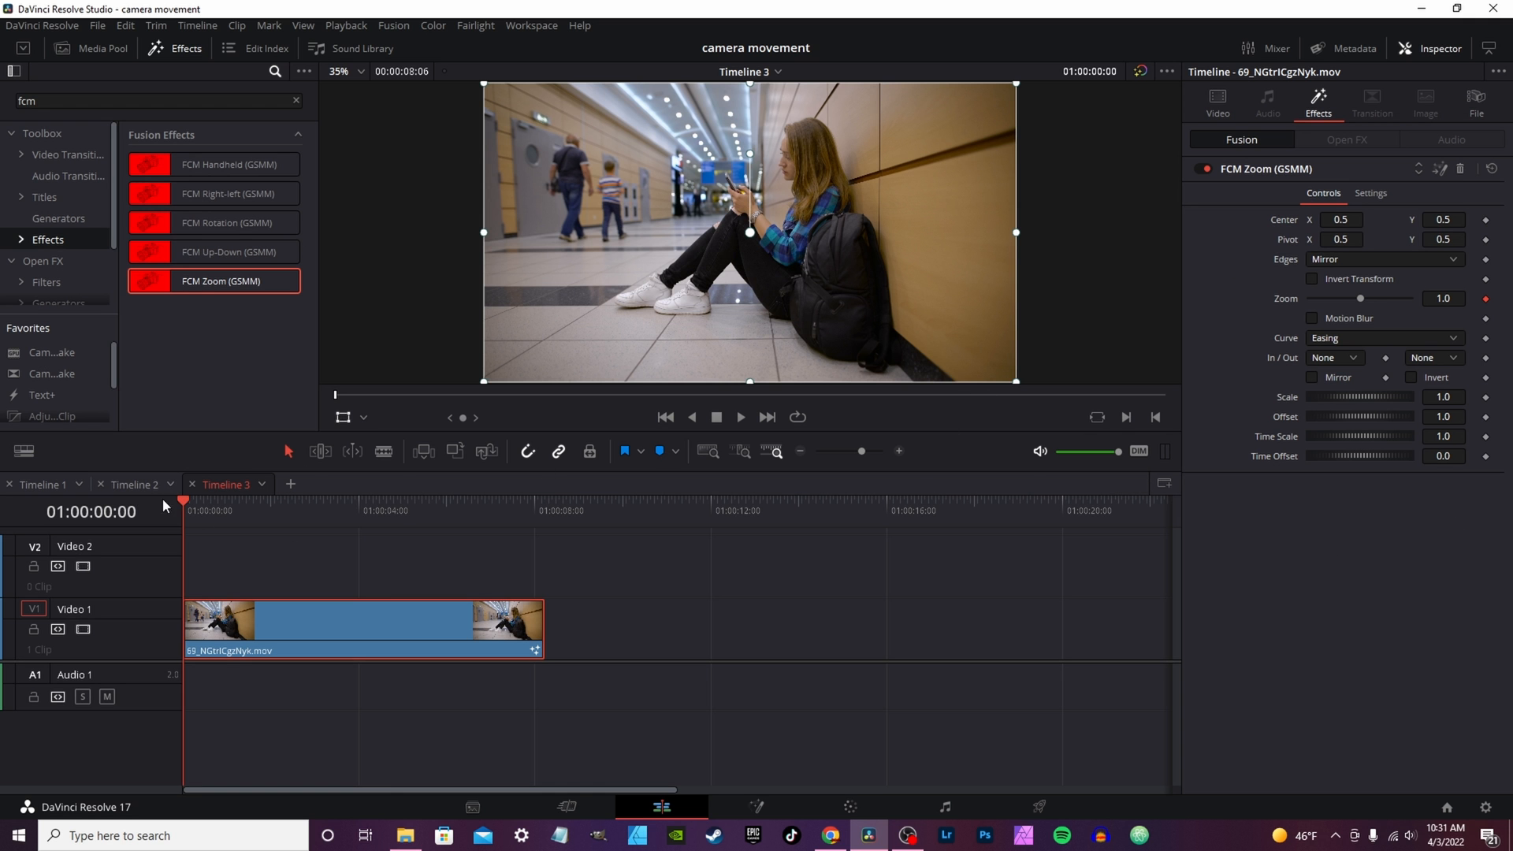
pyautogui.moveTo(575, 524)
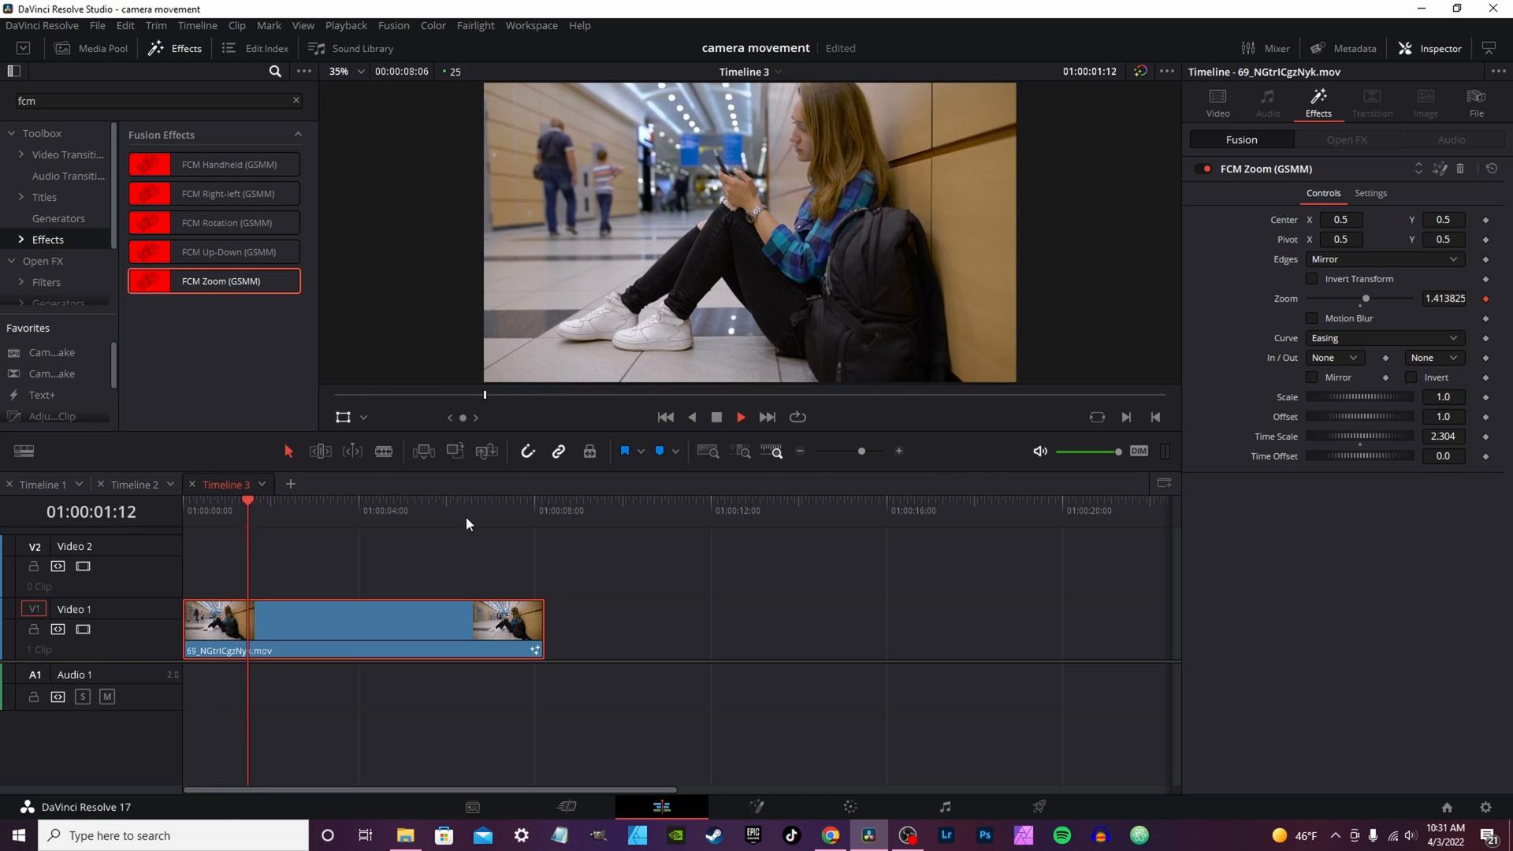
pyautogui.click(337, 502)
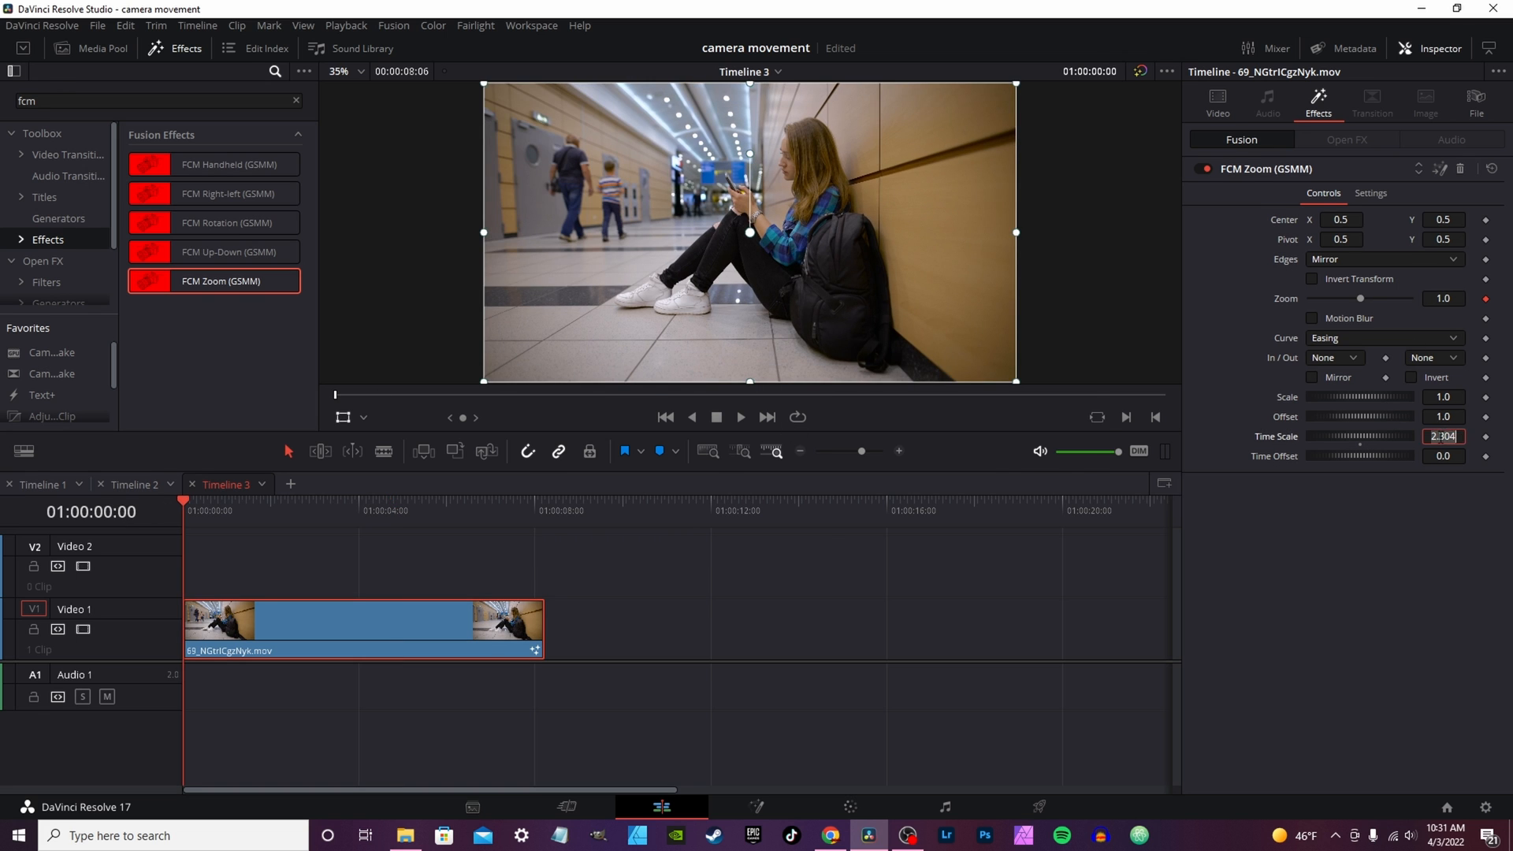
pyautogui.write('50')
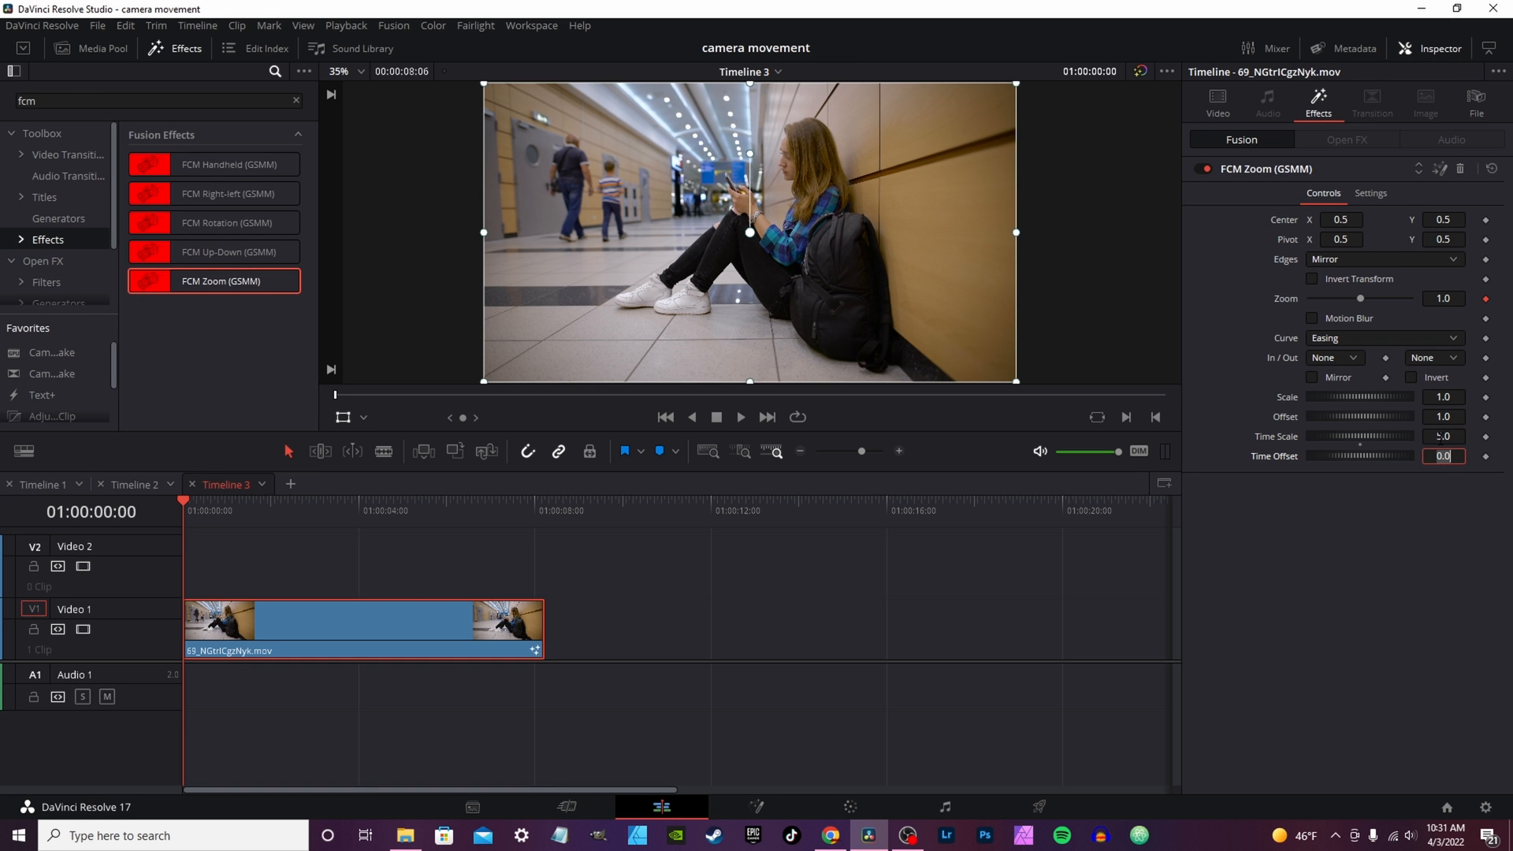
pyautogui.click(740, 416)
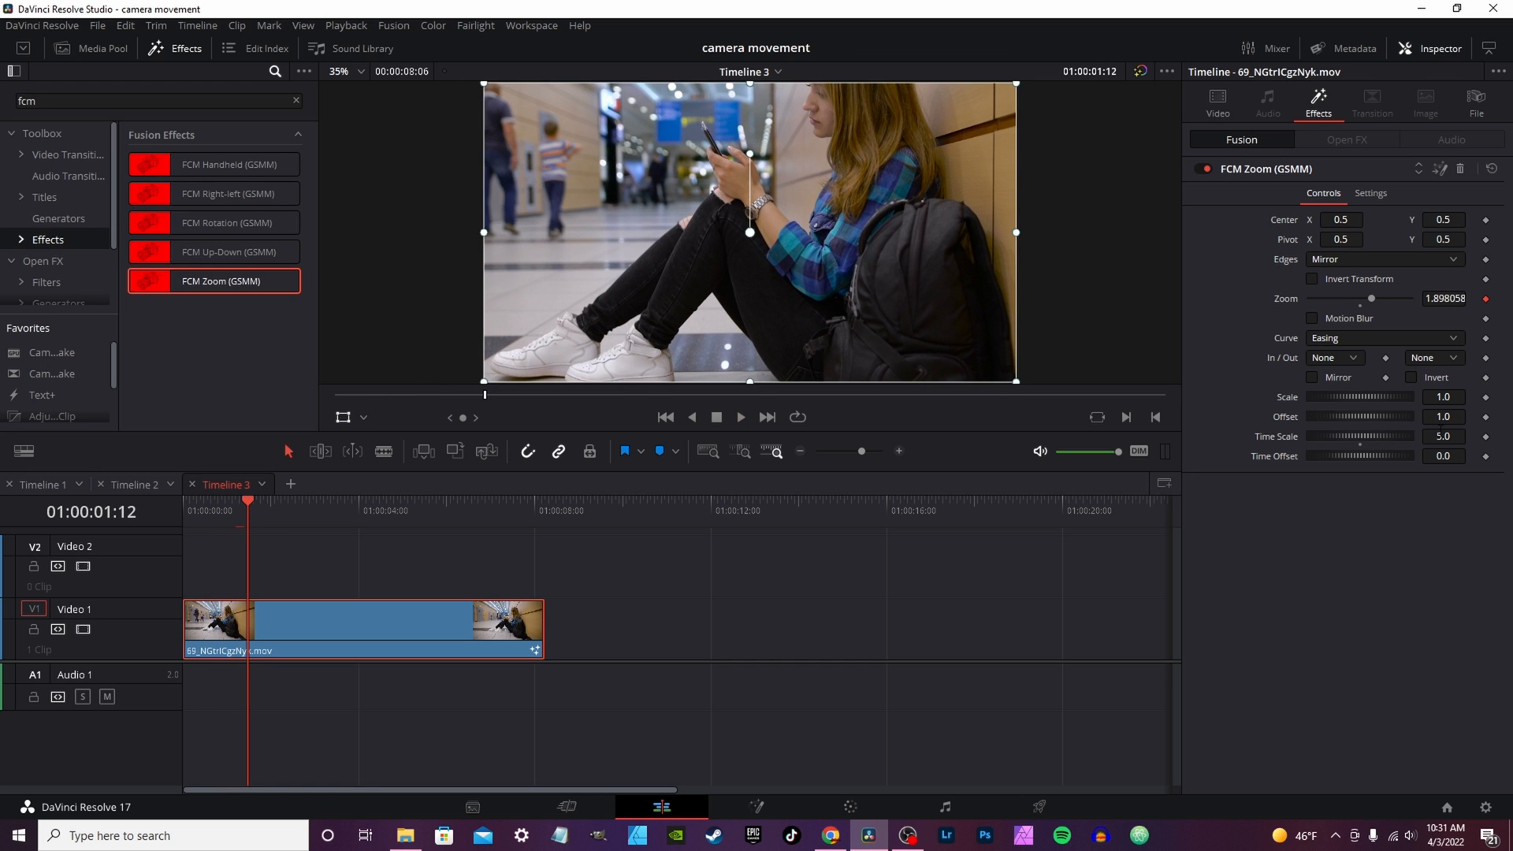
pyautogui.click(1445, 455)
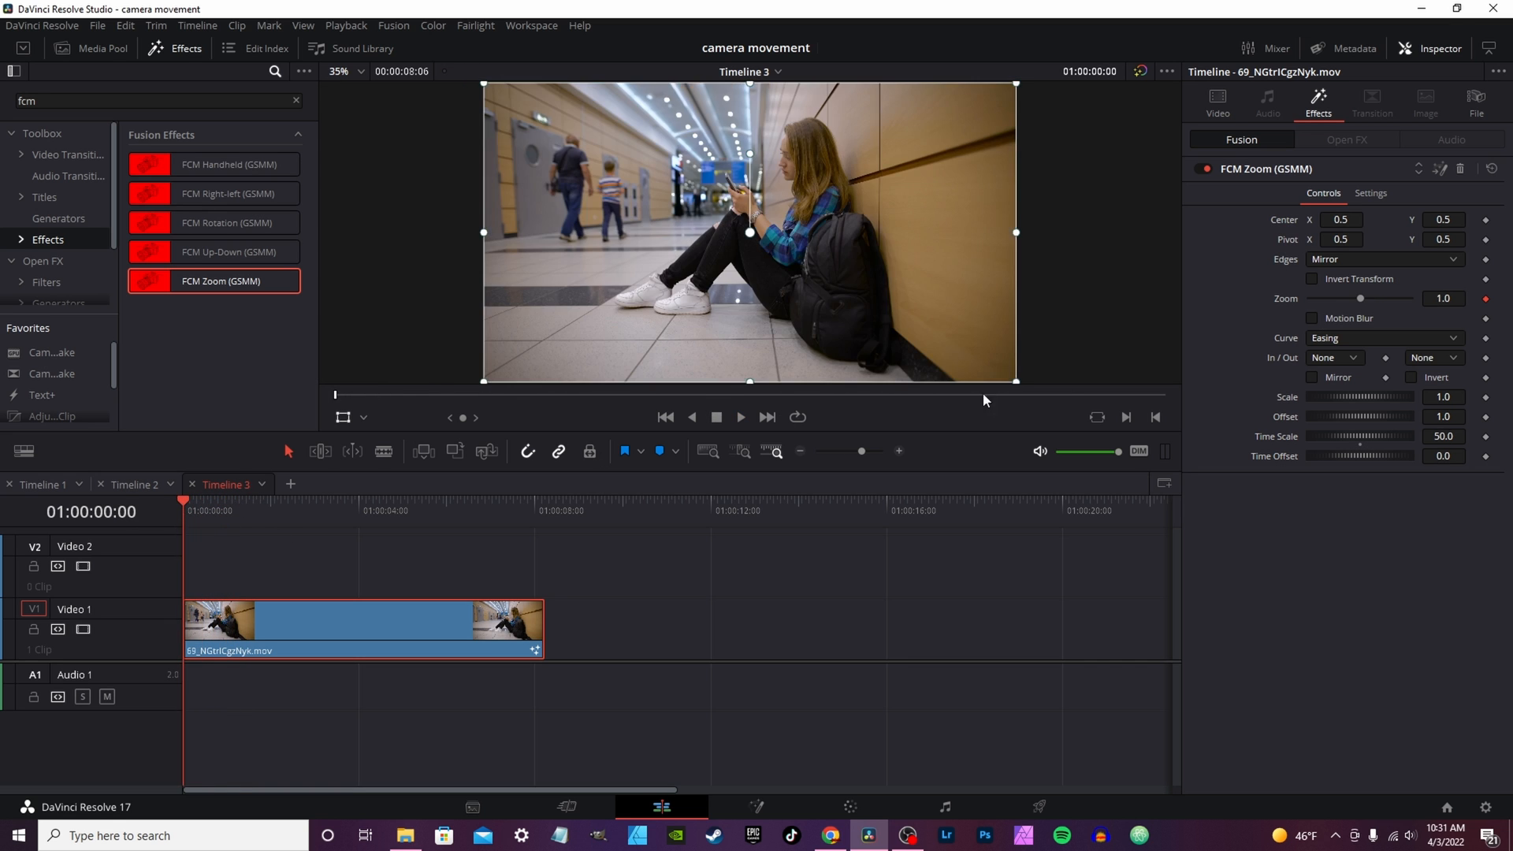
pyautogui.moveTo(1323, 328)
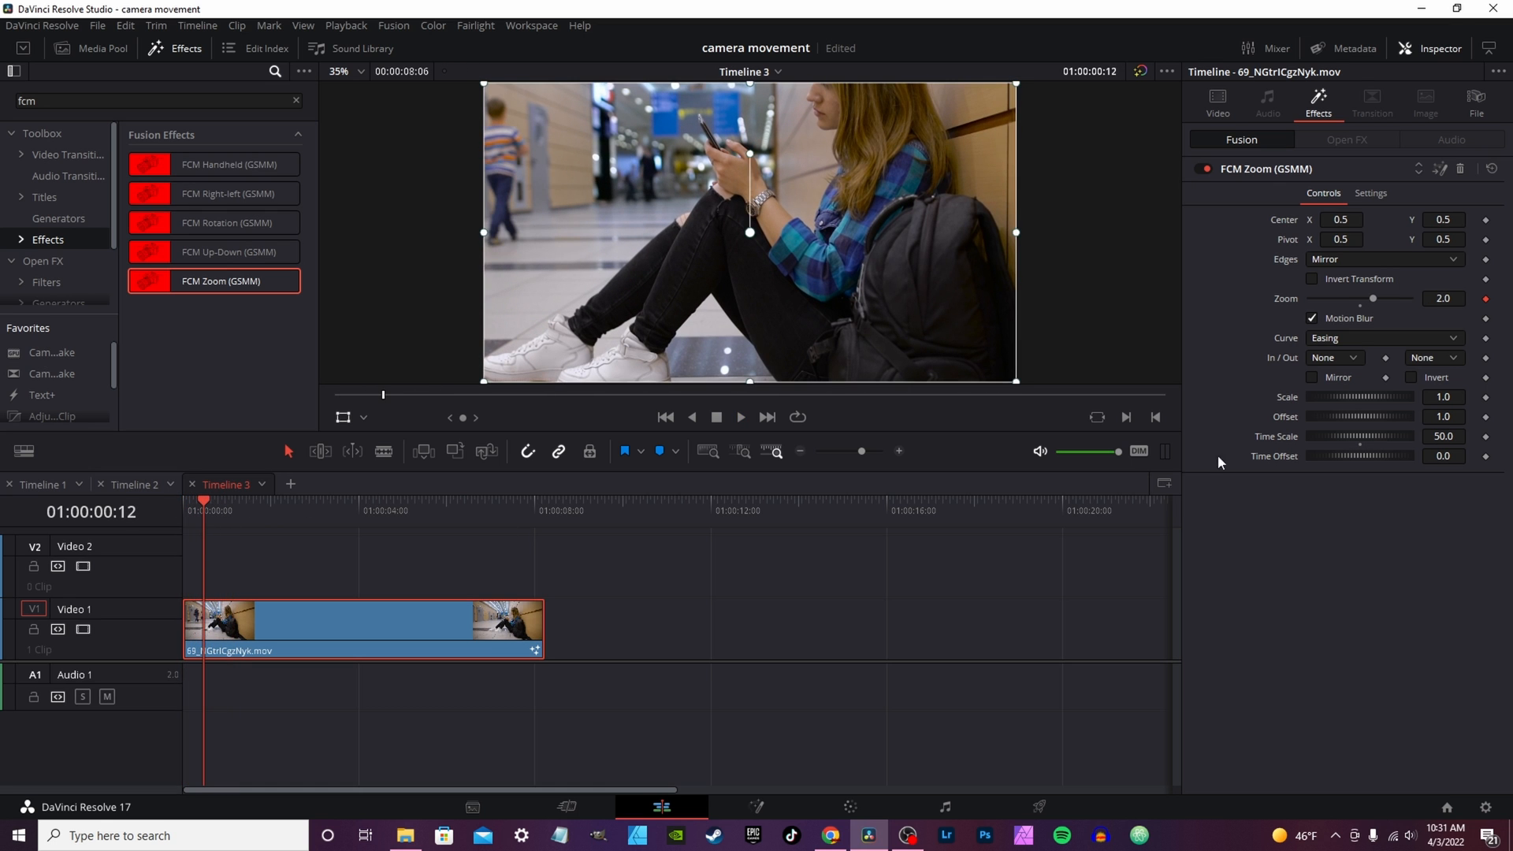
pyautogui.moveTo(1345, 464)
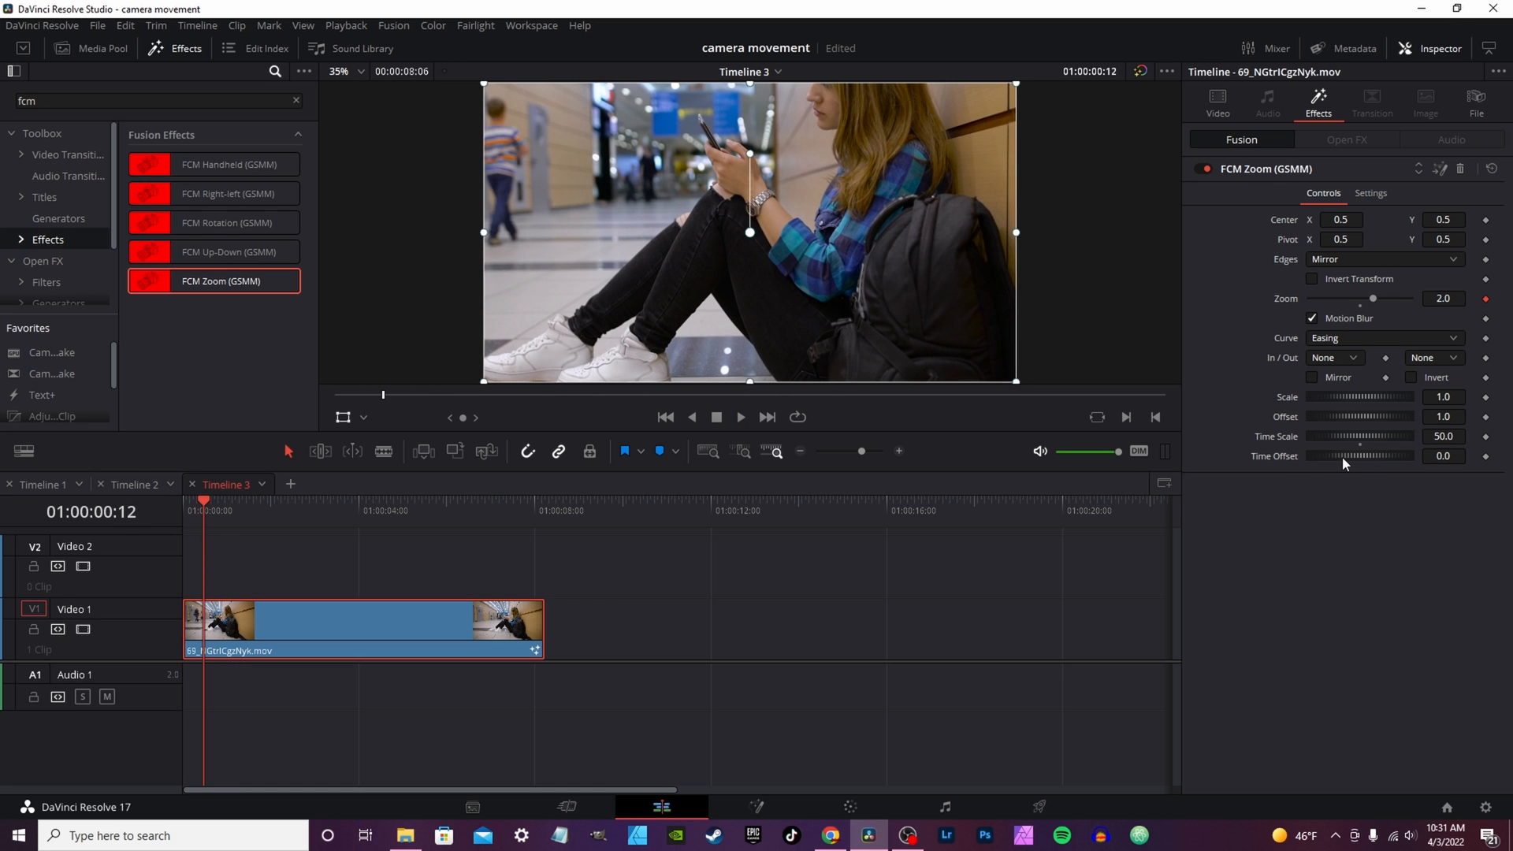
# - Nudge the FCM Zoom Time Offset slightly to 0.116 and preview
pyautogui.moveTo(1356, 455); pyautogui.dragTo(1370, 456)
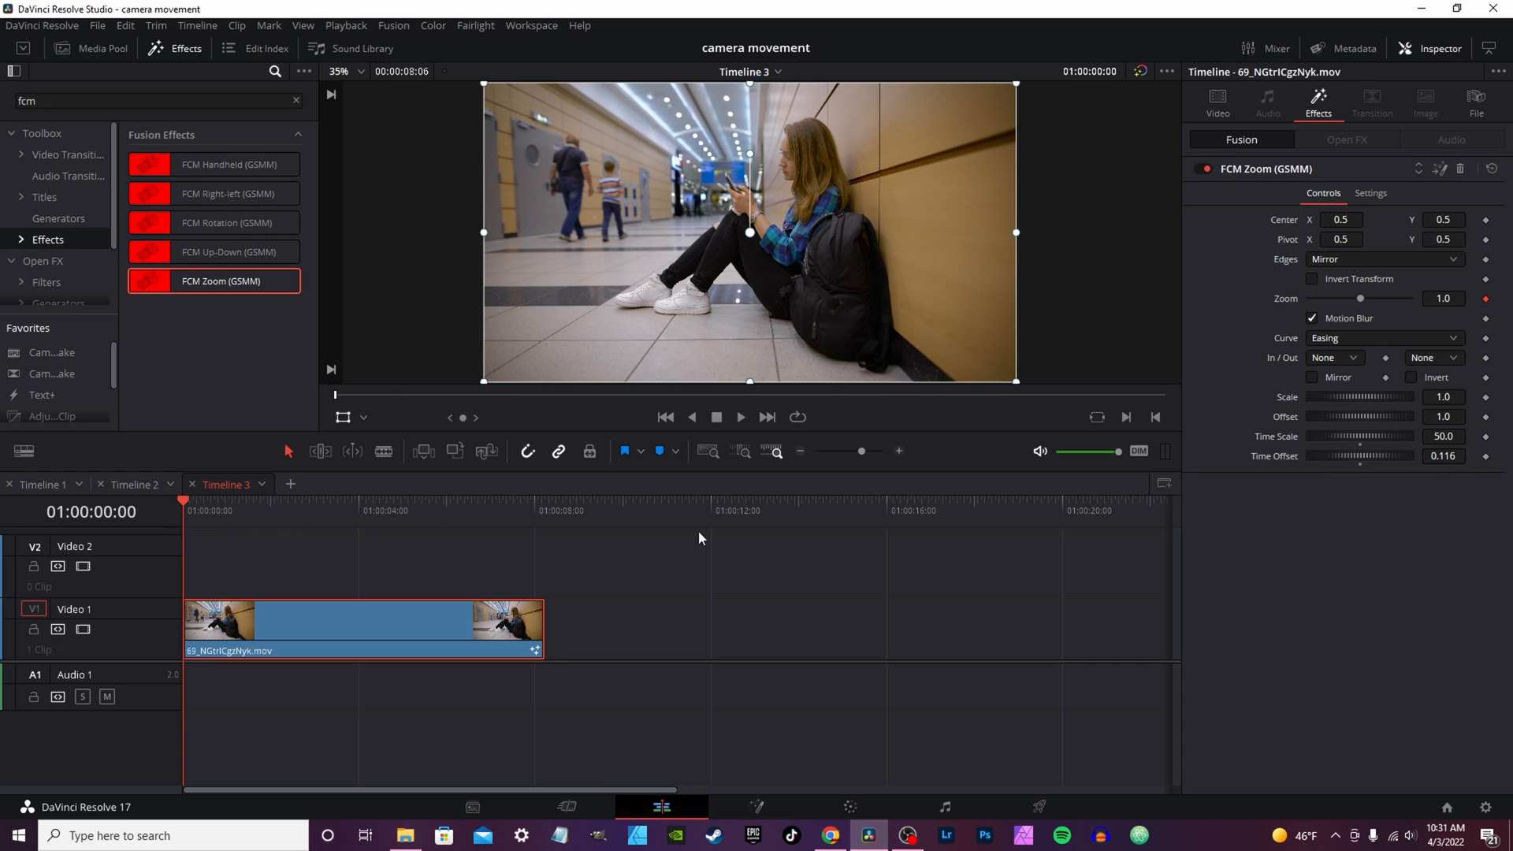
pyautogui.click(741, 416)
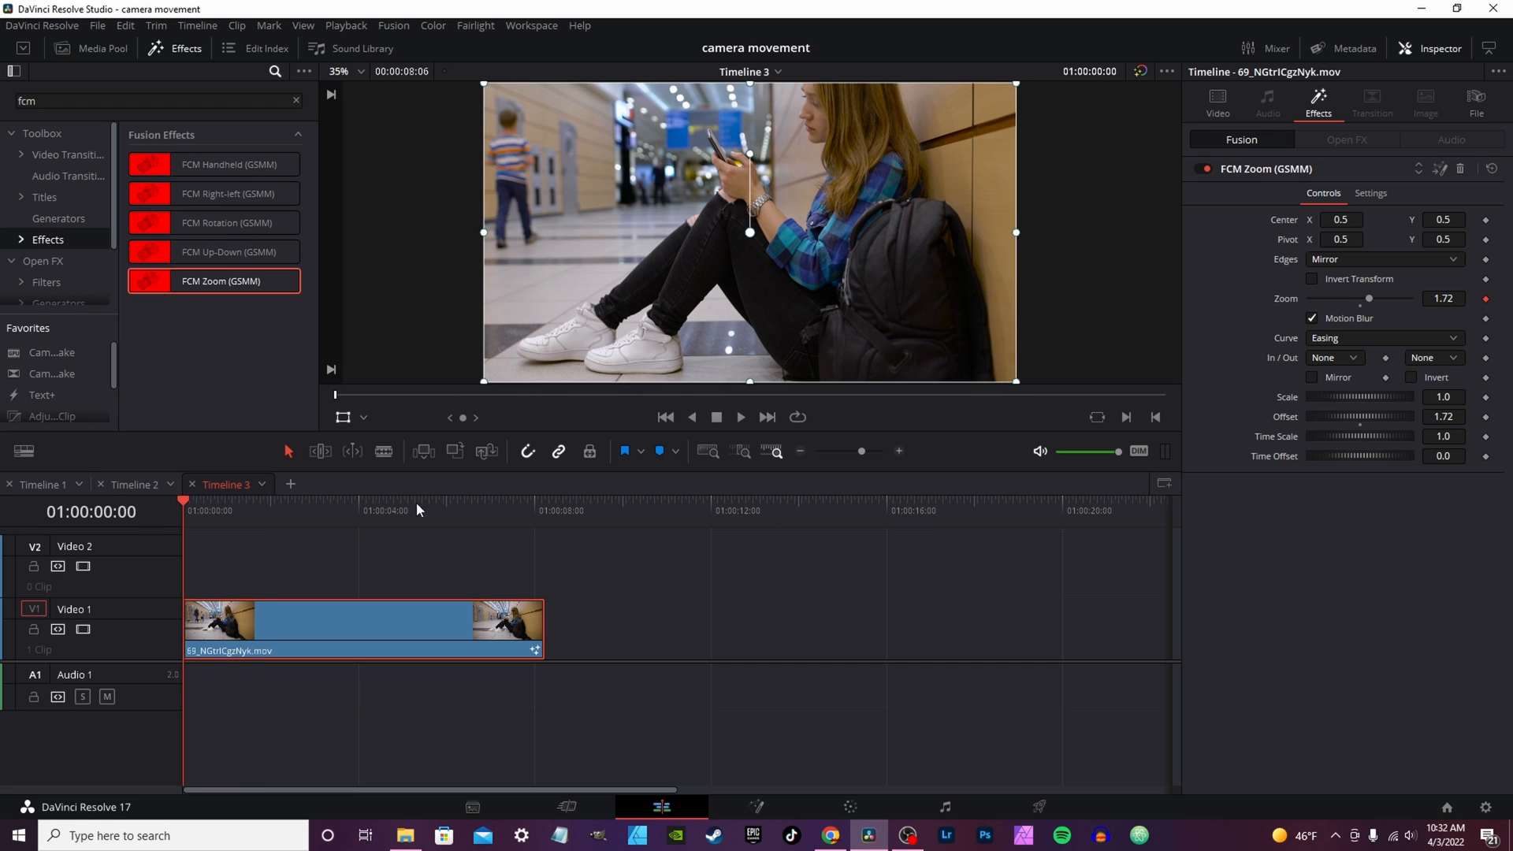
# - Set the FCM Zoom Scale to 0.5 and preview the mall clip
pyautogui.click(741, 416)
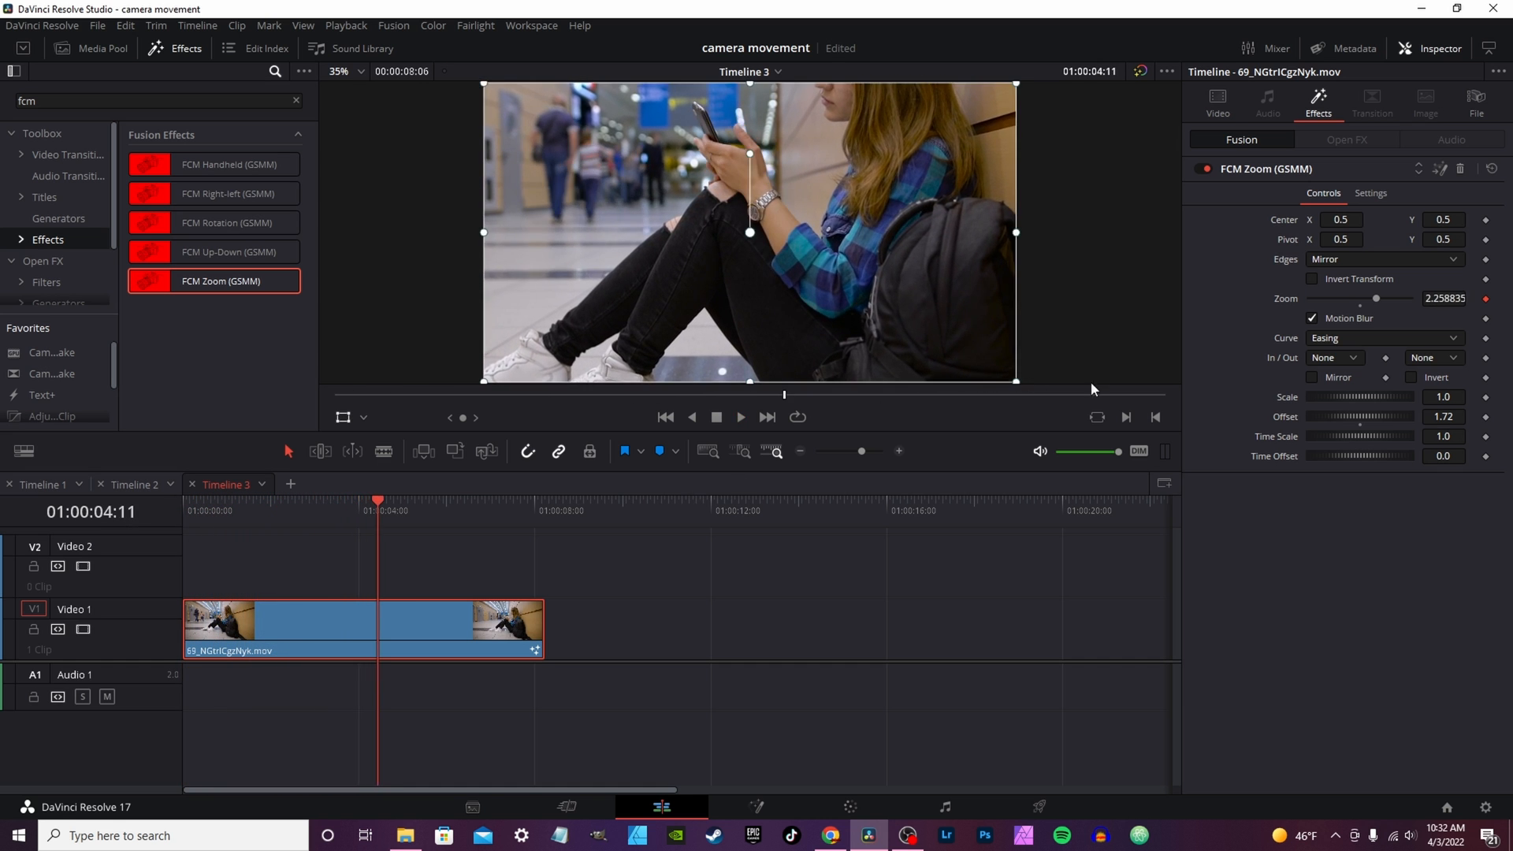
pyautogui.moveTo(1279, 407)
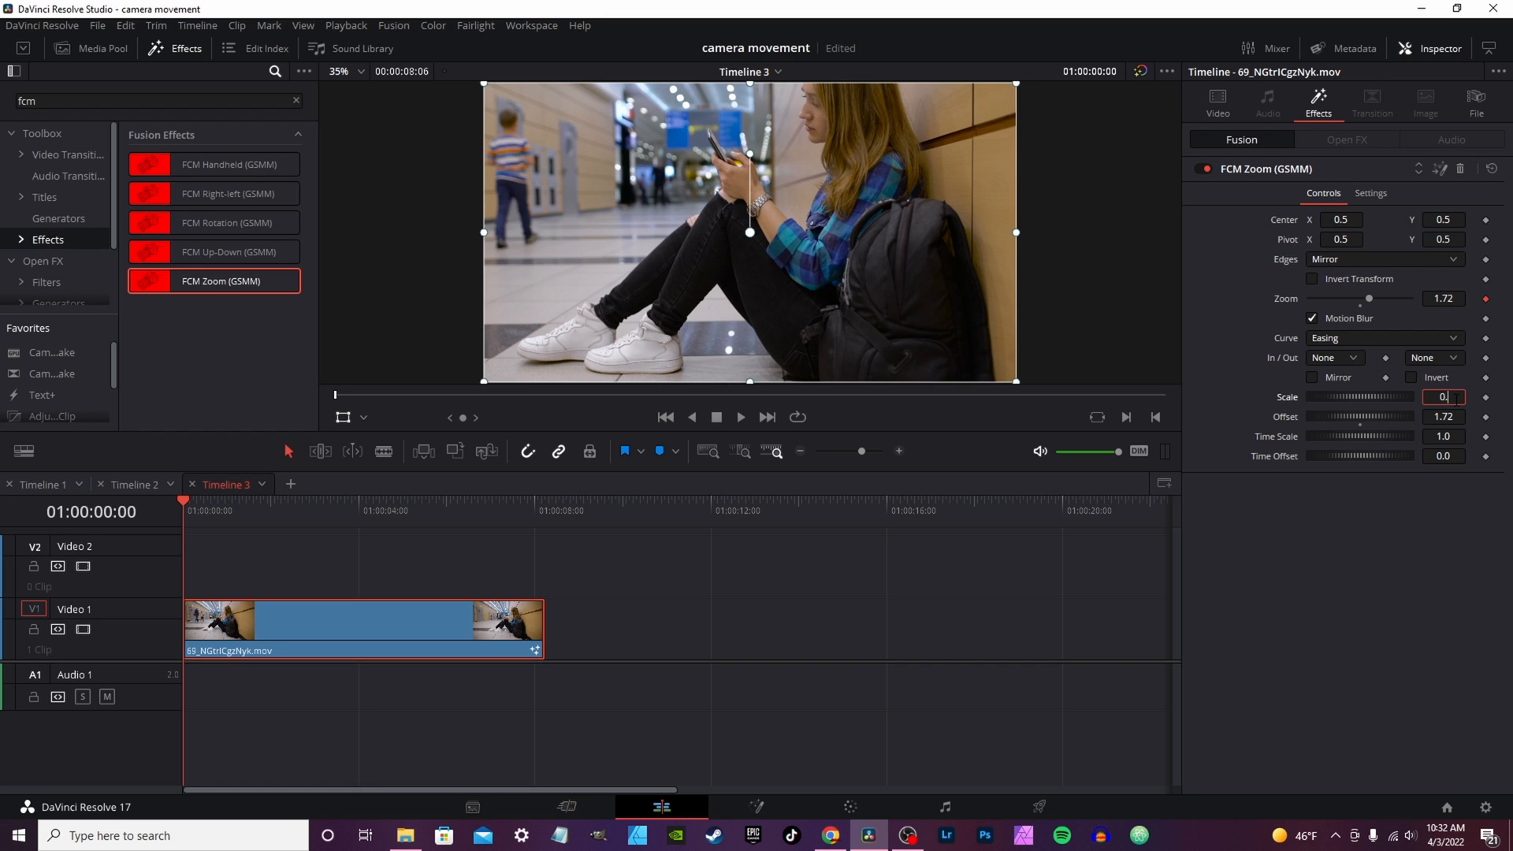
pyautogui.write('0.5')
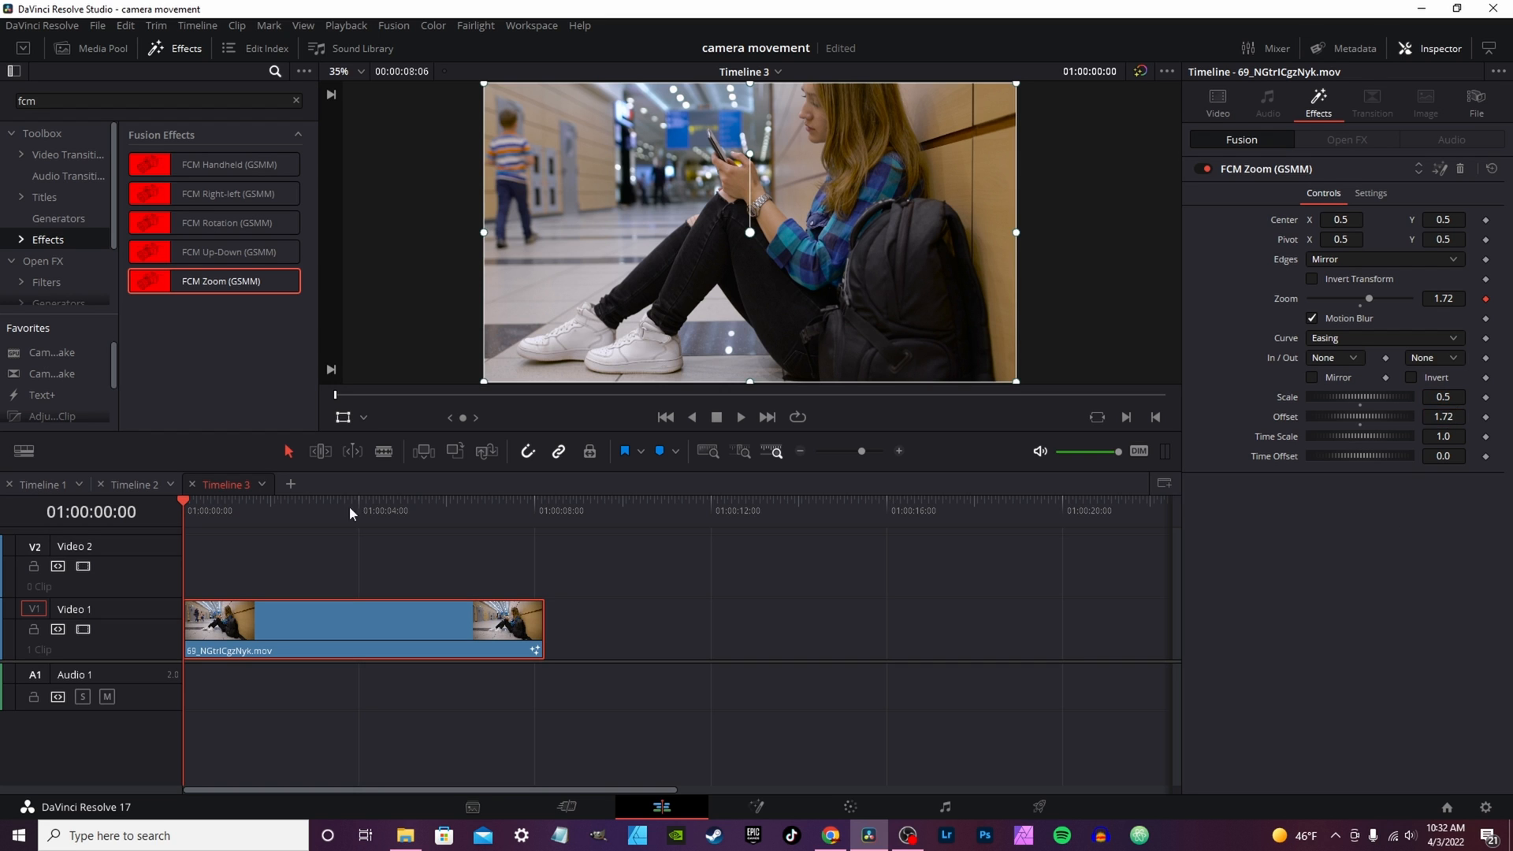
pyautogui.click(740, 416)
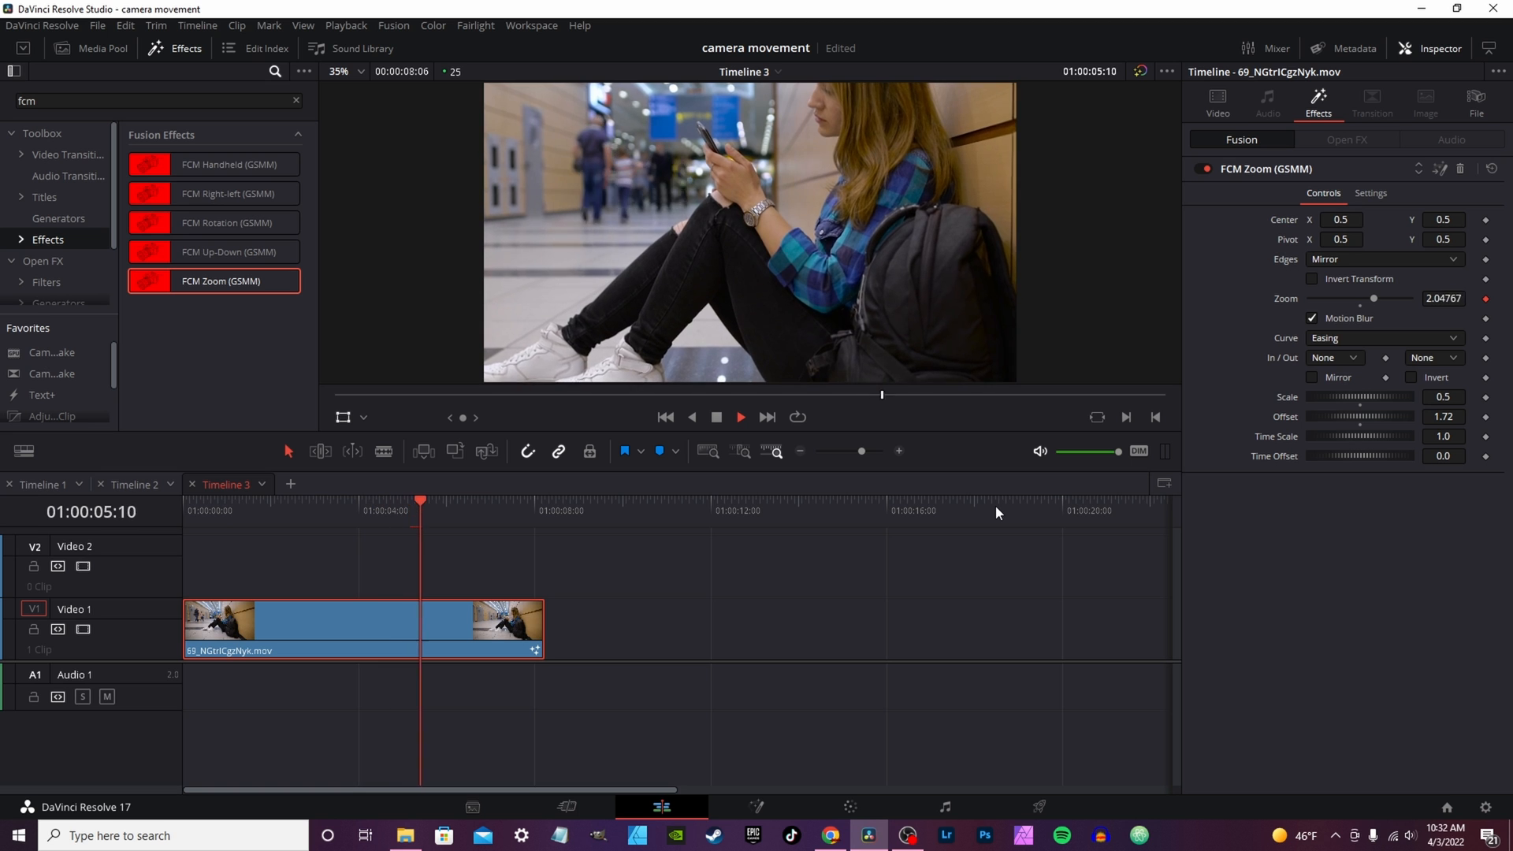
pyautogui.click(741, 416)
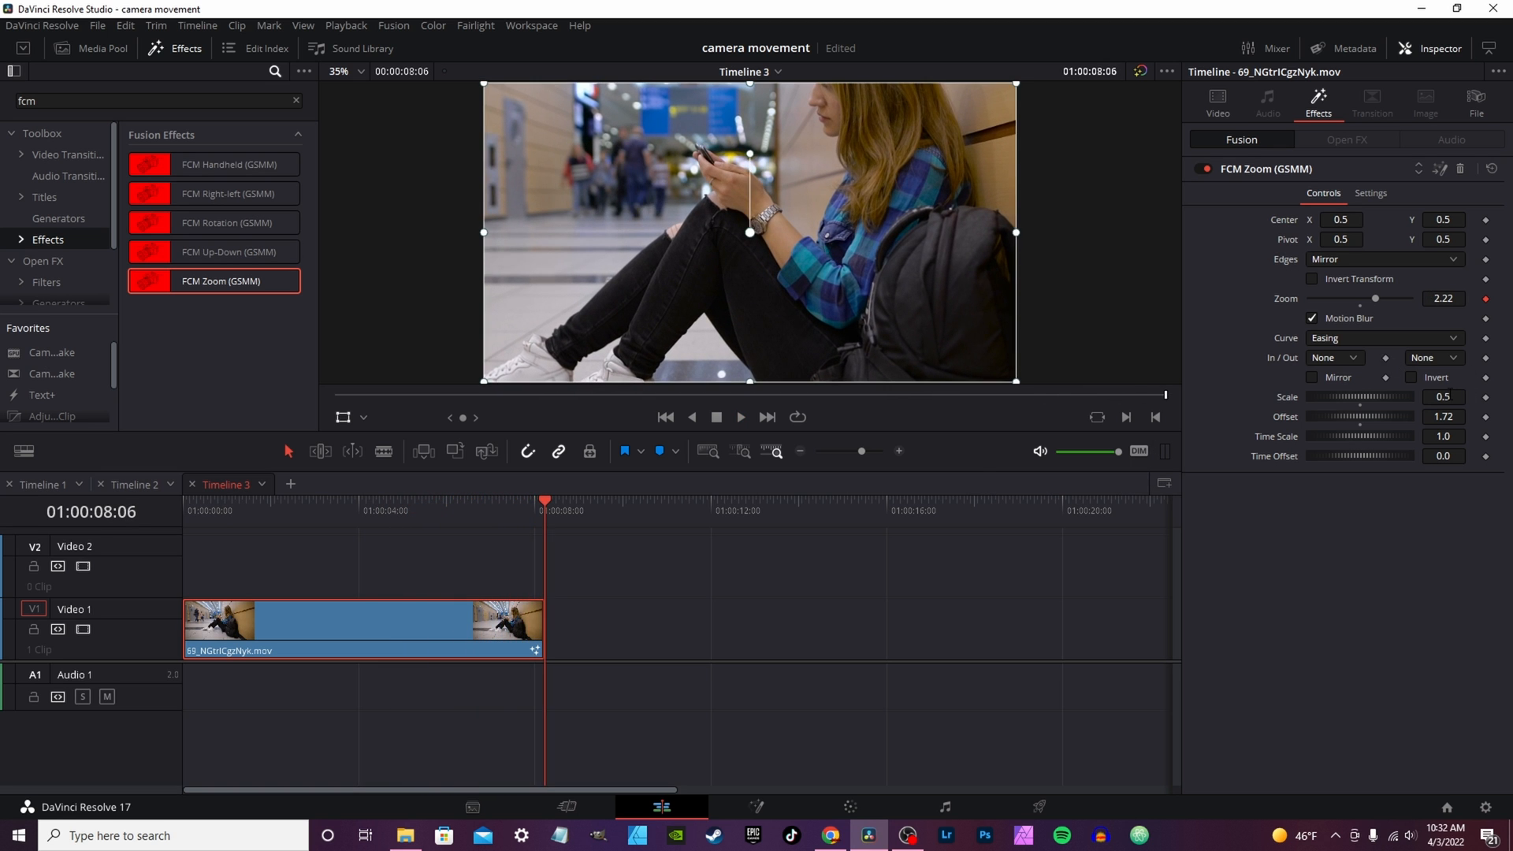
# - Try Scale 1.0, then settle on 0.2 and stop playback
pyautogui.click(1444, 398)
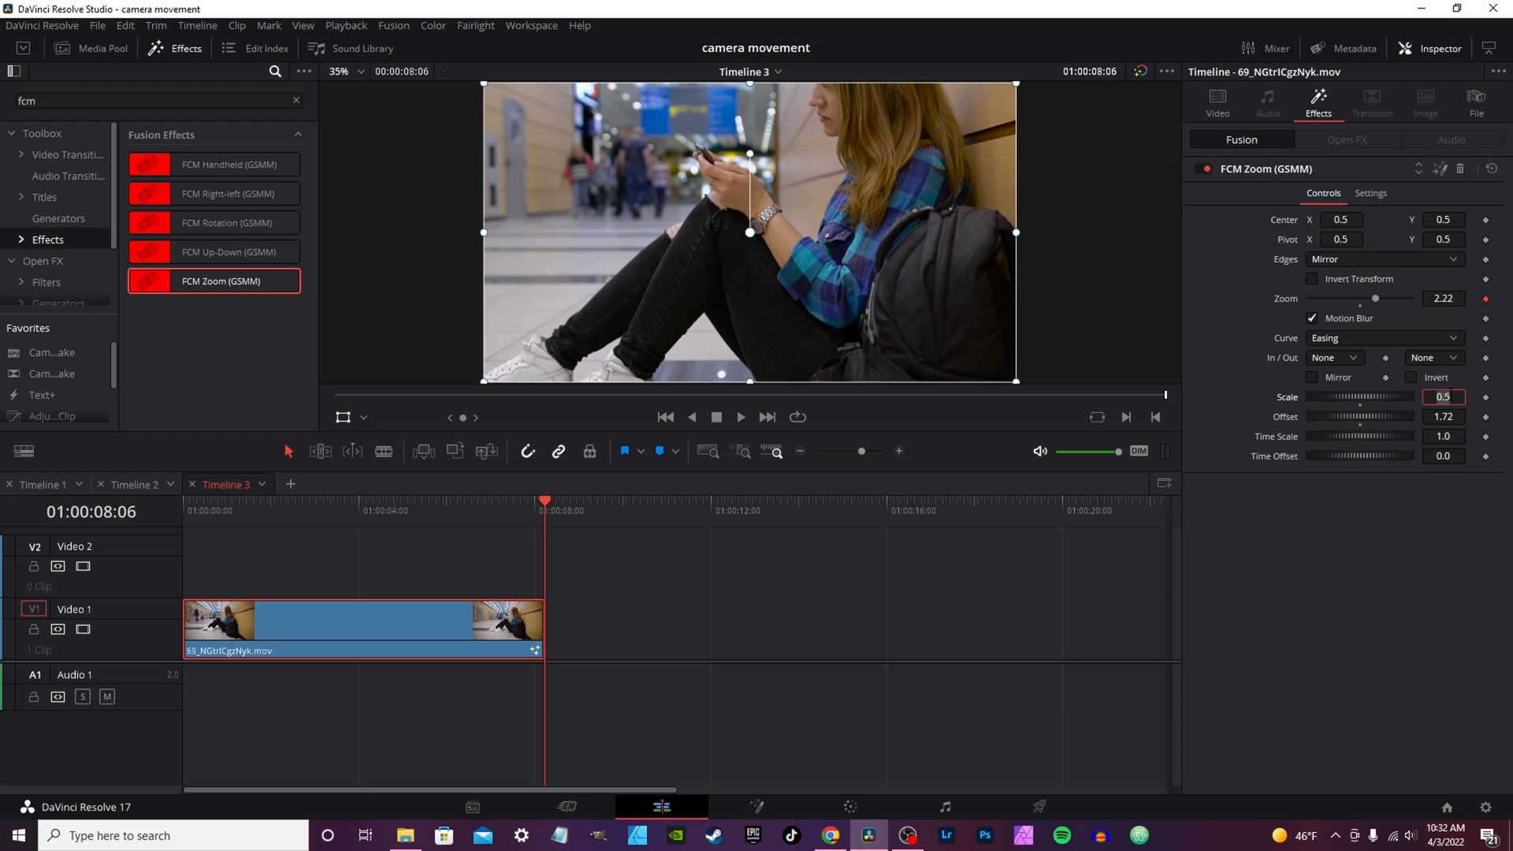
pyautogui.write('1')
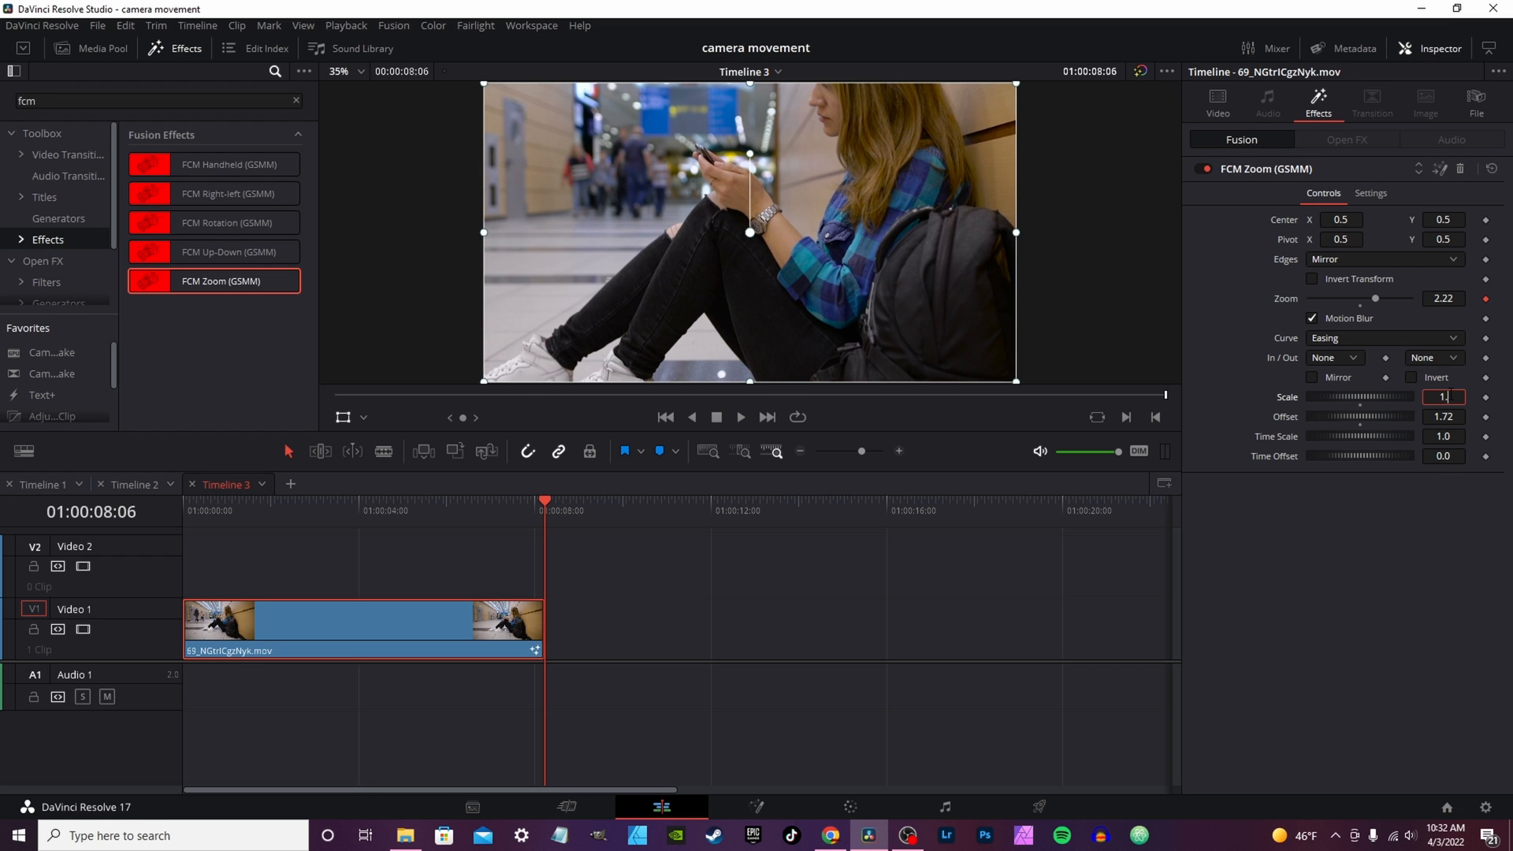
pyautogui.write('1.0')
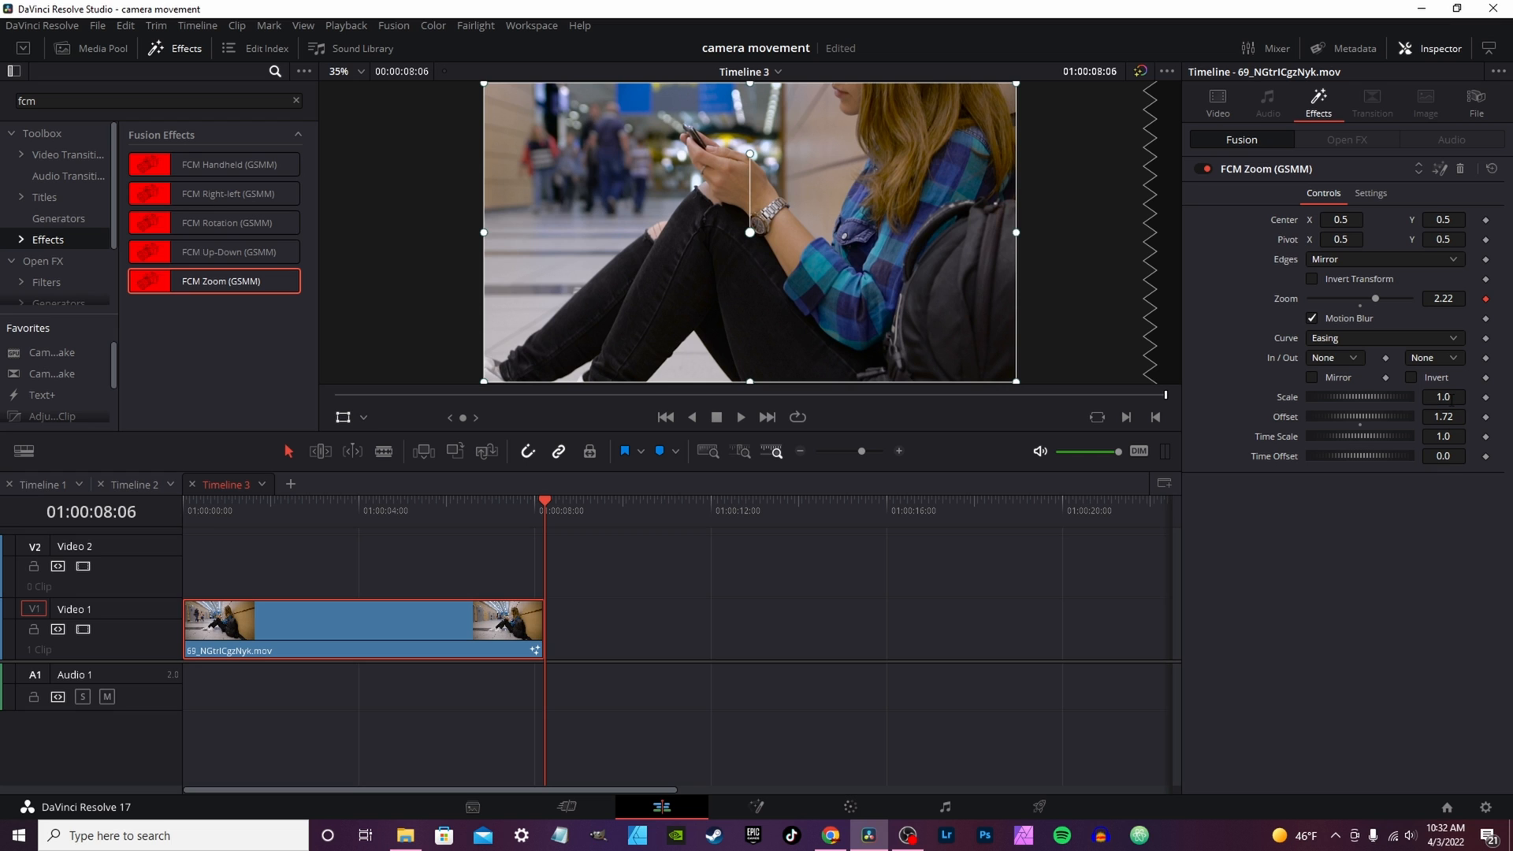
pyautogui.click(1446, 397)
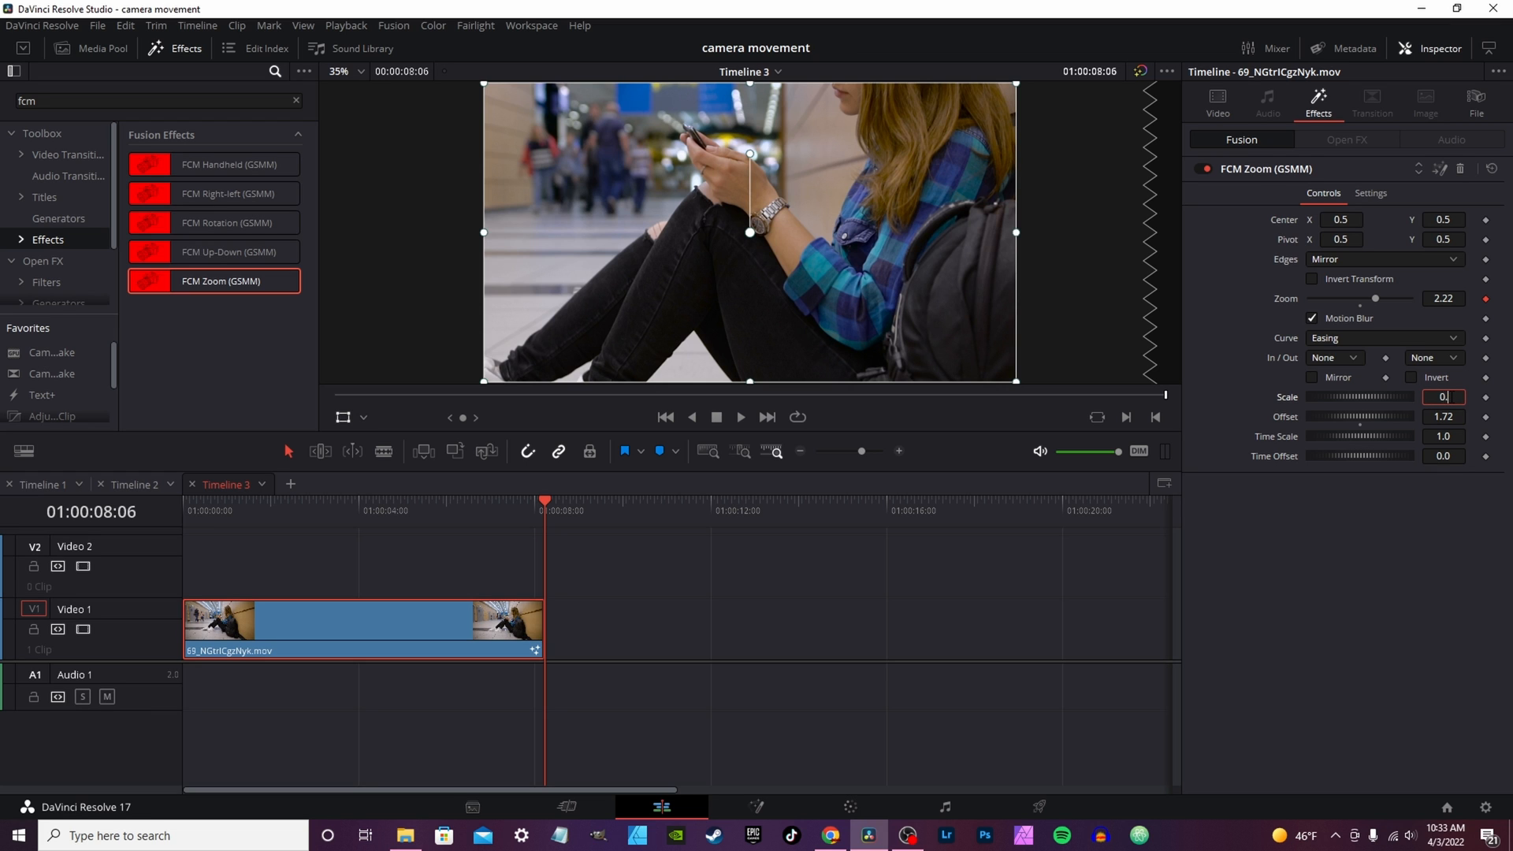
pyautogui.write('0.2')
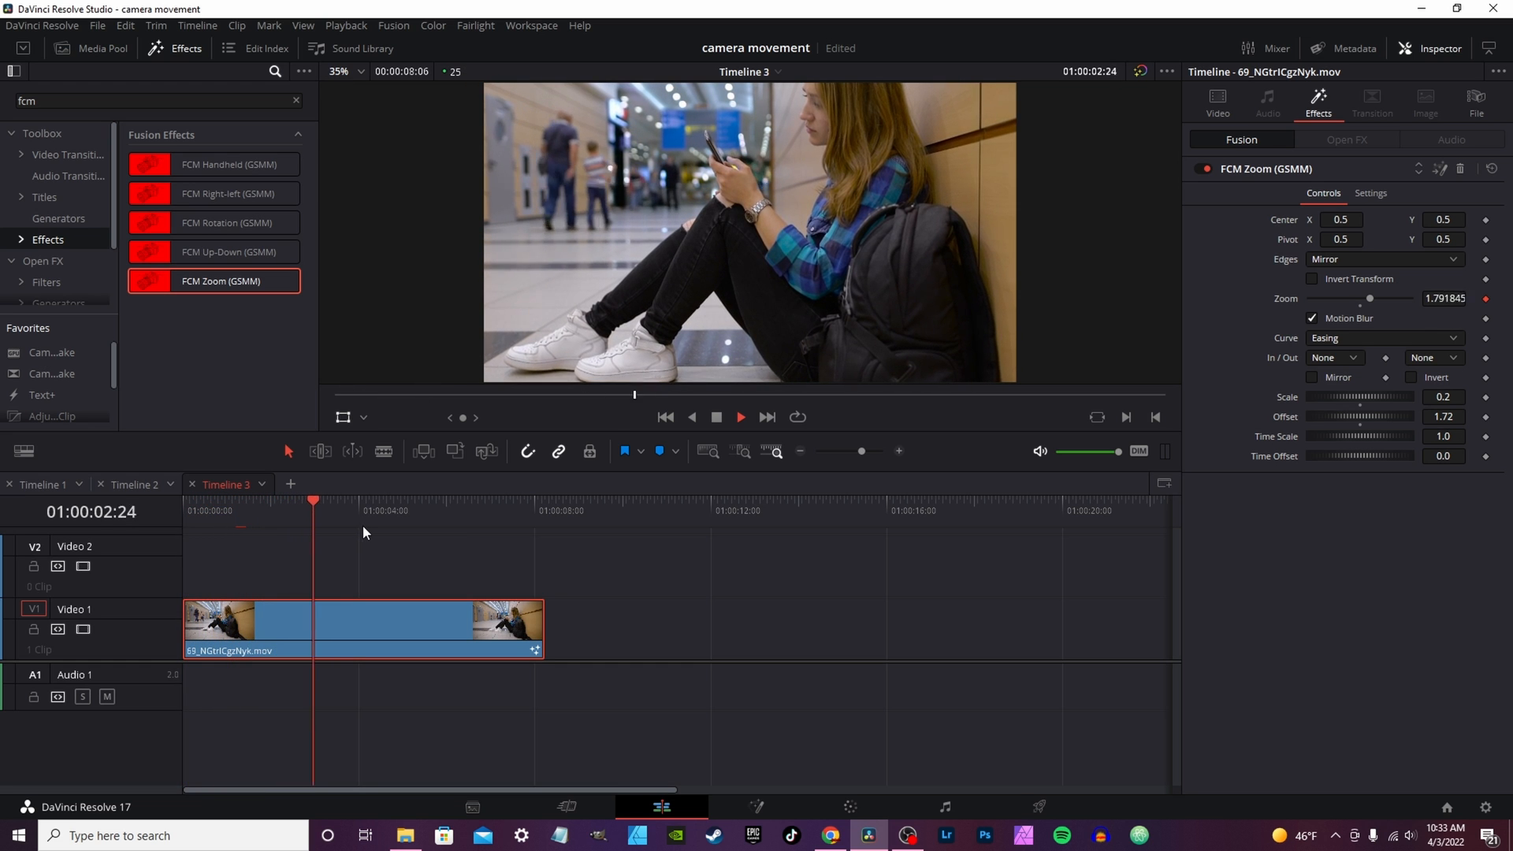
pyautogui.click(401, 501)
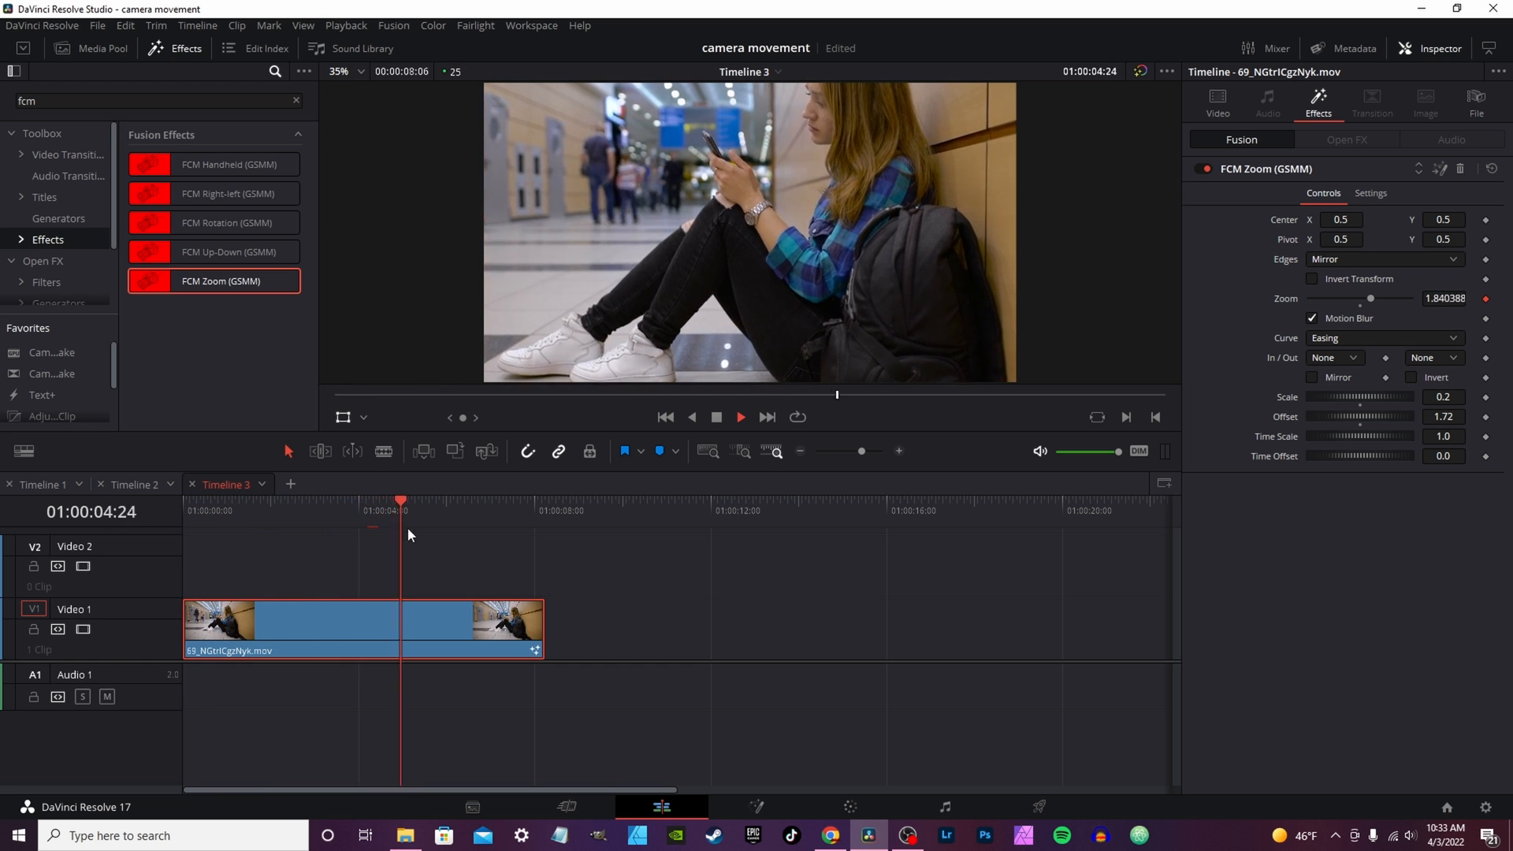
# - Switch the FCM Zoom curve to Custom, reshape its points, and preview from the clip start
pyautogui.click(1385, 337)
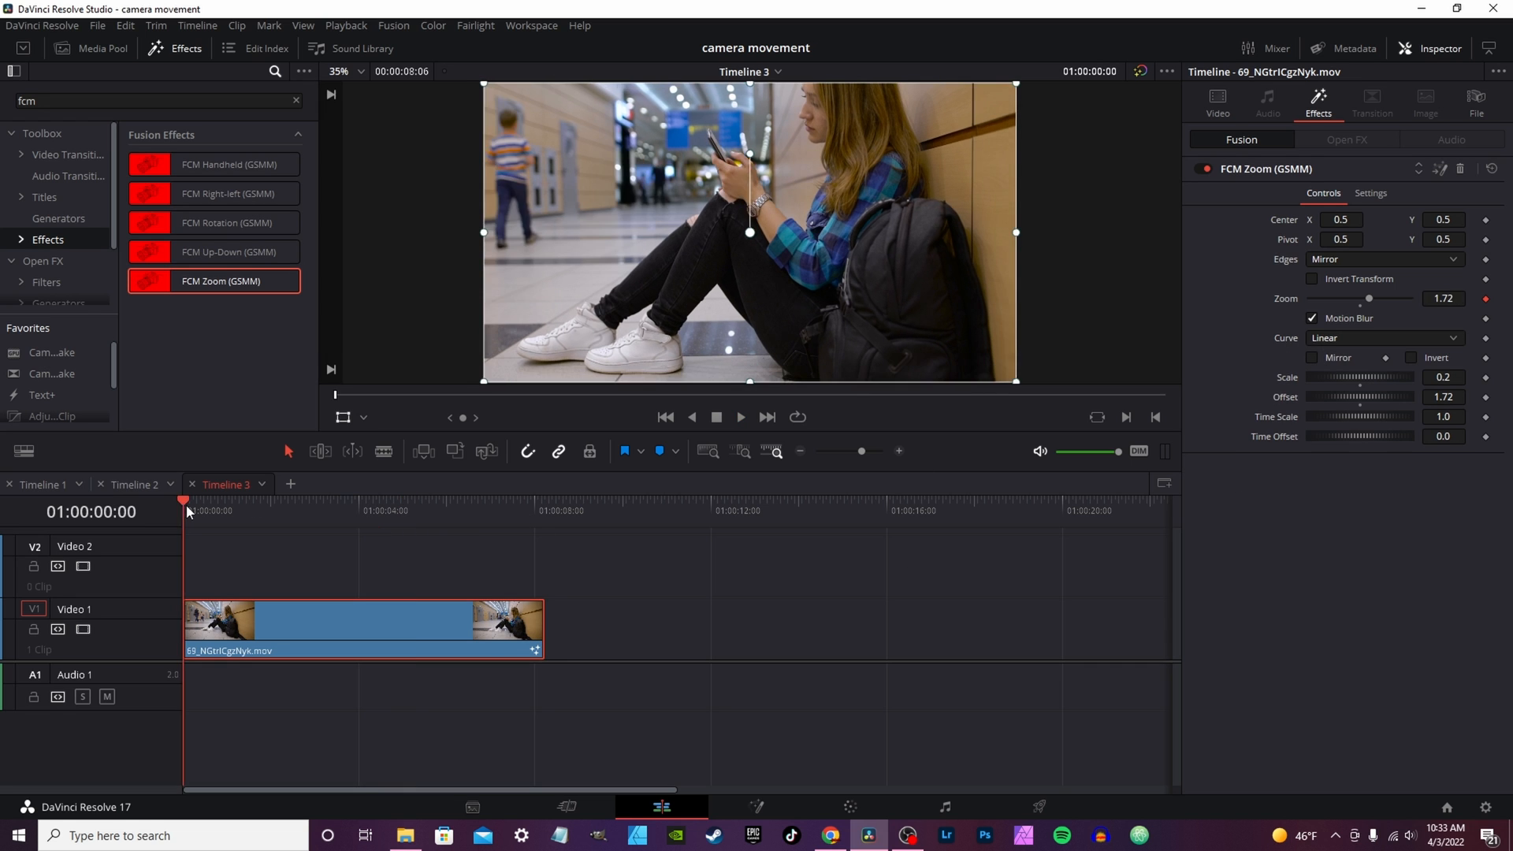
pyautogui.moveTo(182, 501); pyautogui.dragTo(248, 502)
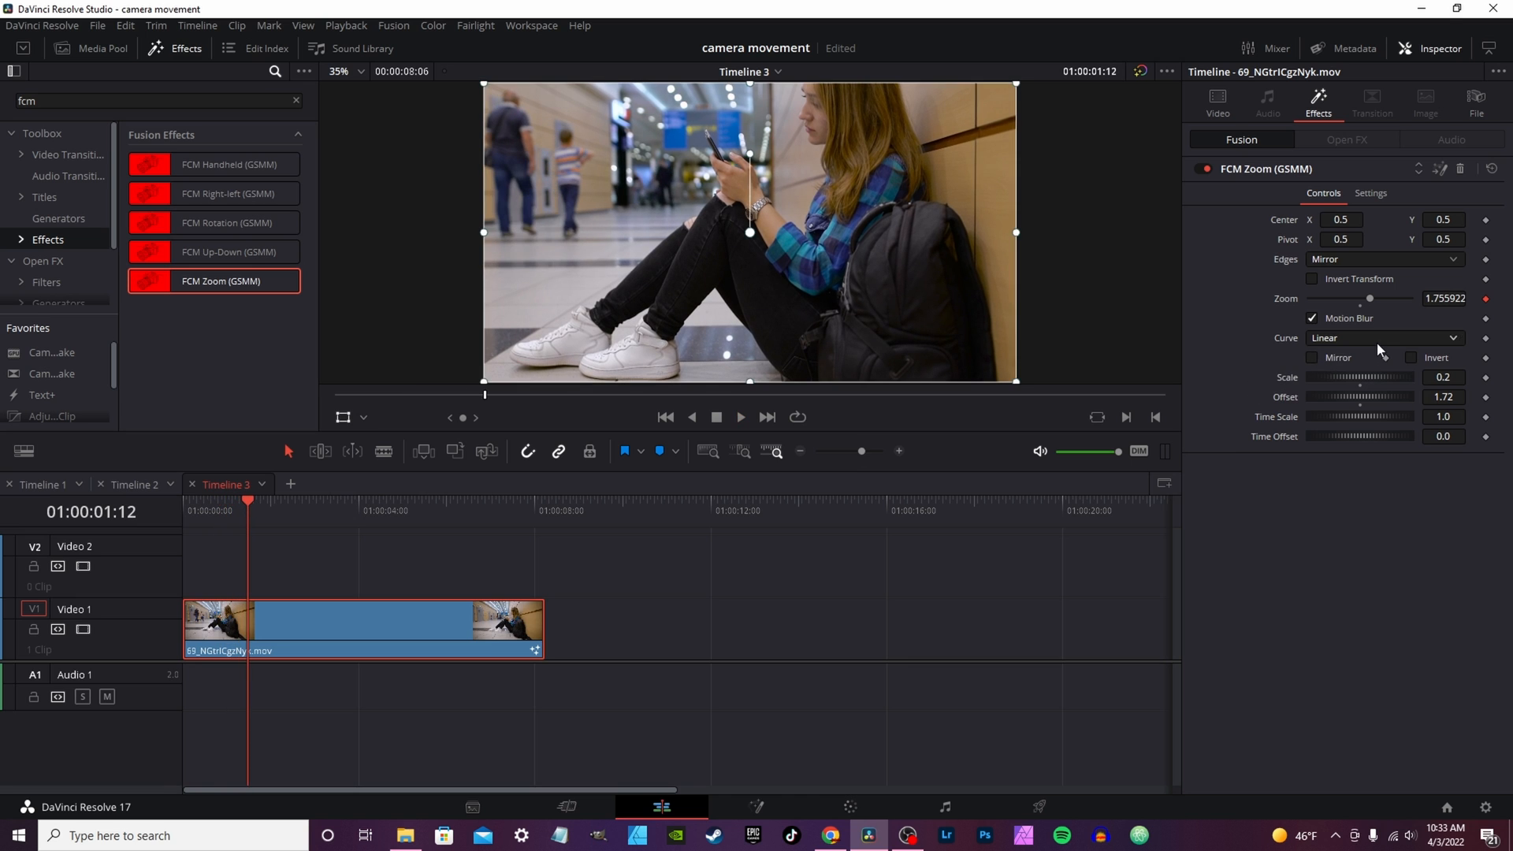
pyautogui.click(1385, 337)
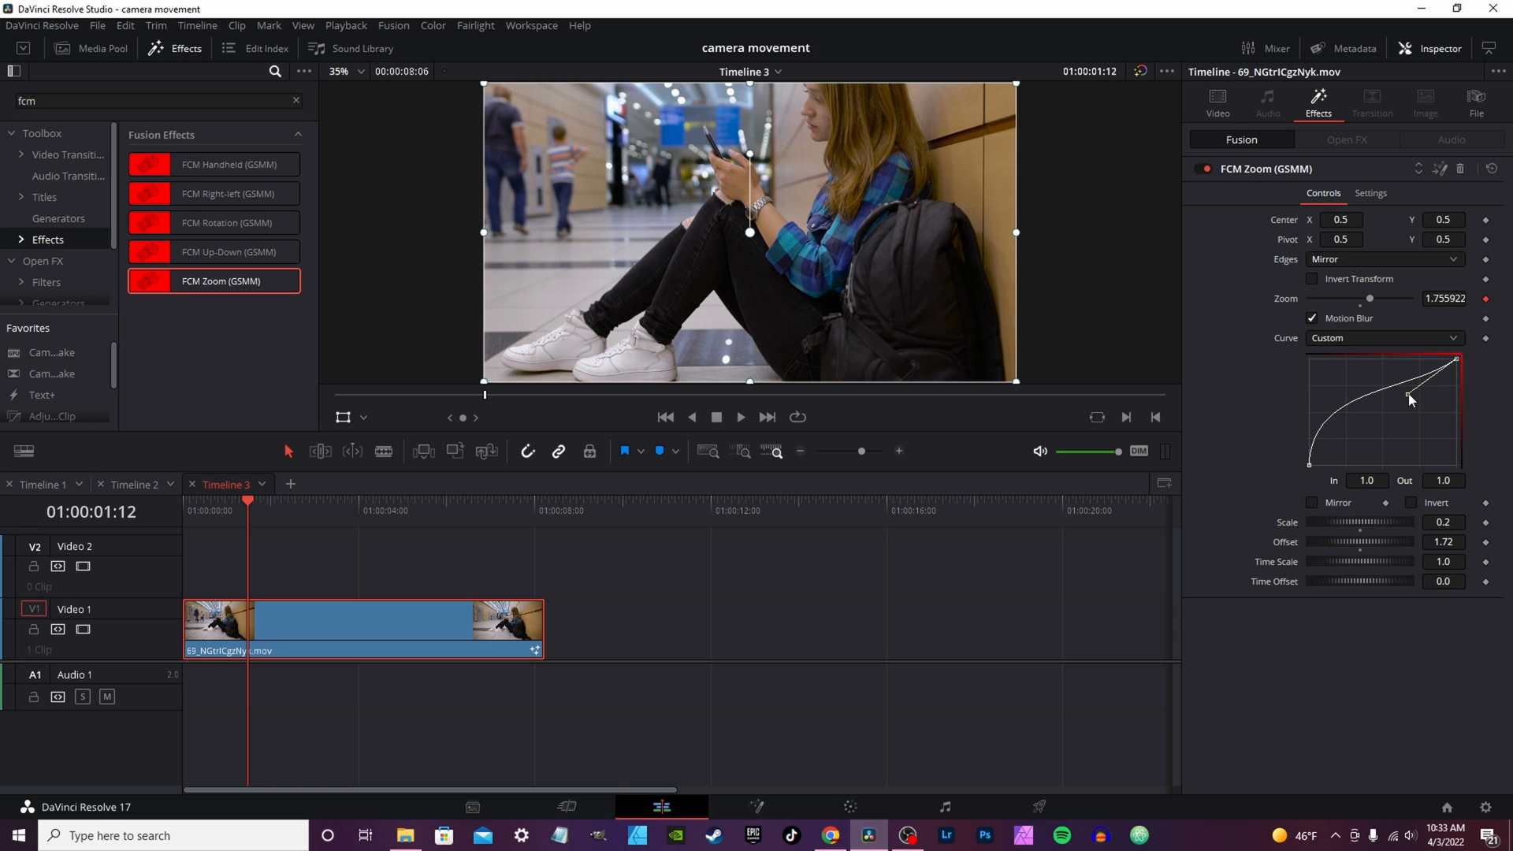
pyautogui.moveTo(1410, 397); pyautogui.dragTo(1313, 372)
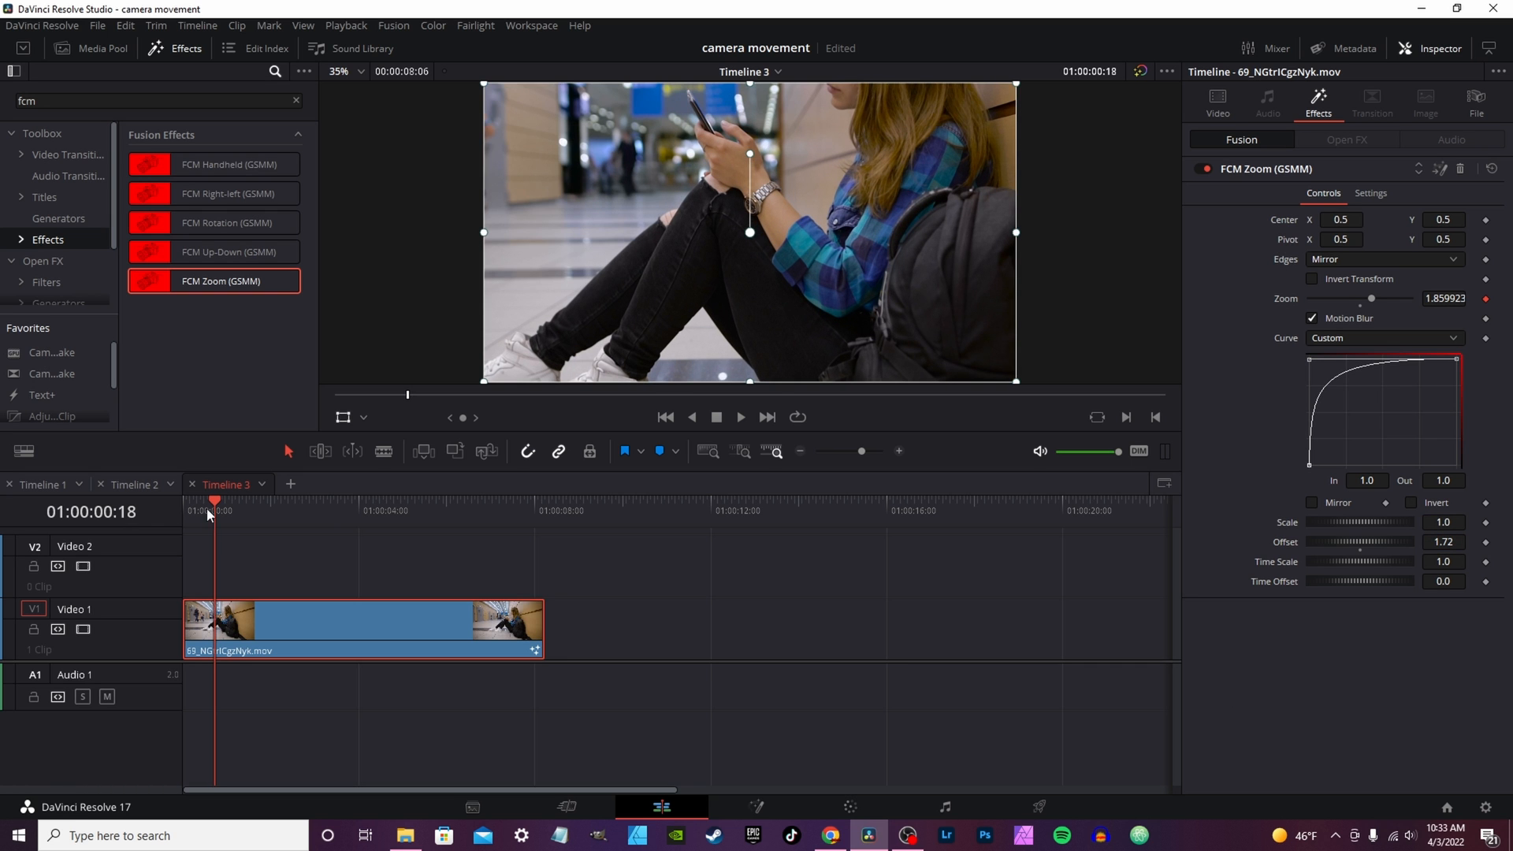
pyautogui.click(741, 417)
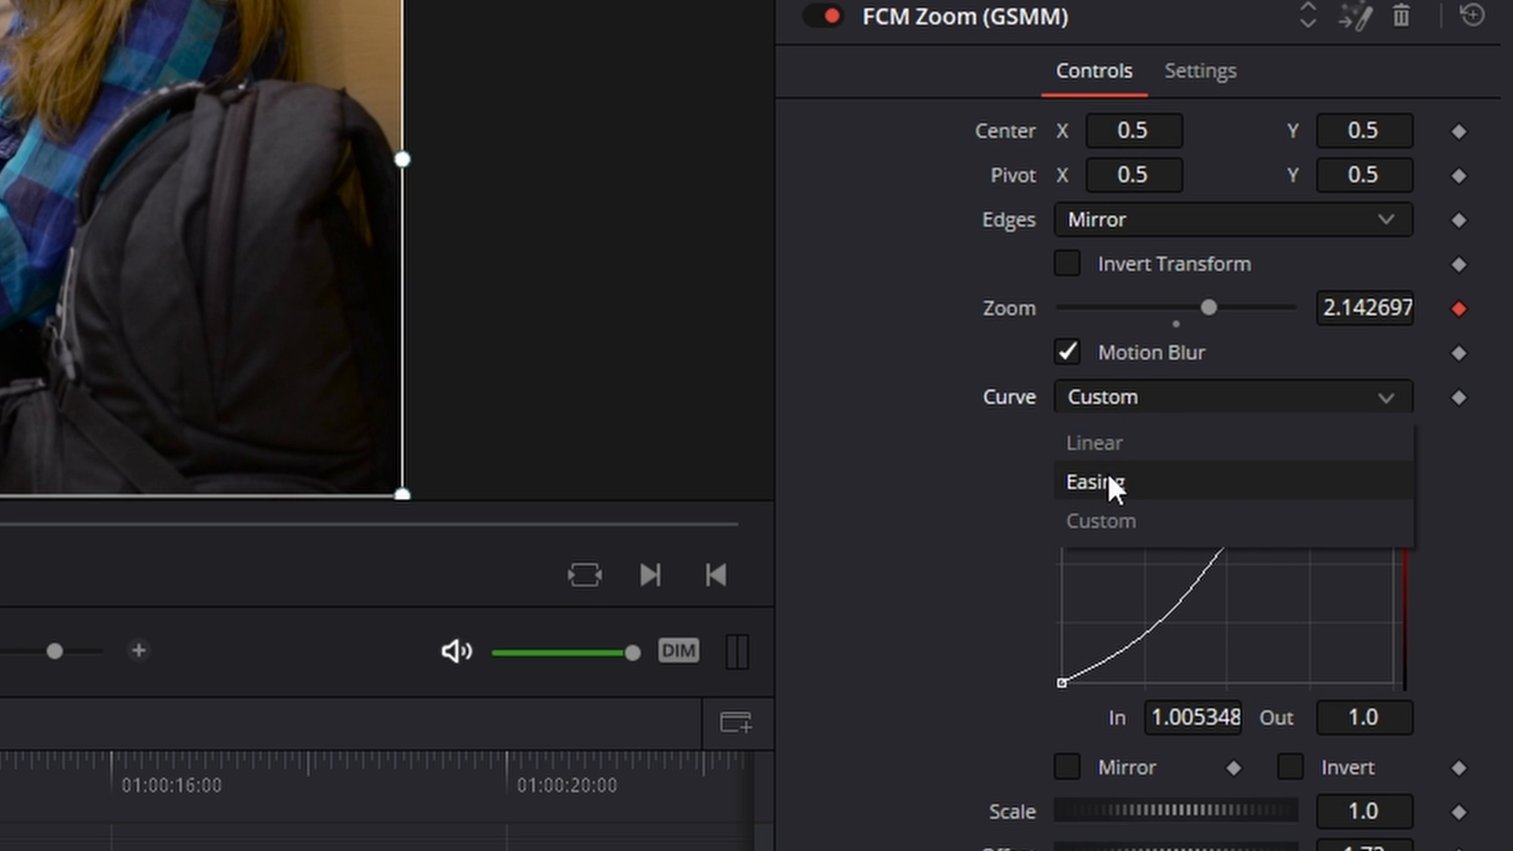
# - Set the FCM Zoom curve to Easing with Sine in and Expo out
pyautogui.click(1092, 482)
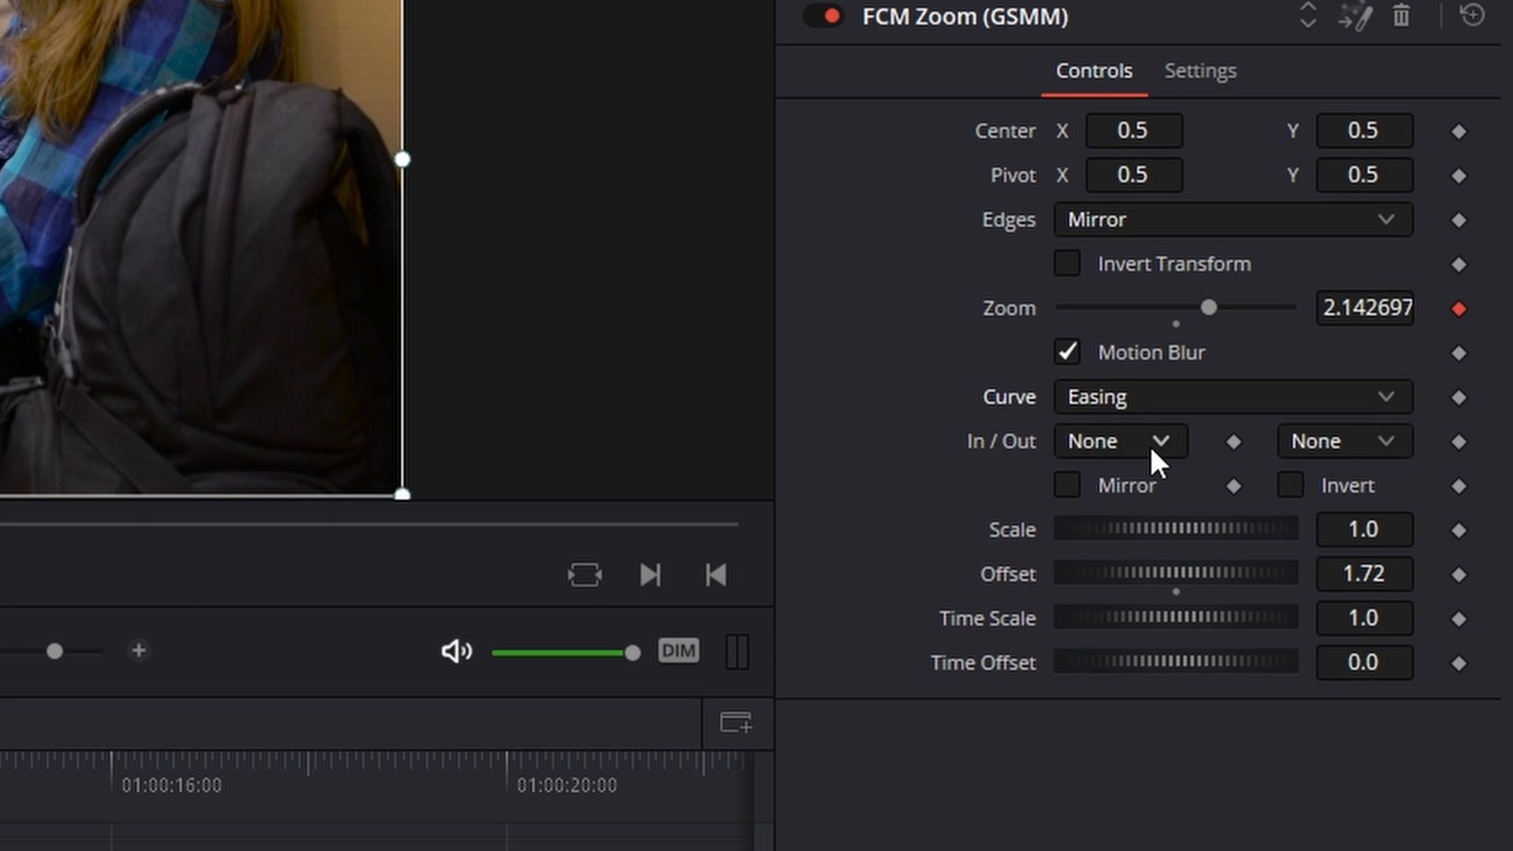
pyautogui.click(1119, 442)
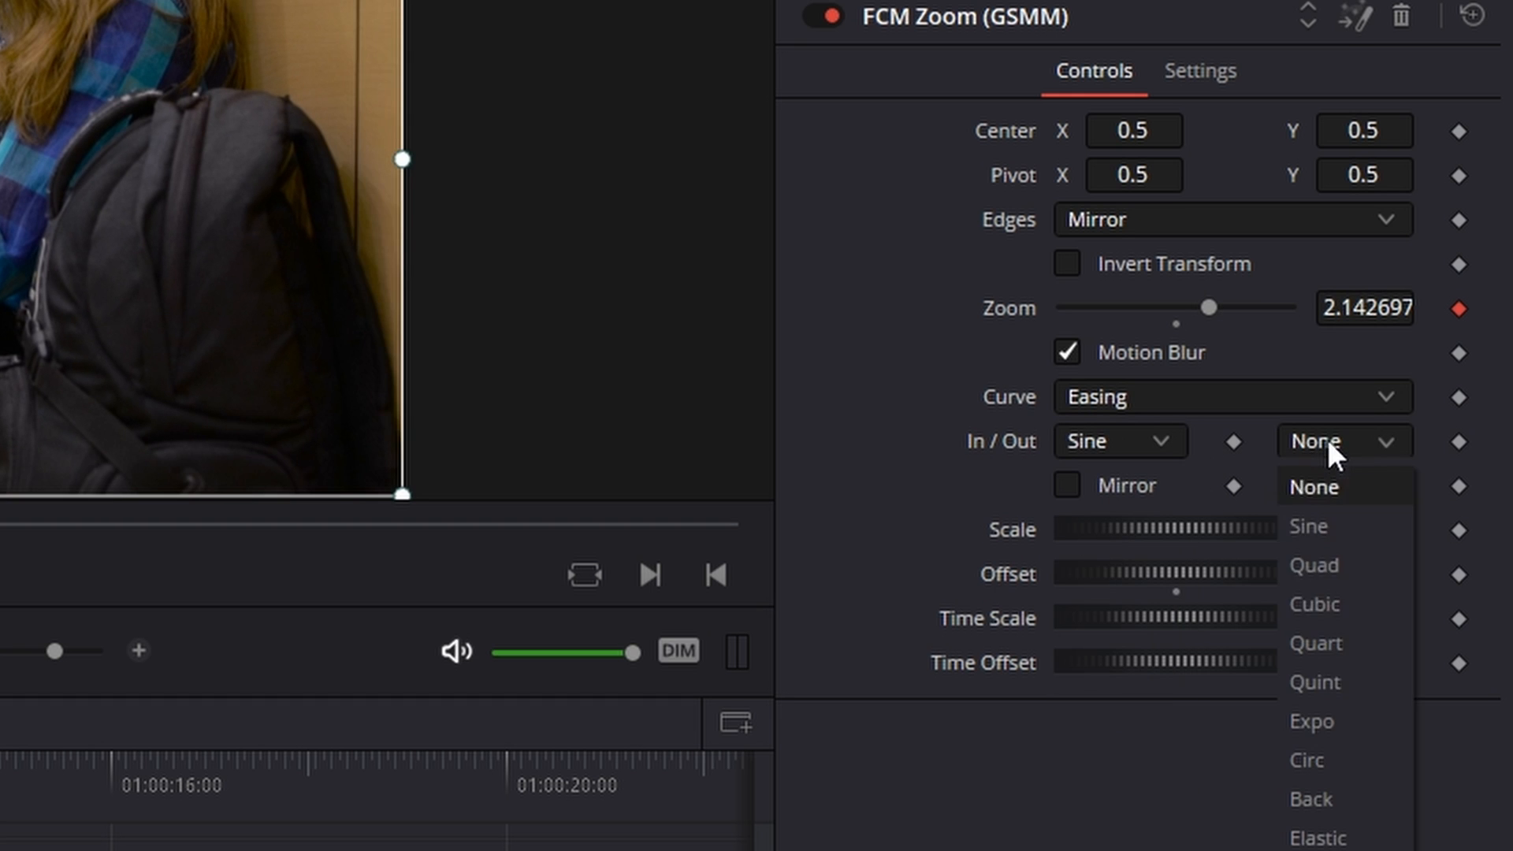
pyautogui.moveTo(1314, 682)
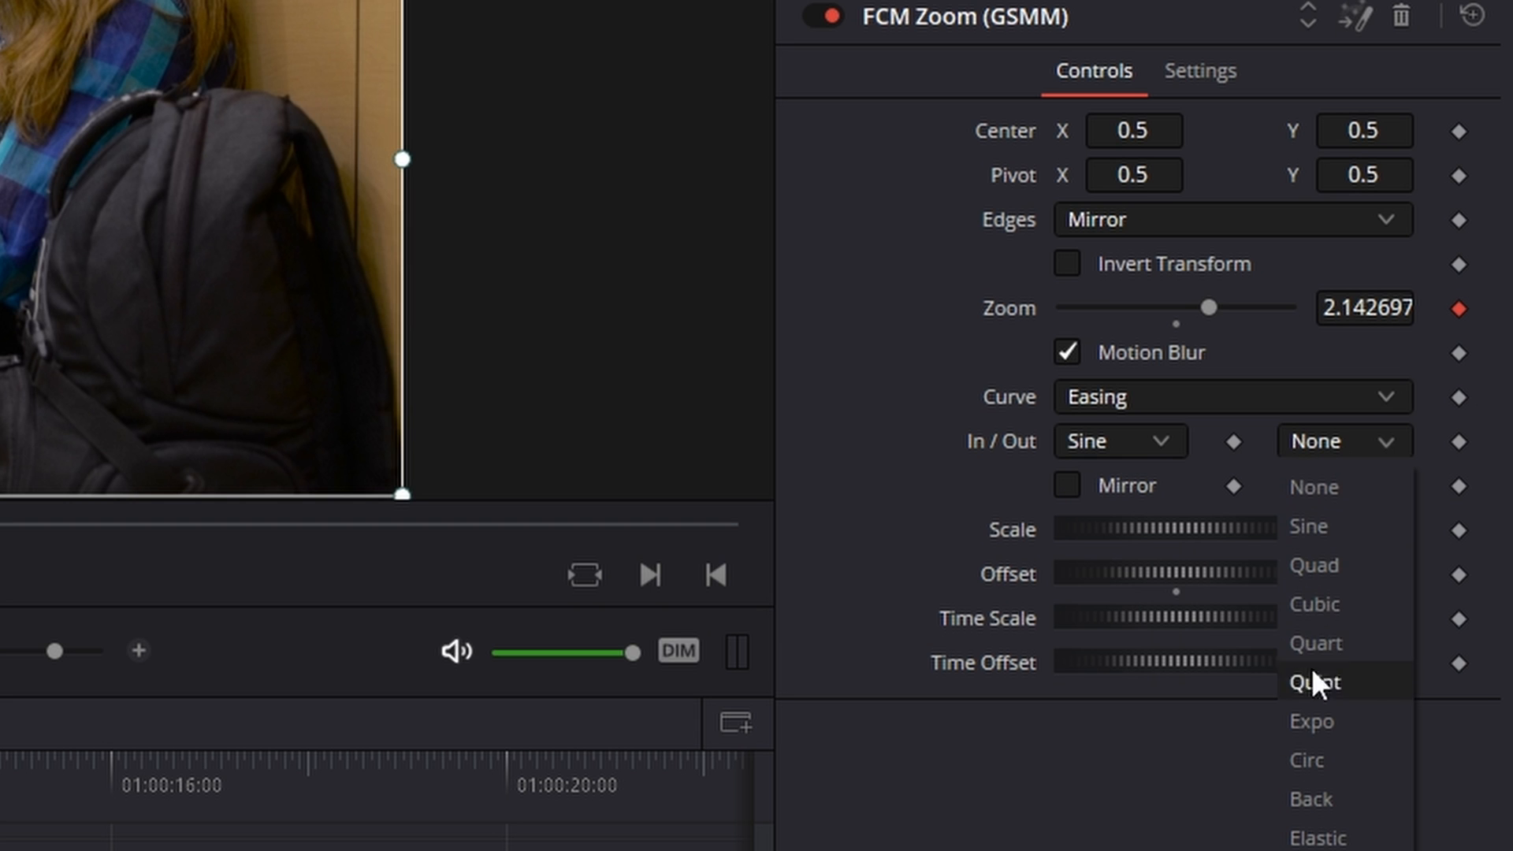
pyautogui.click(1312, 720)
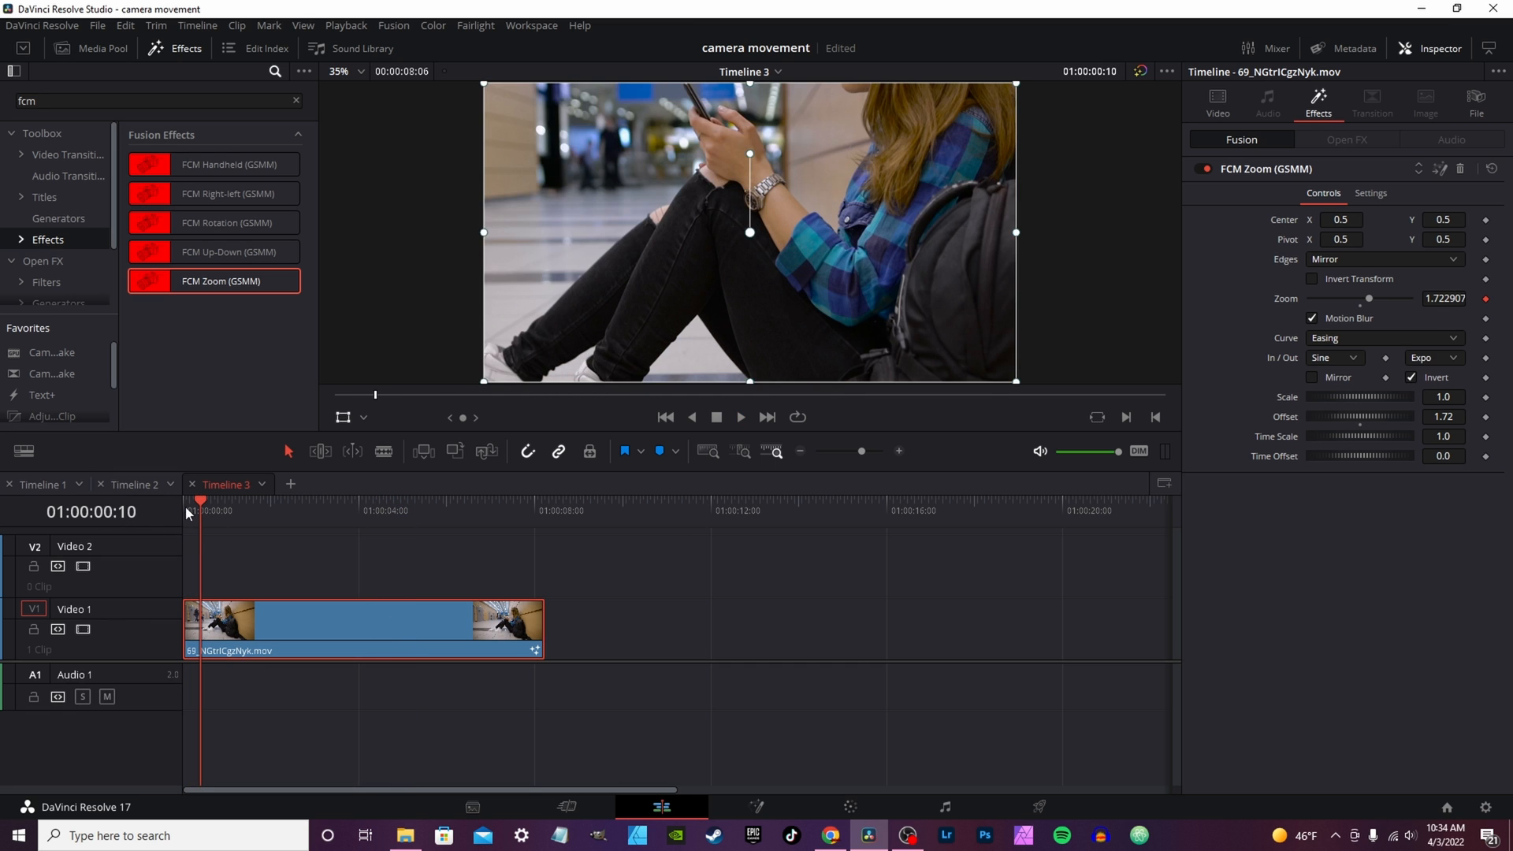
# - Reset FCM Zoom easing to None and untick Mirror, Invert and Motion Blur, previewing the clip
pyautogui.click(739, 416)
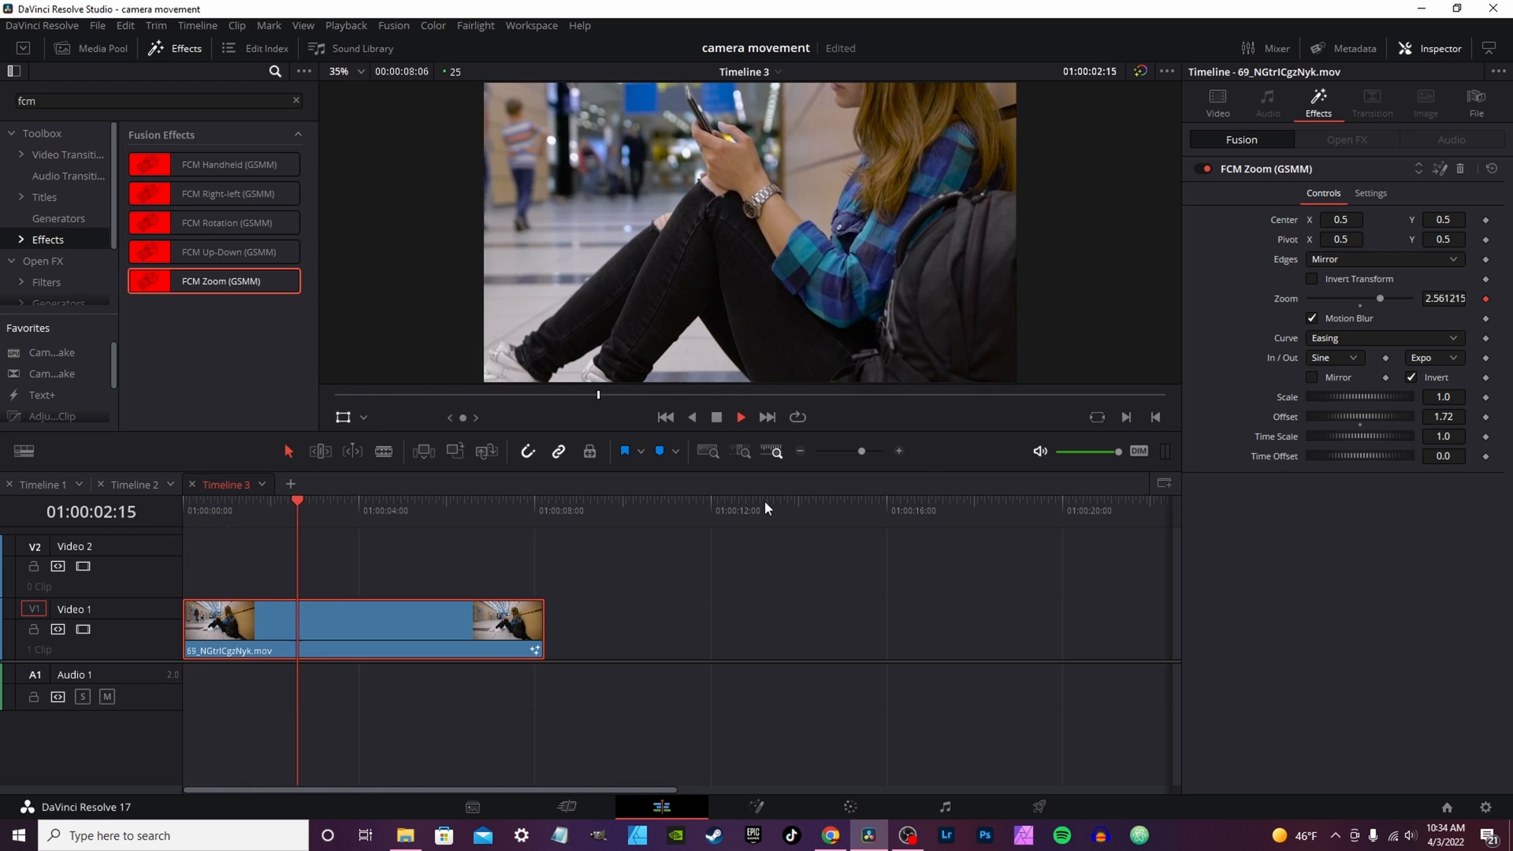
pyautogui.click(384, 511)
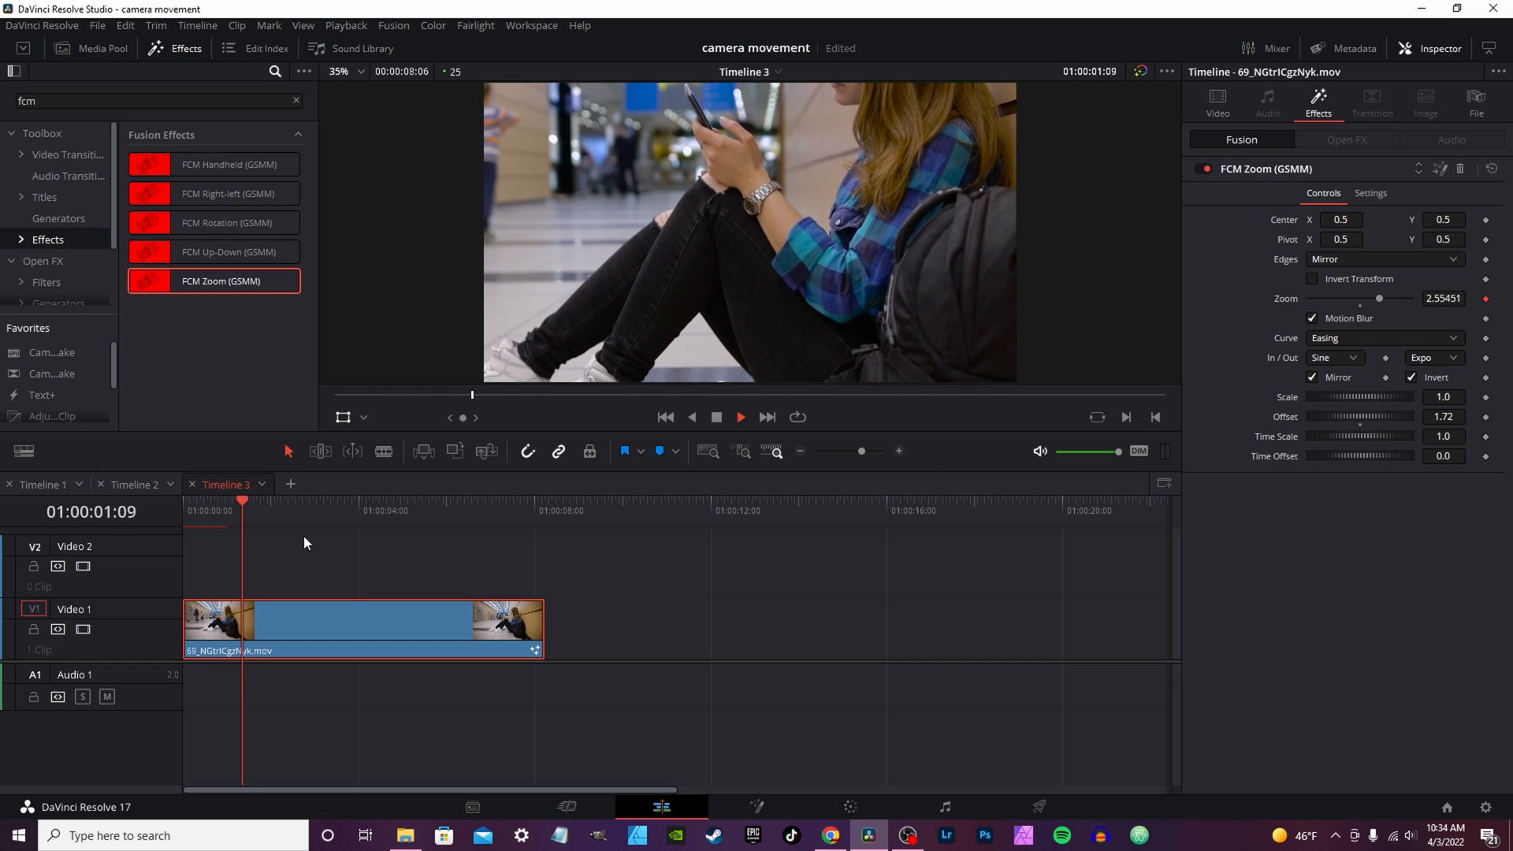
pyautogui.click(331, 501)
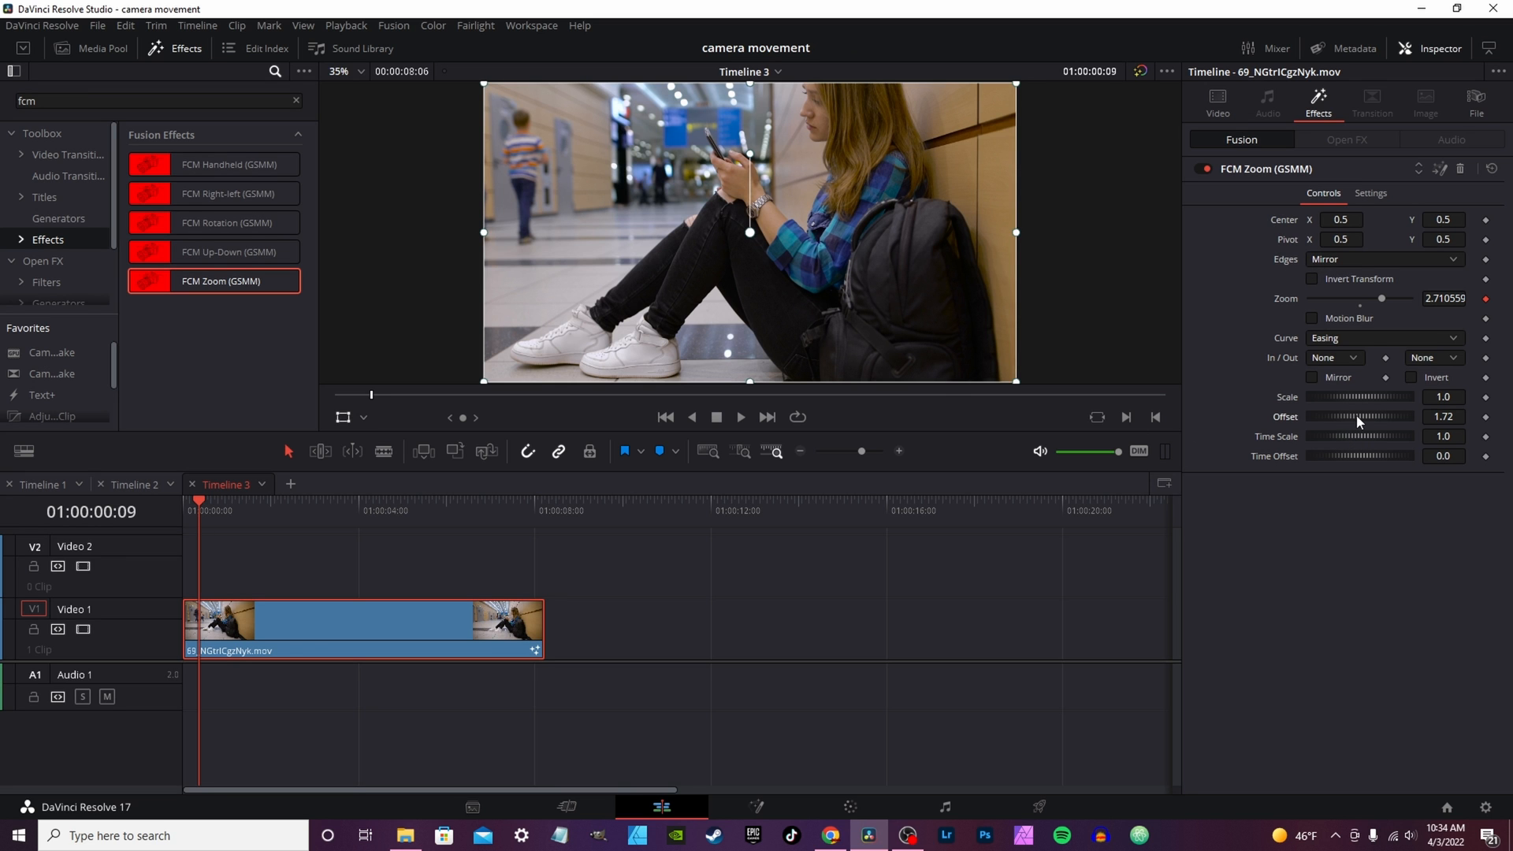
# - Lower the zoom Offset to 0.27, trying Canvas and Duplicate edges before returning to Mirror
pyautogui.moveTo(1381, 416); pyautogui.dragTo(1337, 416)
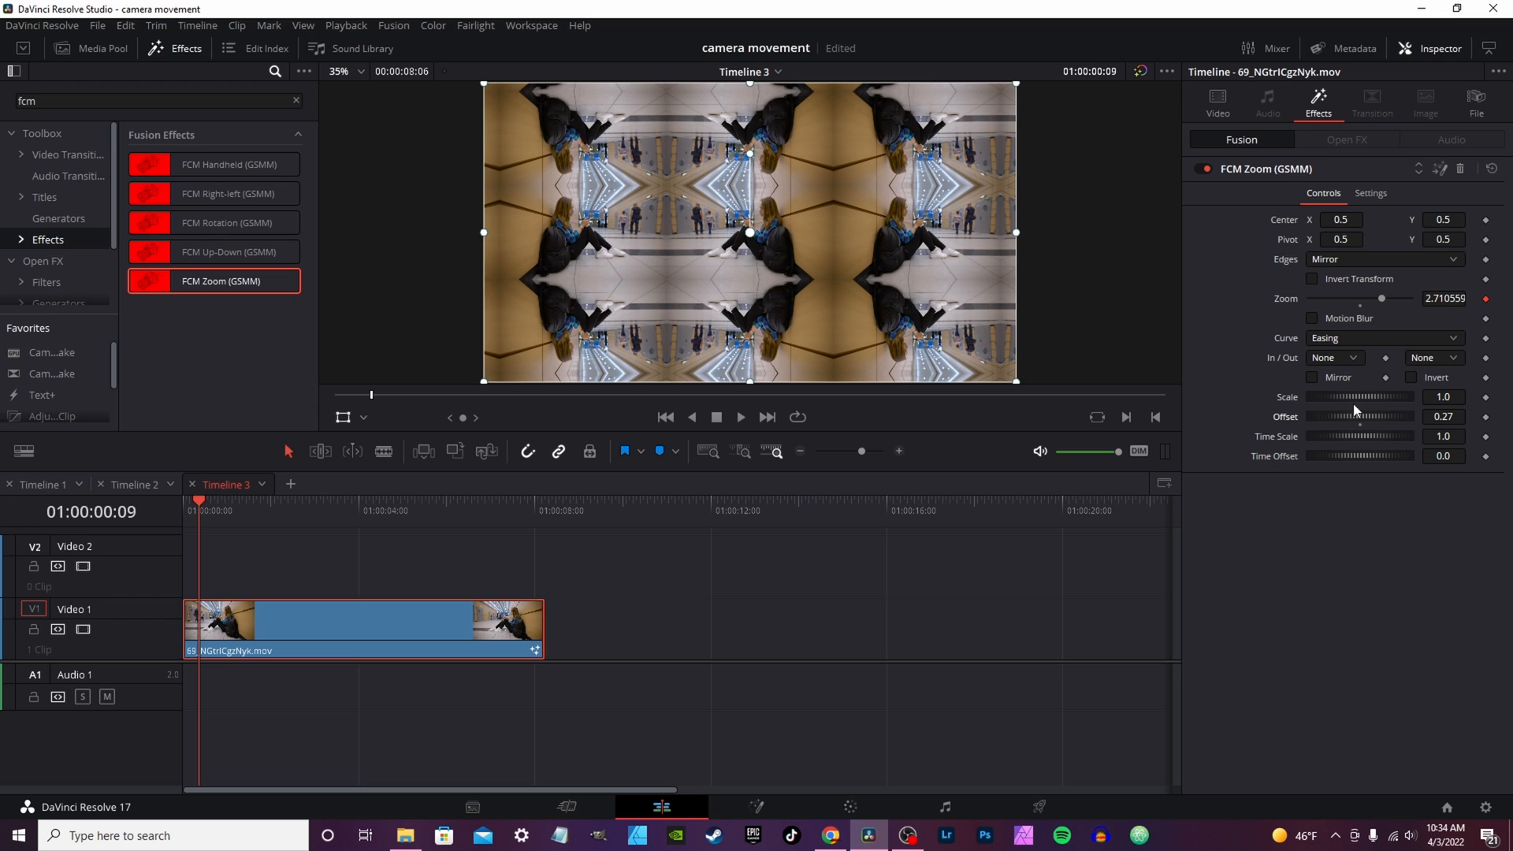
pyautogui.click(1383, 259)
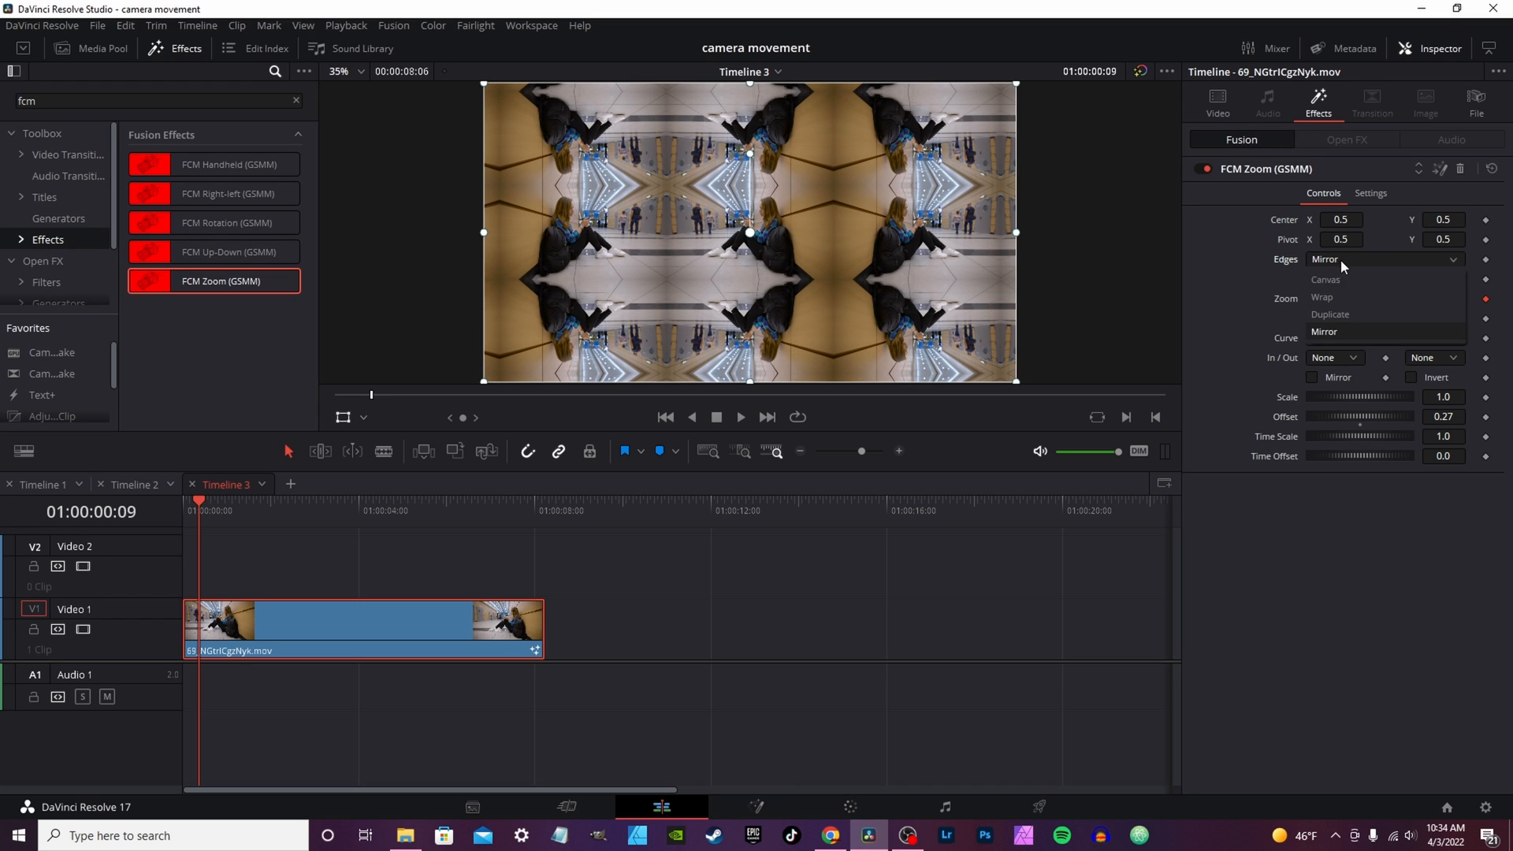
pyautogui.click(1328, 280)
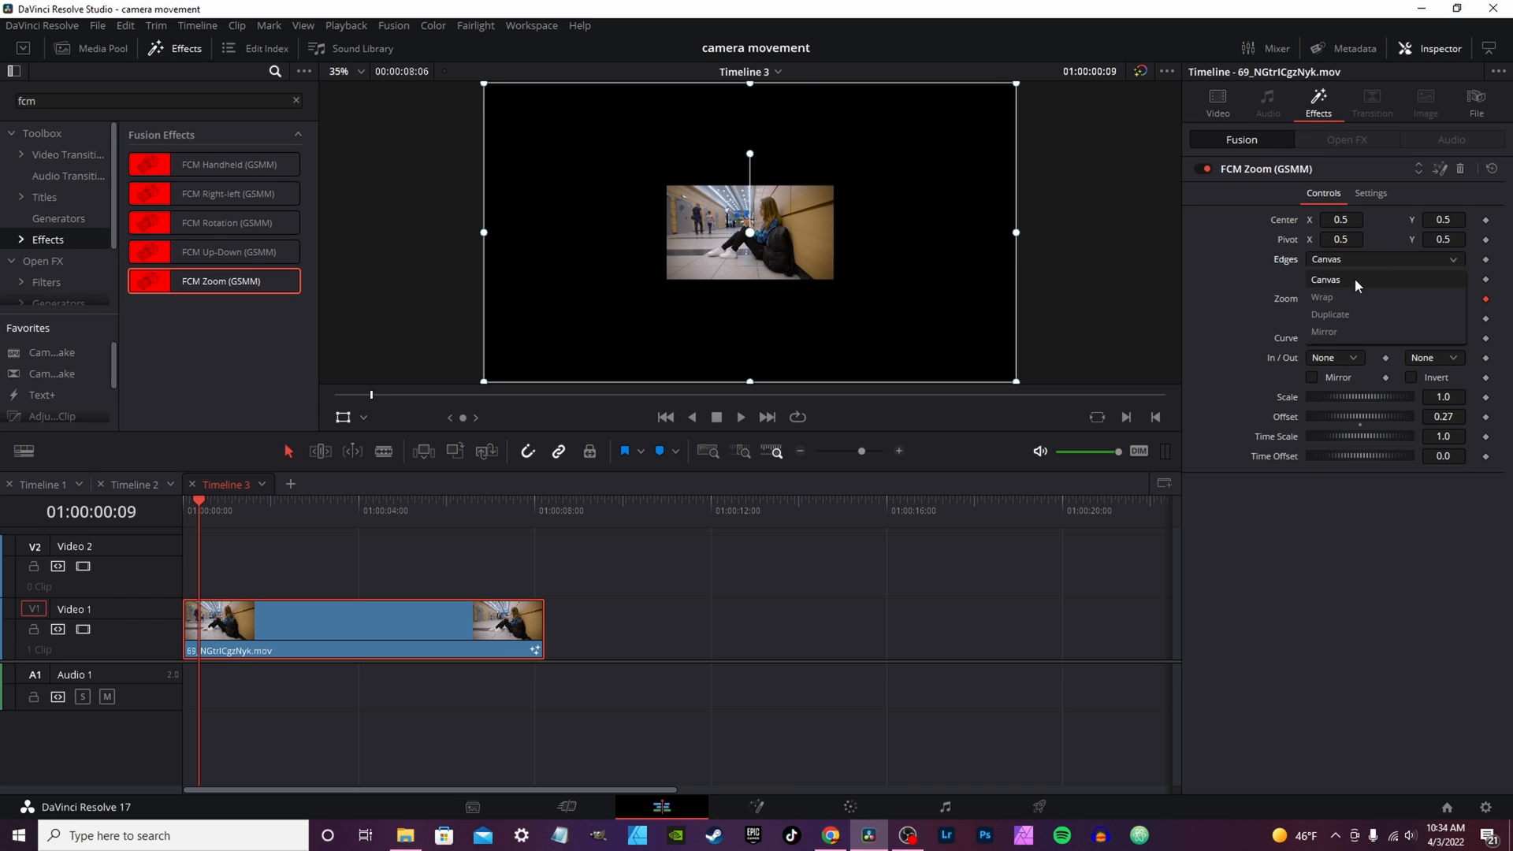
pyautogui.click(1321, 298)
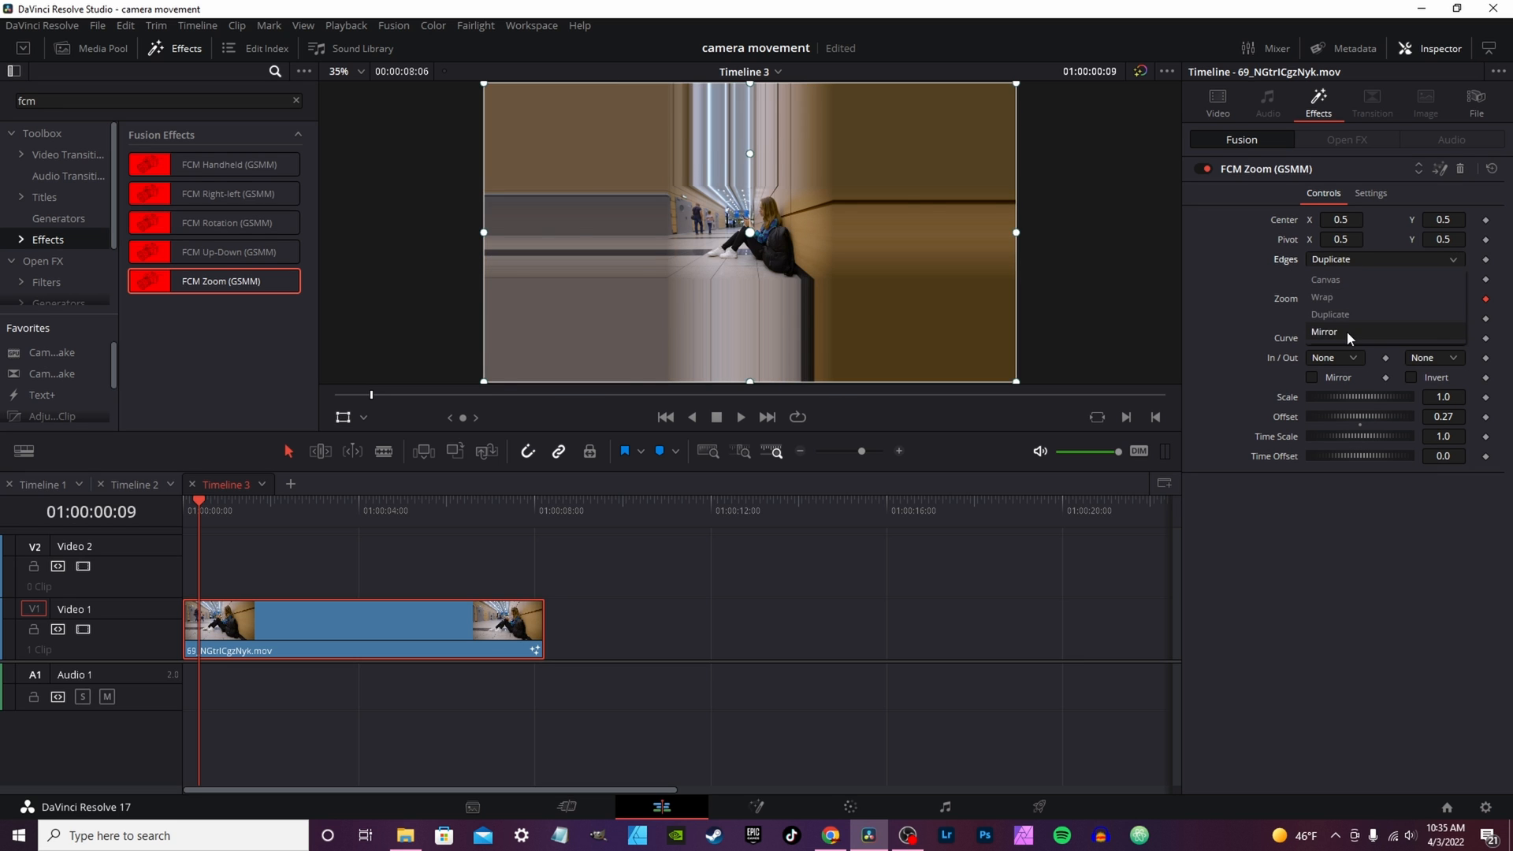
pyautogui.click(1326, 332)
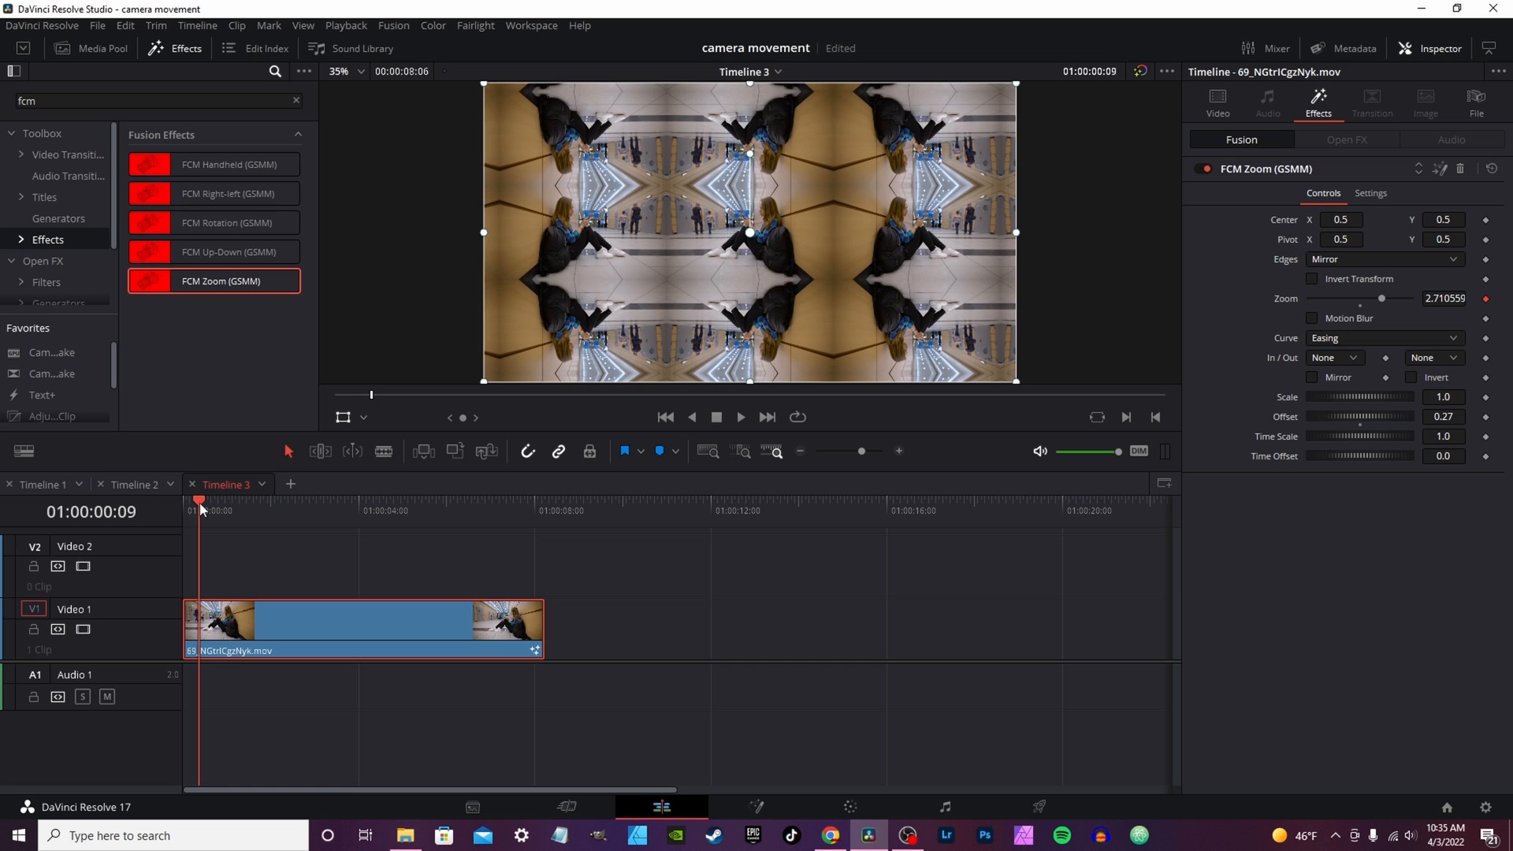
pyautogui.click(355, 499)
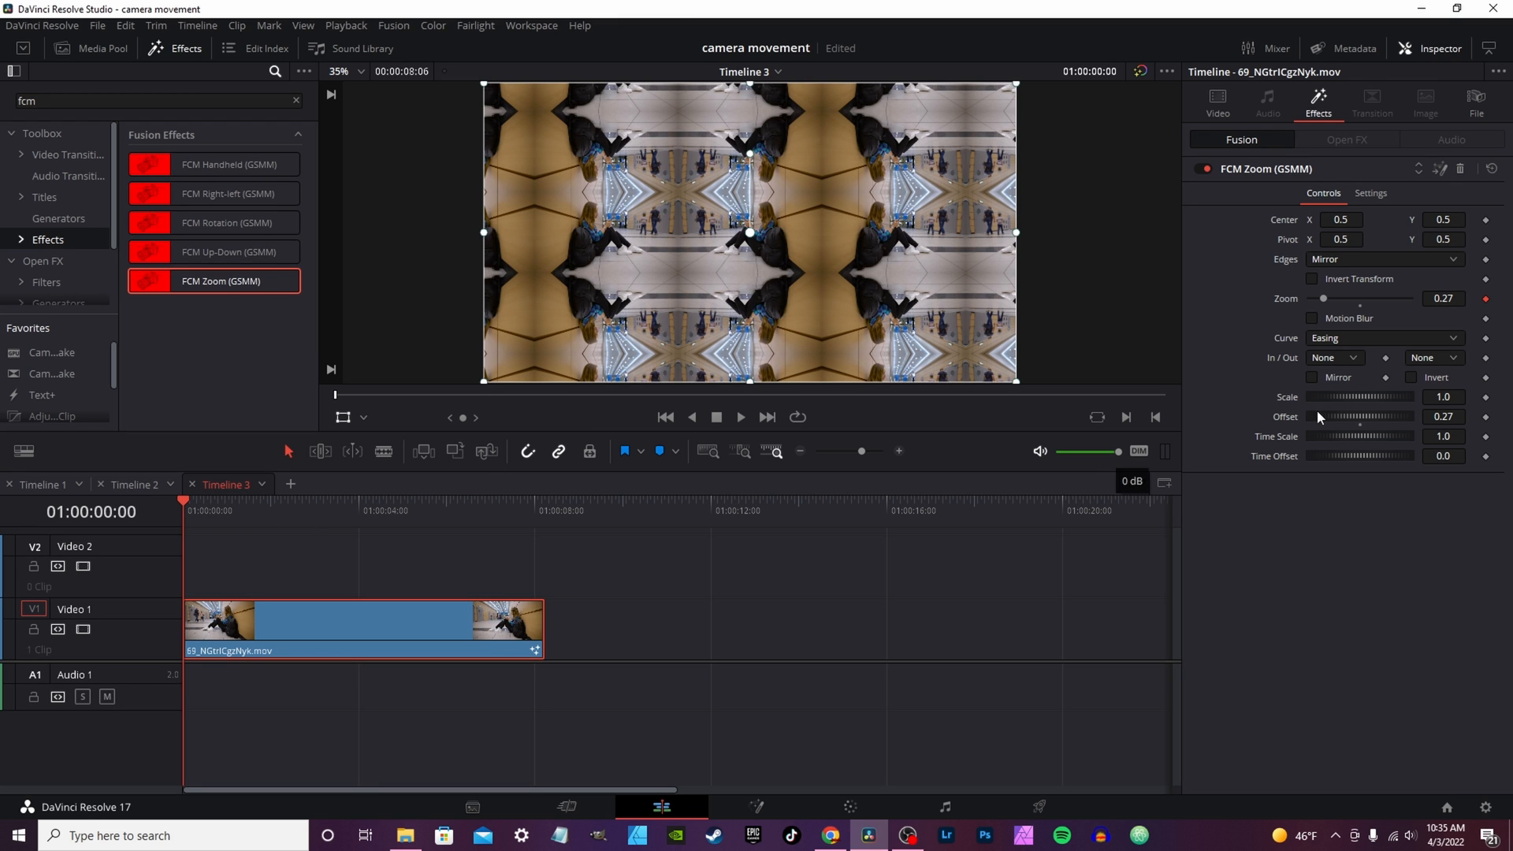
pyautogui.moveTo(1366, 405)
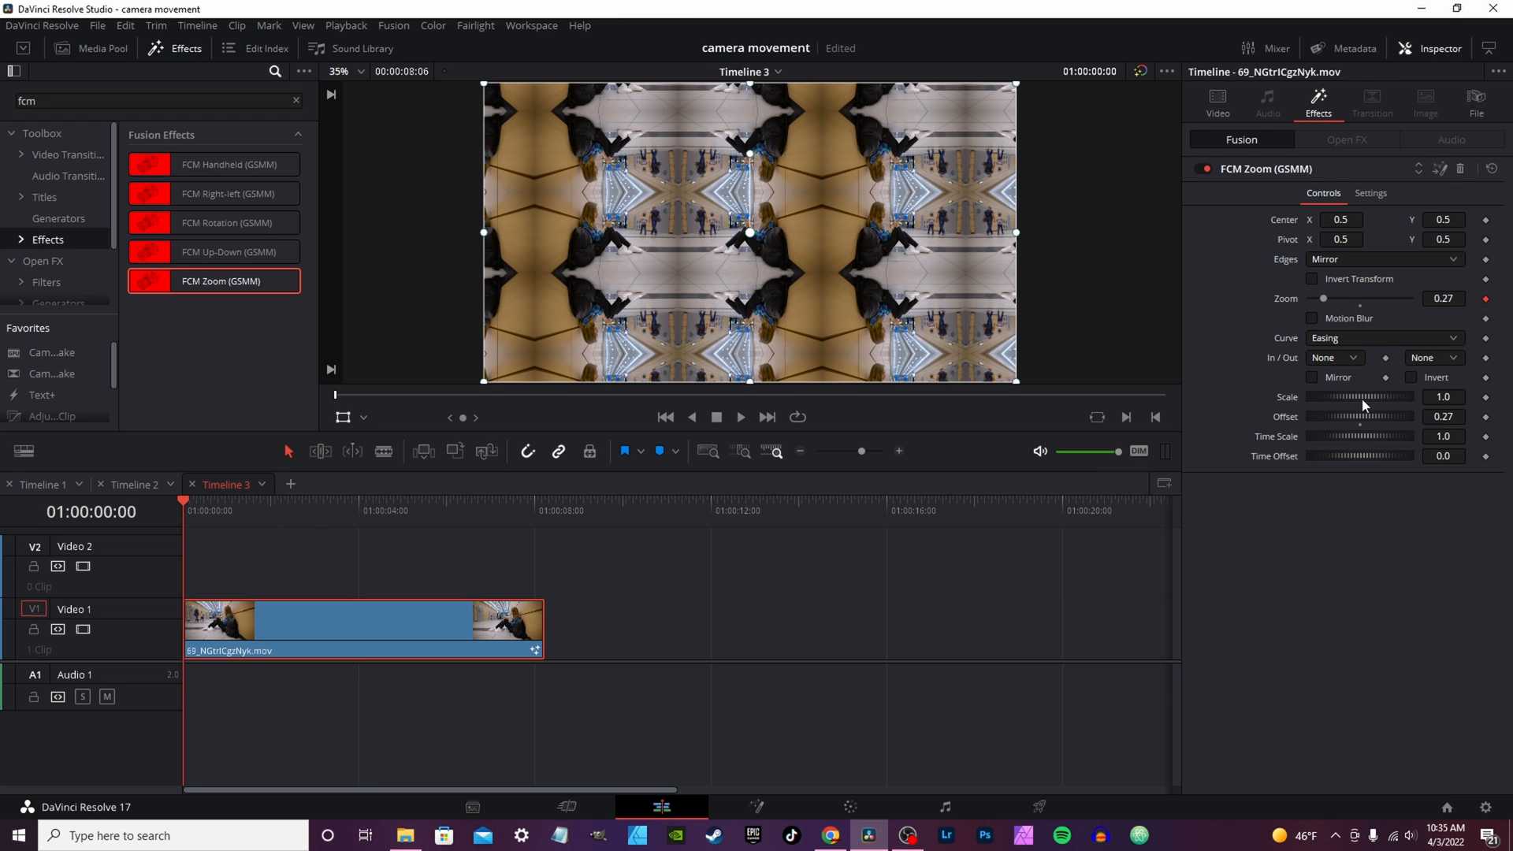
# - Raise FCM Zoom Offset and zoom to 0.7 and play the clip to check the milder mirrored zoom
pyautogui.moveTo(1332, 417); pyautogui.dragTo(1381, 416)
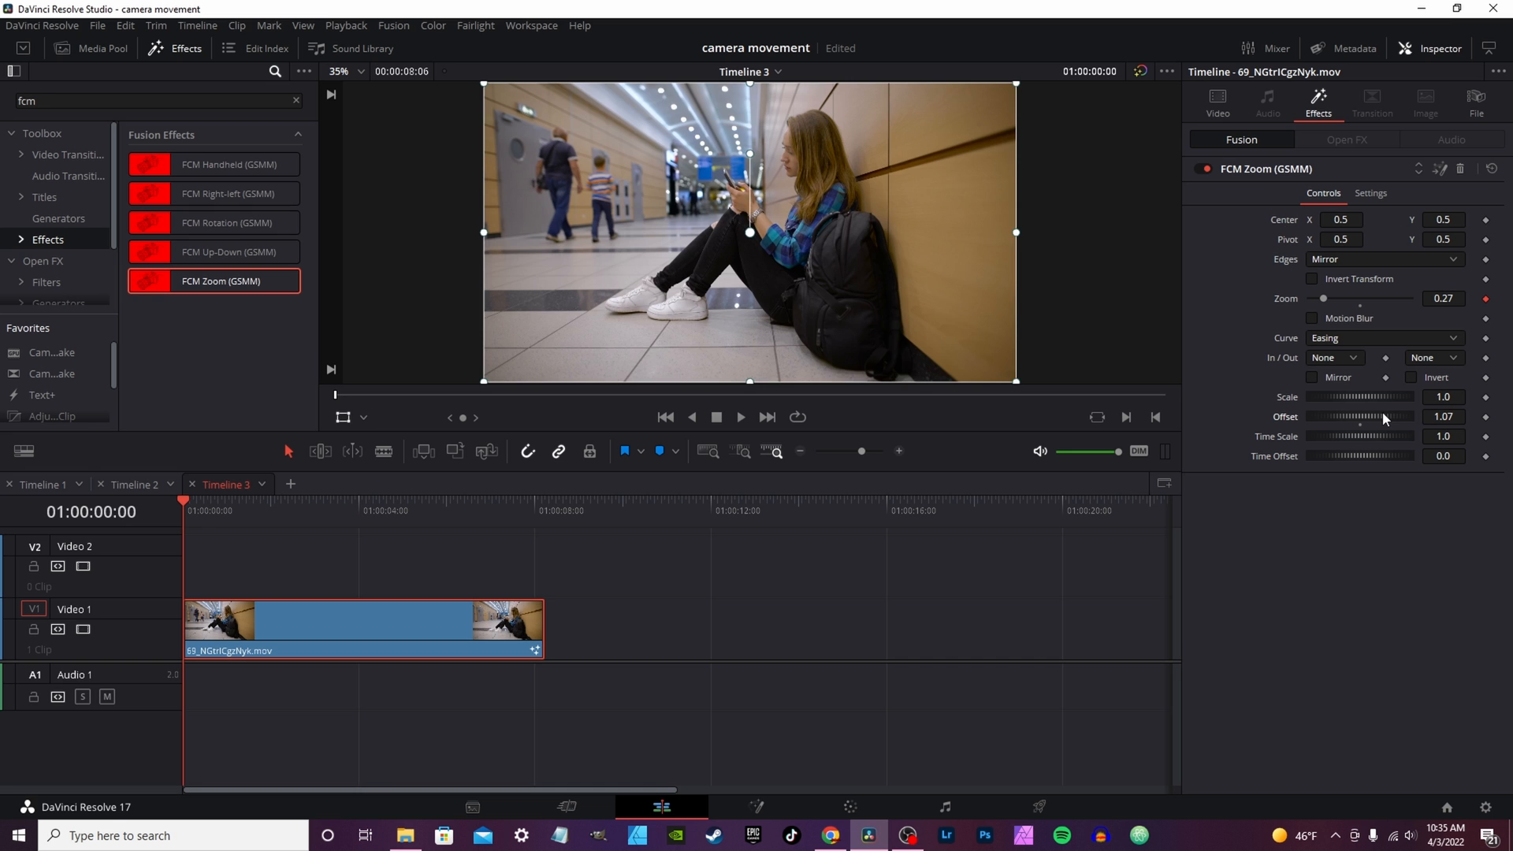
pyautogui.click(741, 417)
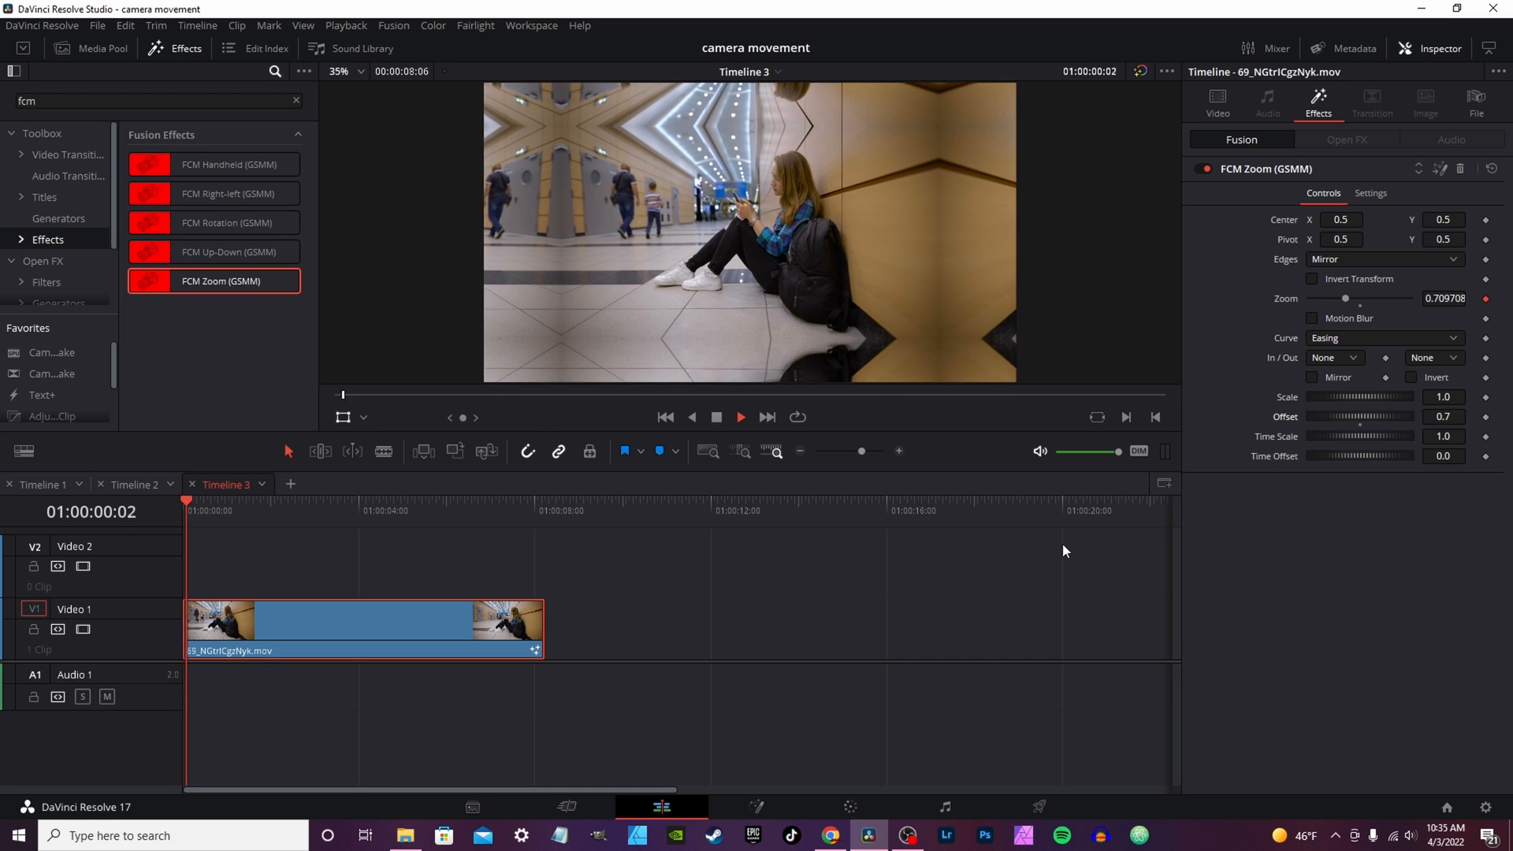
pyautogui.click(278, 501)
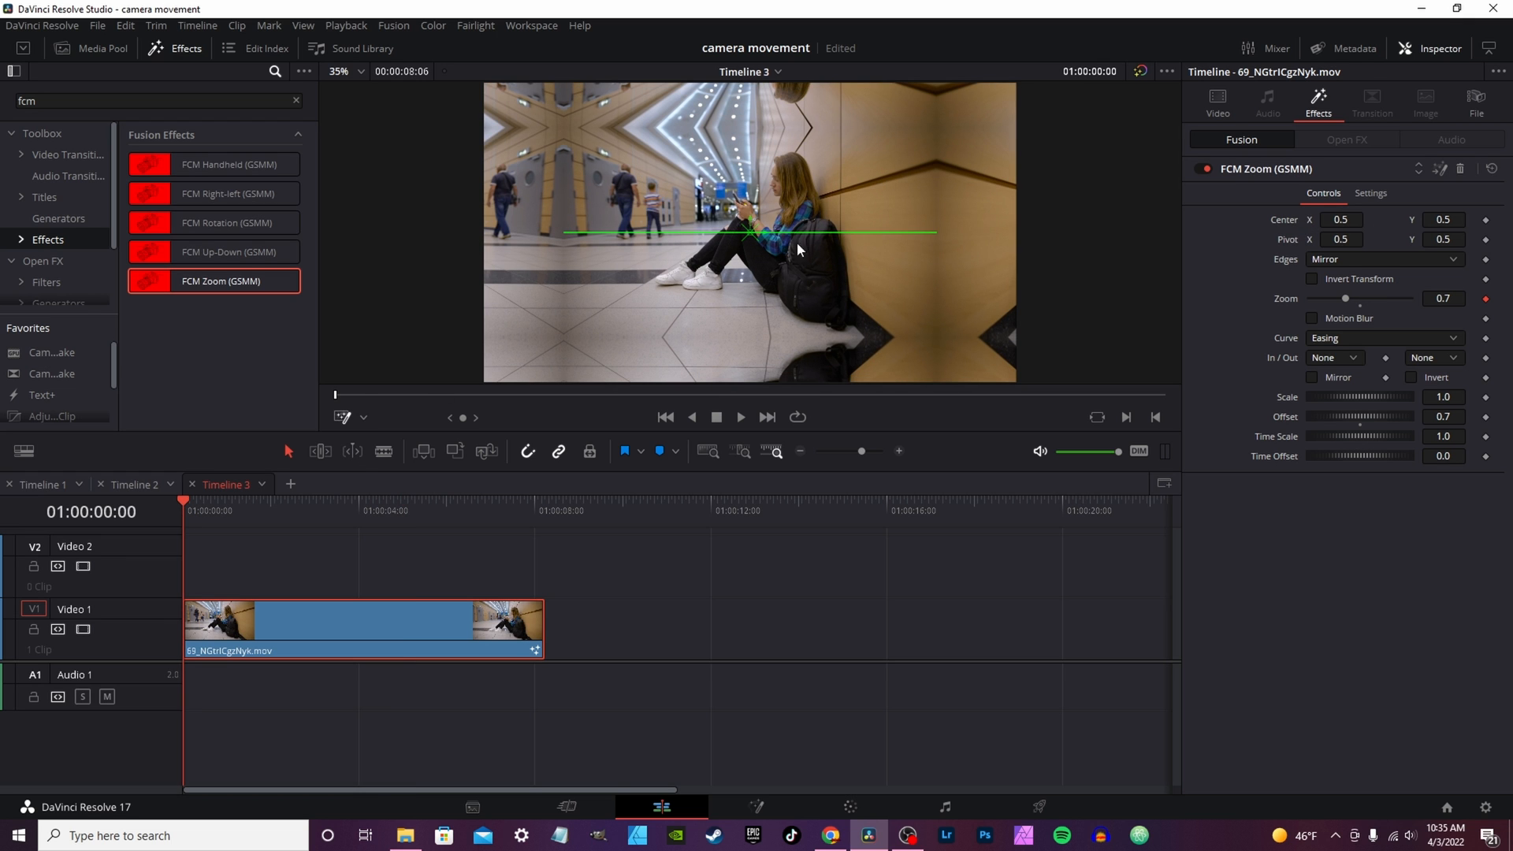
# - Shift the FCM Zoom centre off-middle in the viewer and preview the zoom on playback
pyautogui.moveTo(754, 232); pyautogui.dragTo(676, 298)
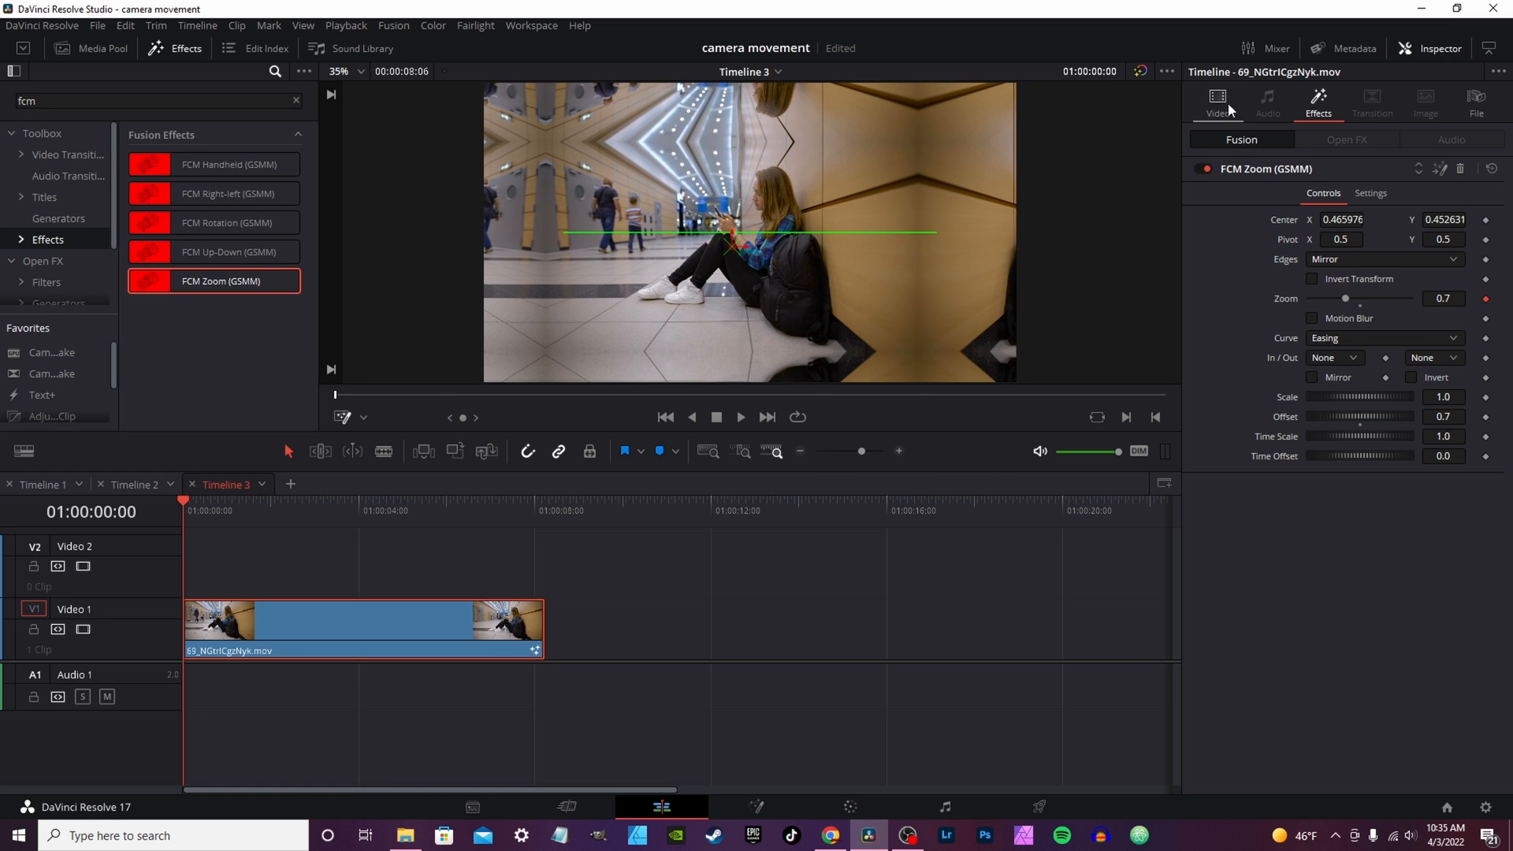
pyautogui.click(1217, 101)
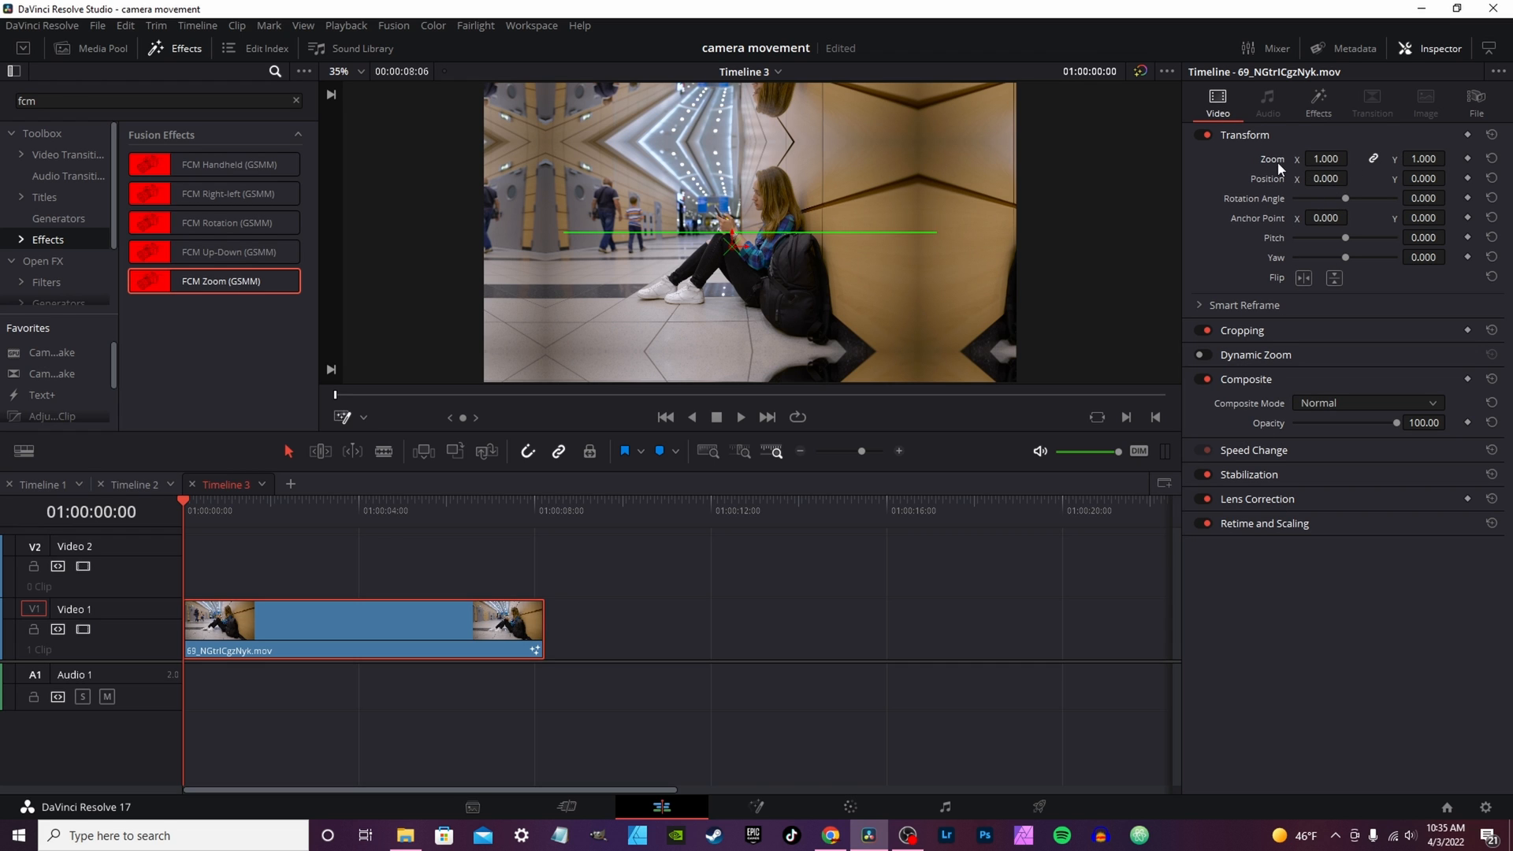
pyautogui.moveTo(1288, 118)
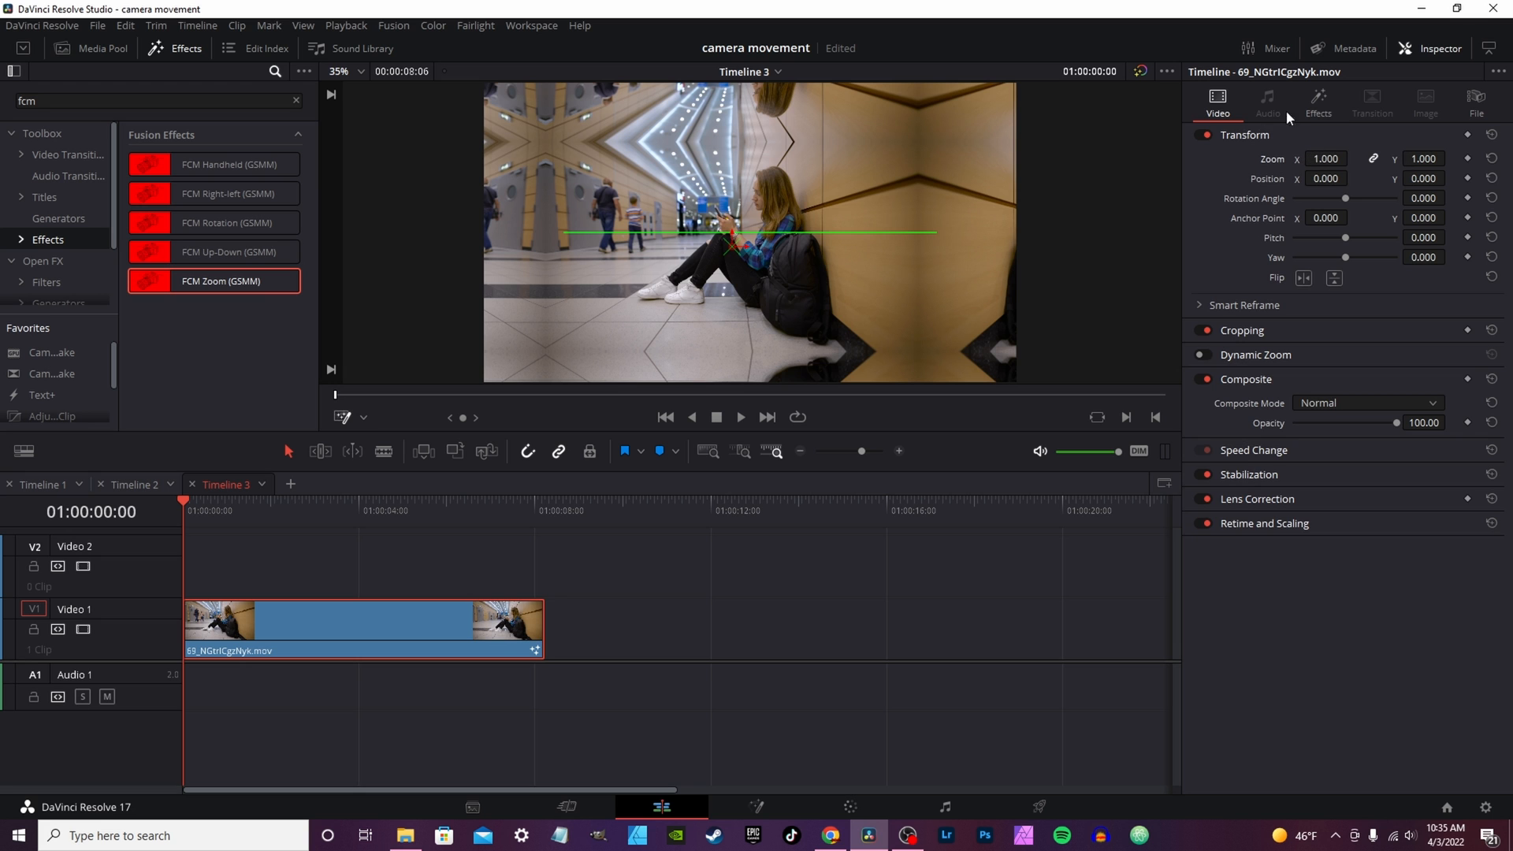
pyautogui.click(1318, 101)
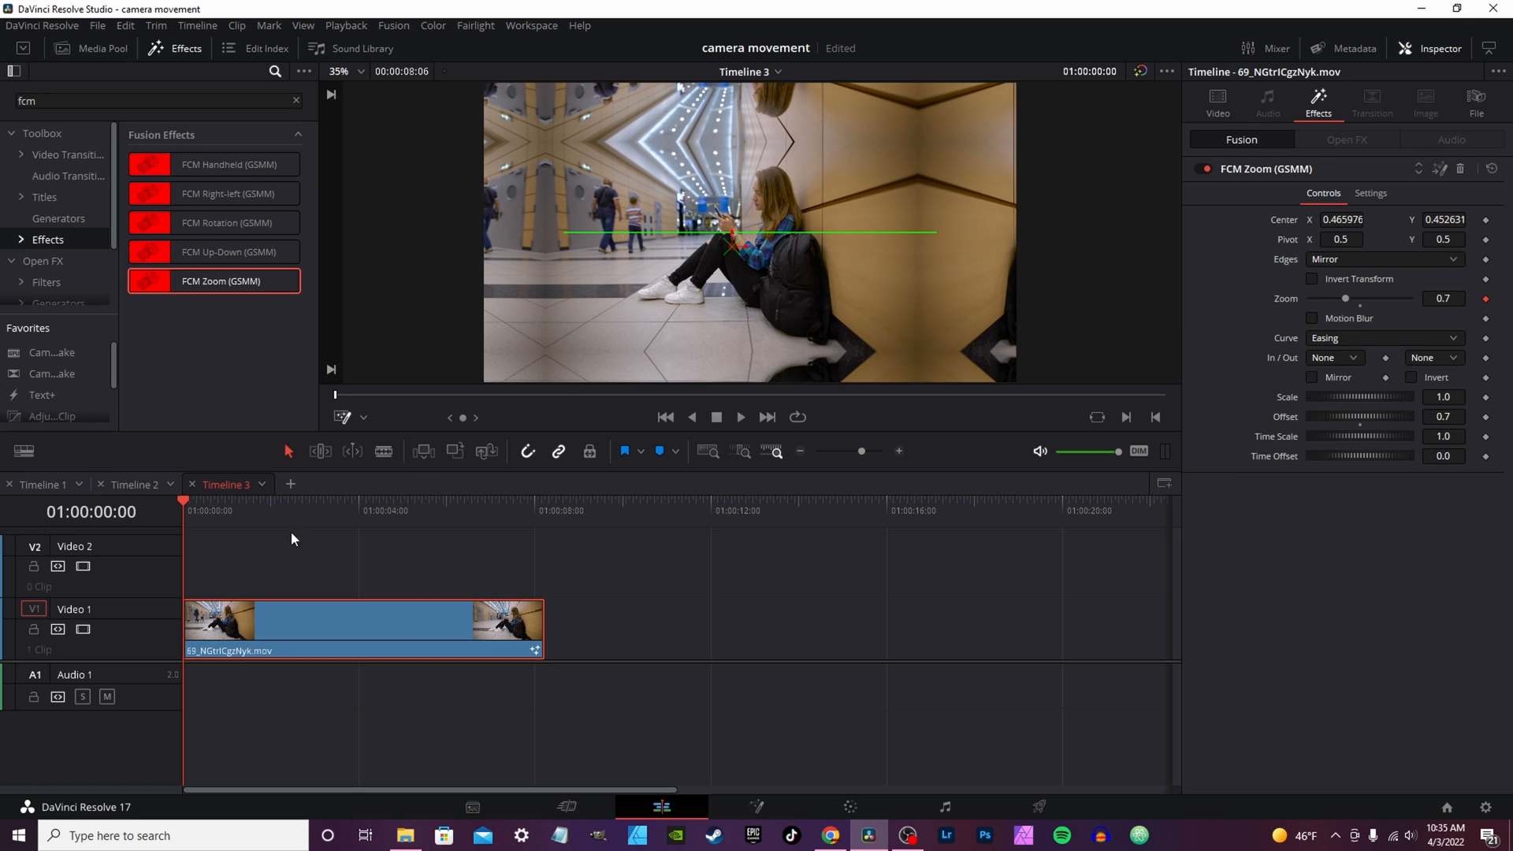
pyautogui.click(741, 416)
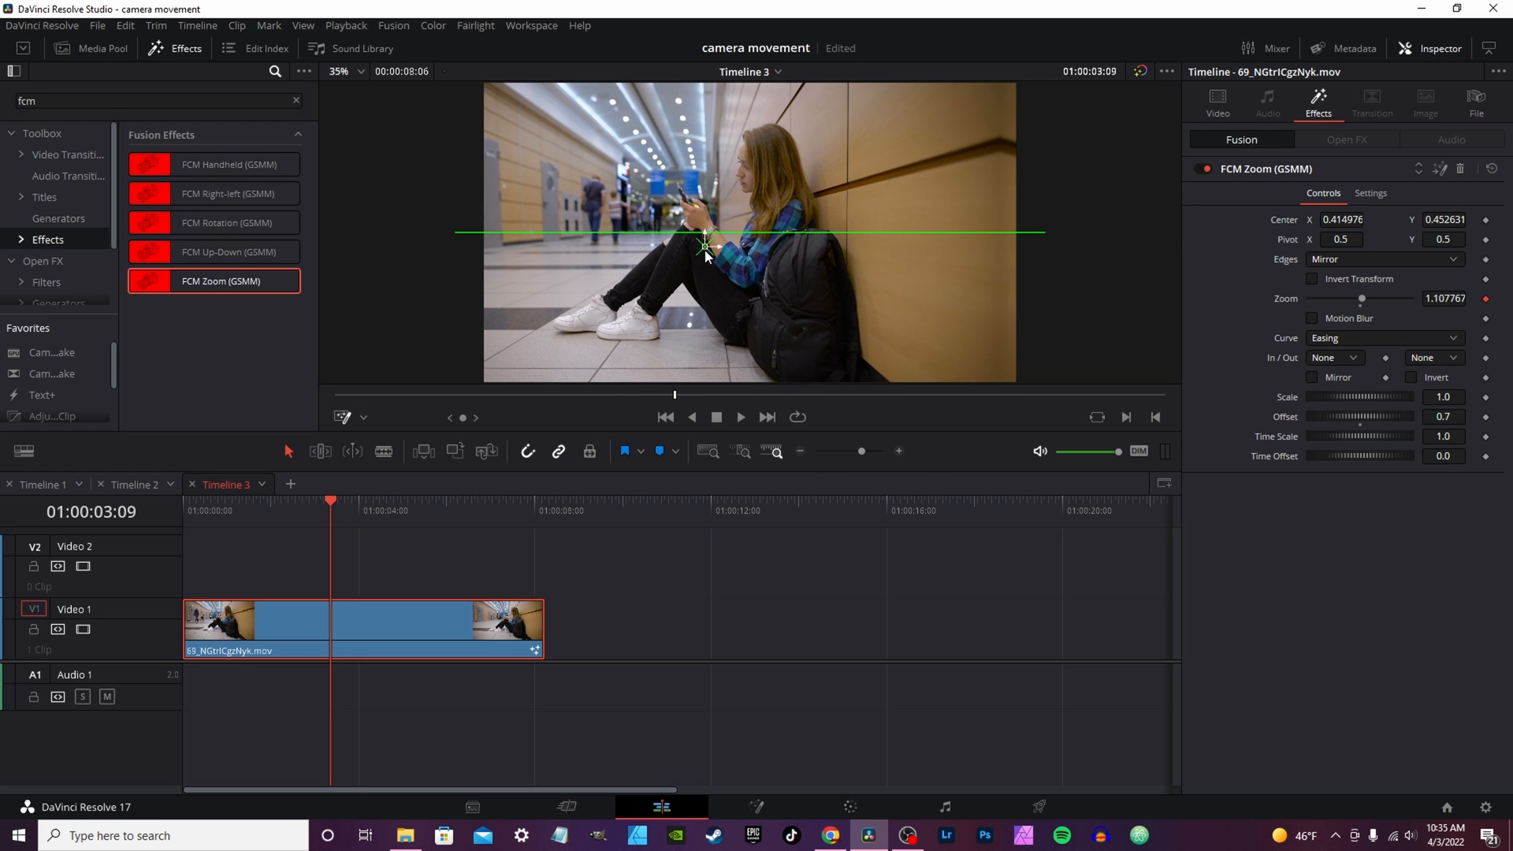
# - Move the zoom centre onto the girl, then select the FCM Rotation effect in the Effects Library
pyautogui.moveTo(706, 246); pyautogui.dragTo(689, 309)
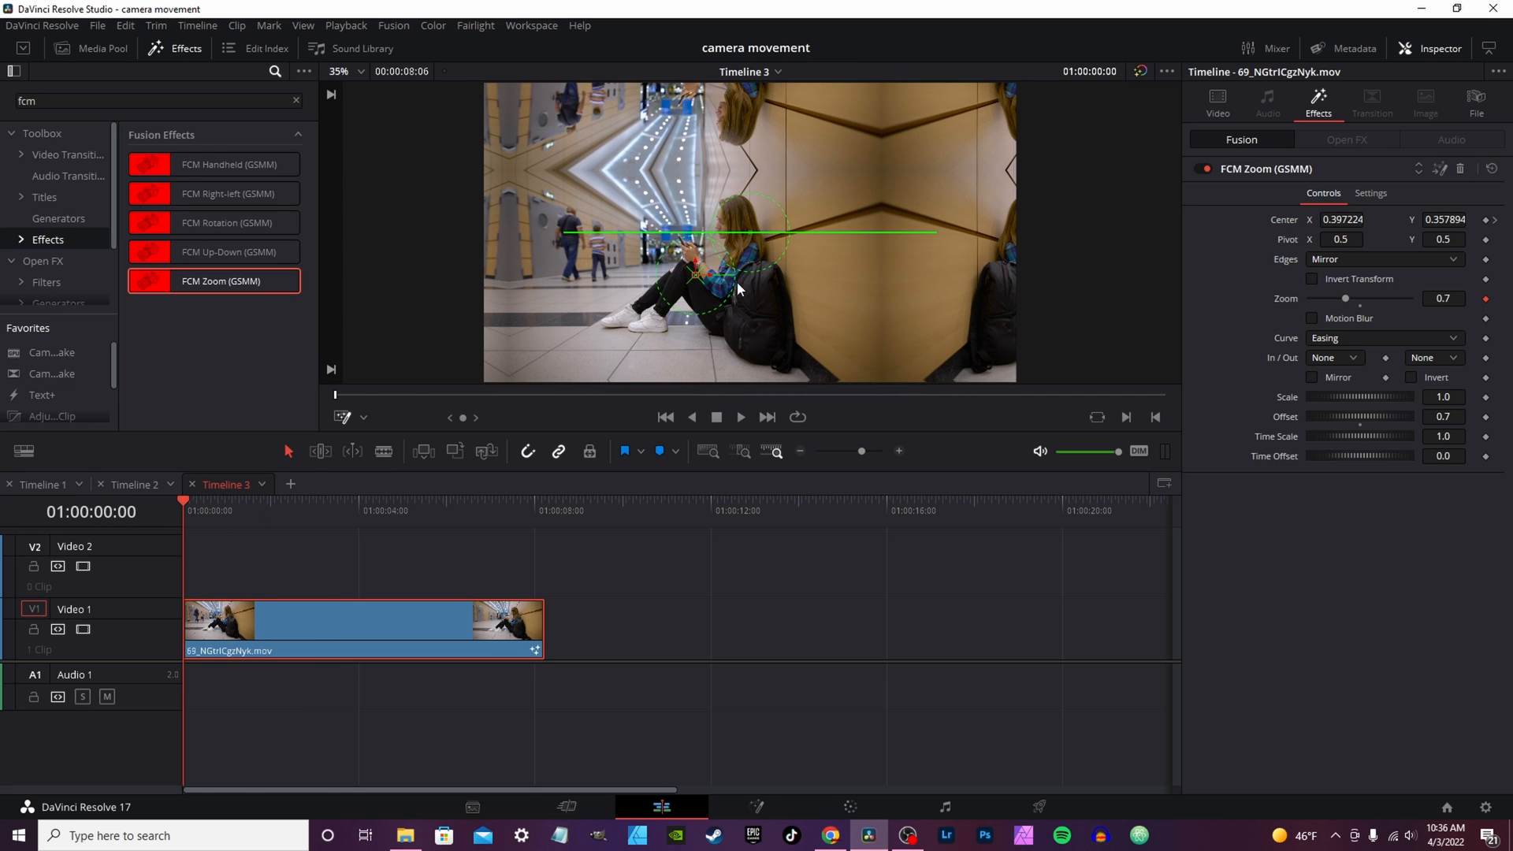
pyautogui.click(1343, 219)
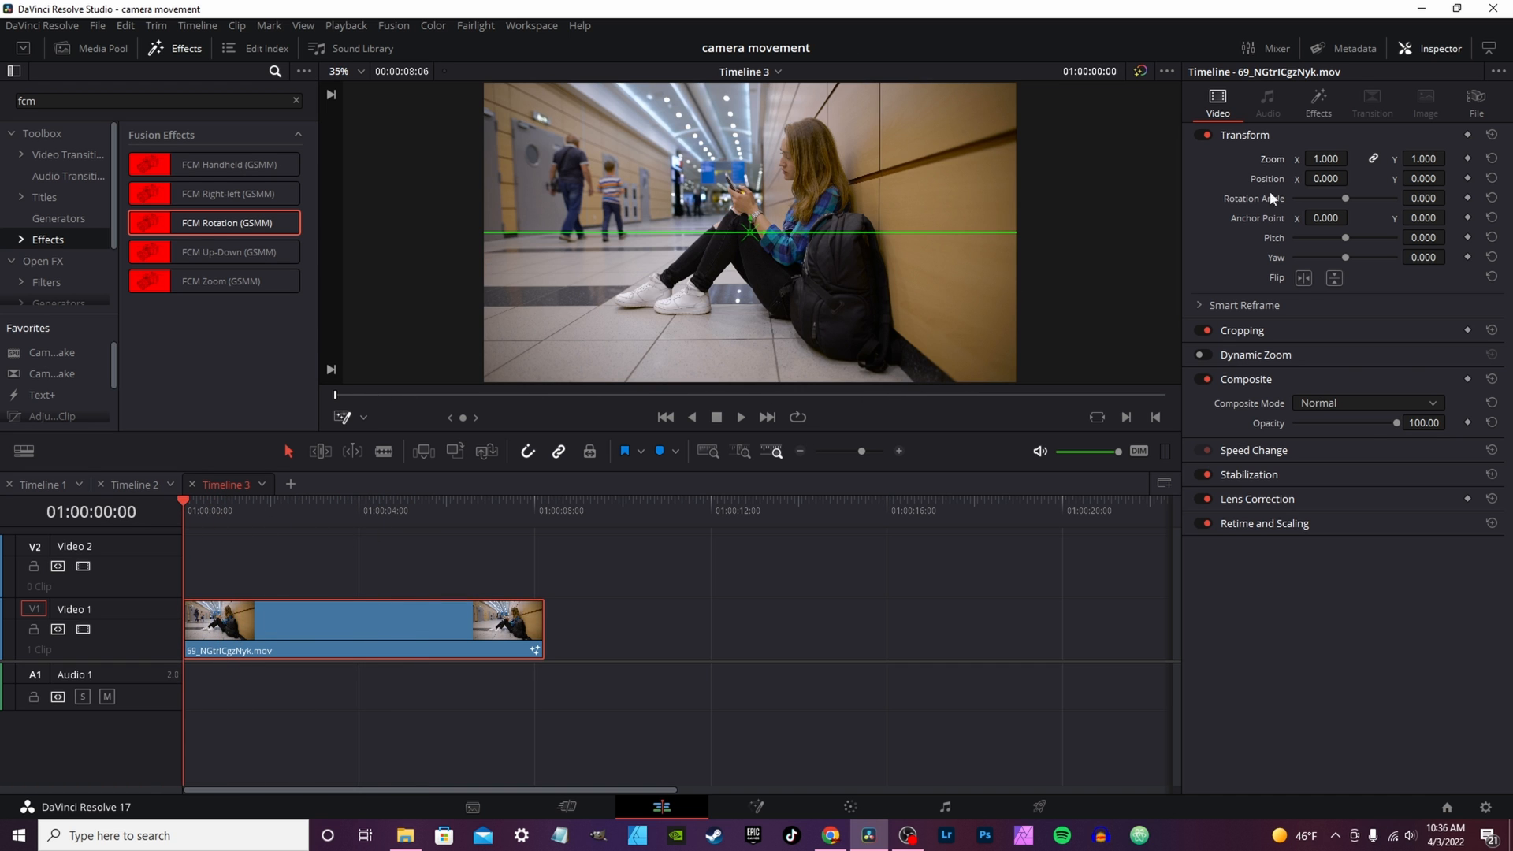
# - Set FCM Rotation's Time Scale to 5.0 in the Inspector and play the spinning clip
pyautogui.click(1318, 101)
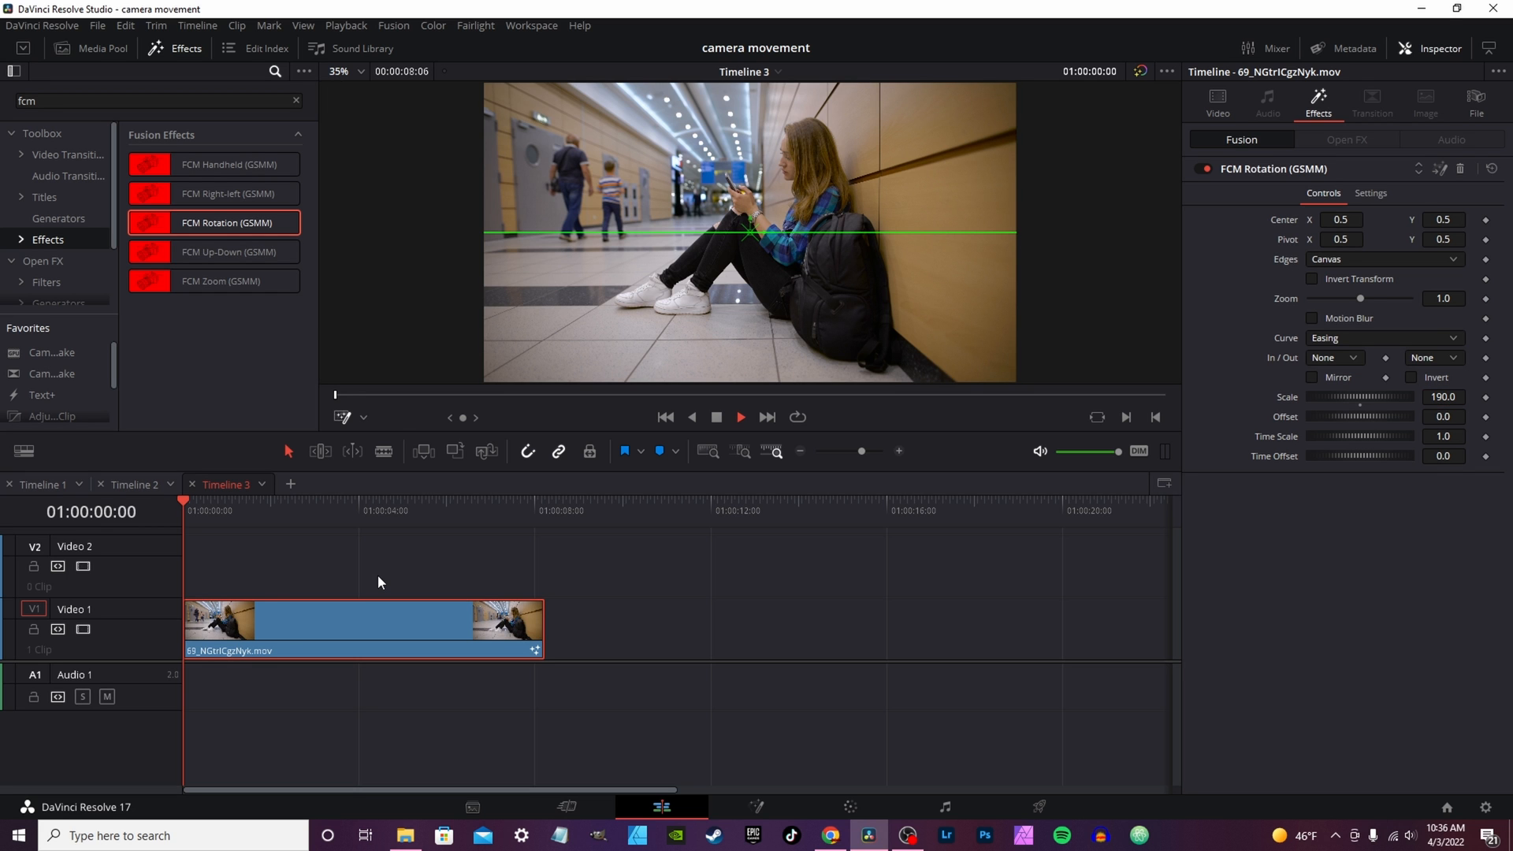
pyautogui.click(277, 500)
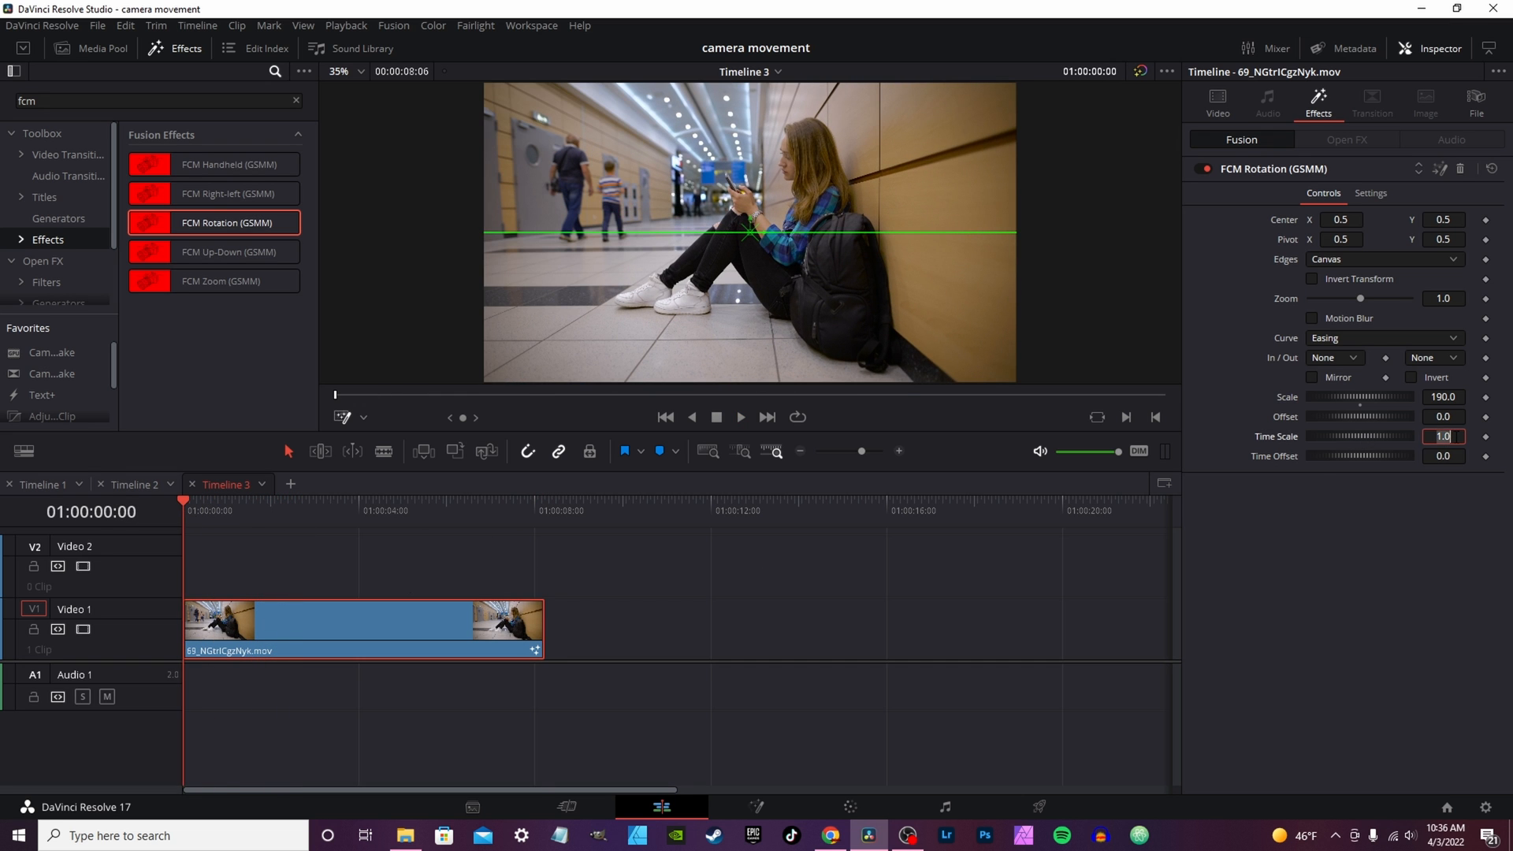
pyautogui.write('5.0')
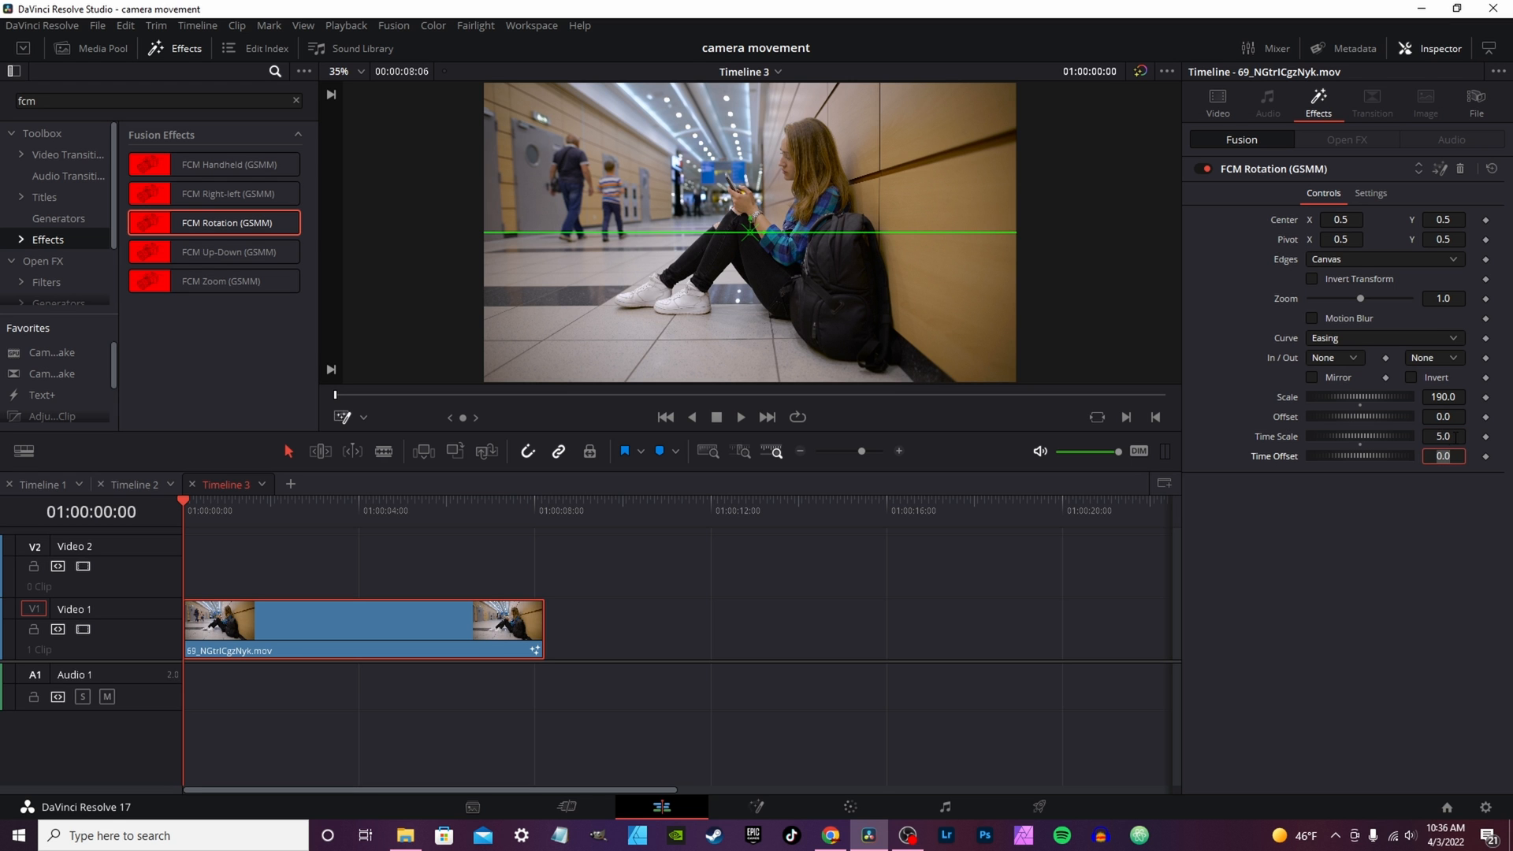
pyautogui.click(741, 416)
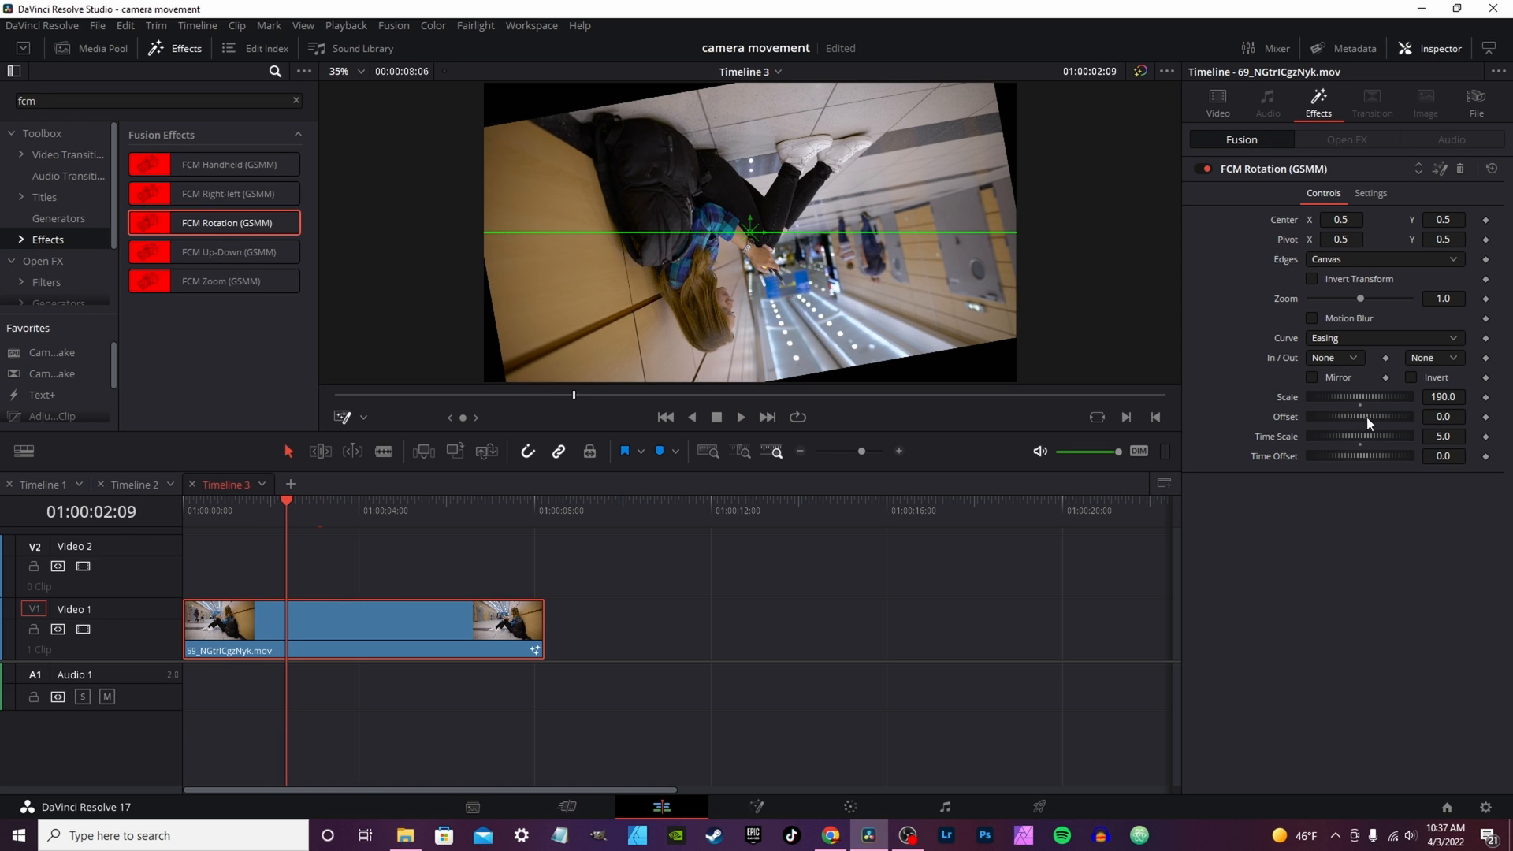
# - Lower the rotation Offset, turn on Invert, preview, then bring Offset to 0.22
pyautogui.moveTo(1366, 416); pyautogui.dragTo(1354, 417)
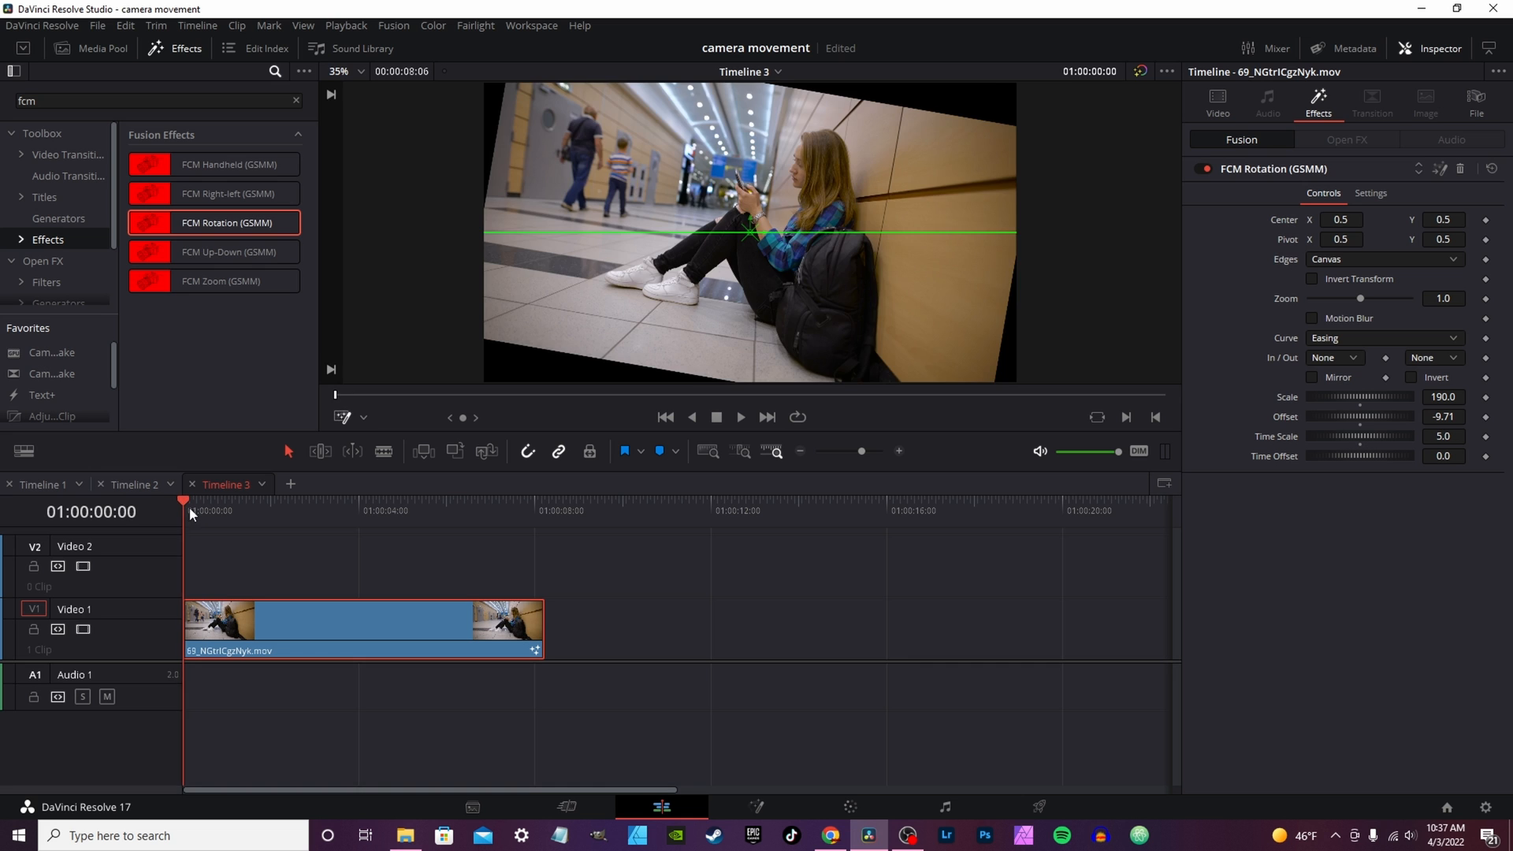
pyautogui.click(739, 416)
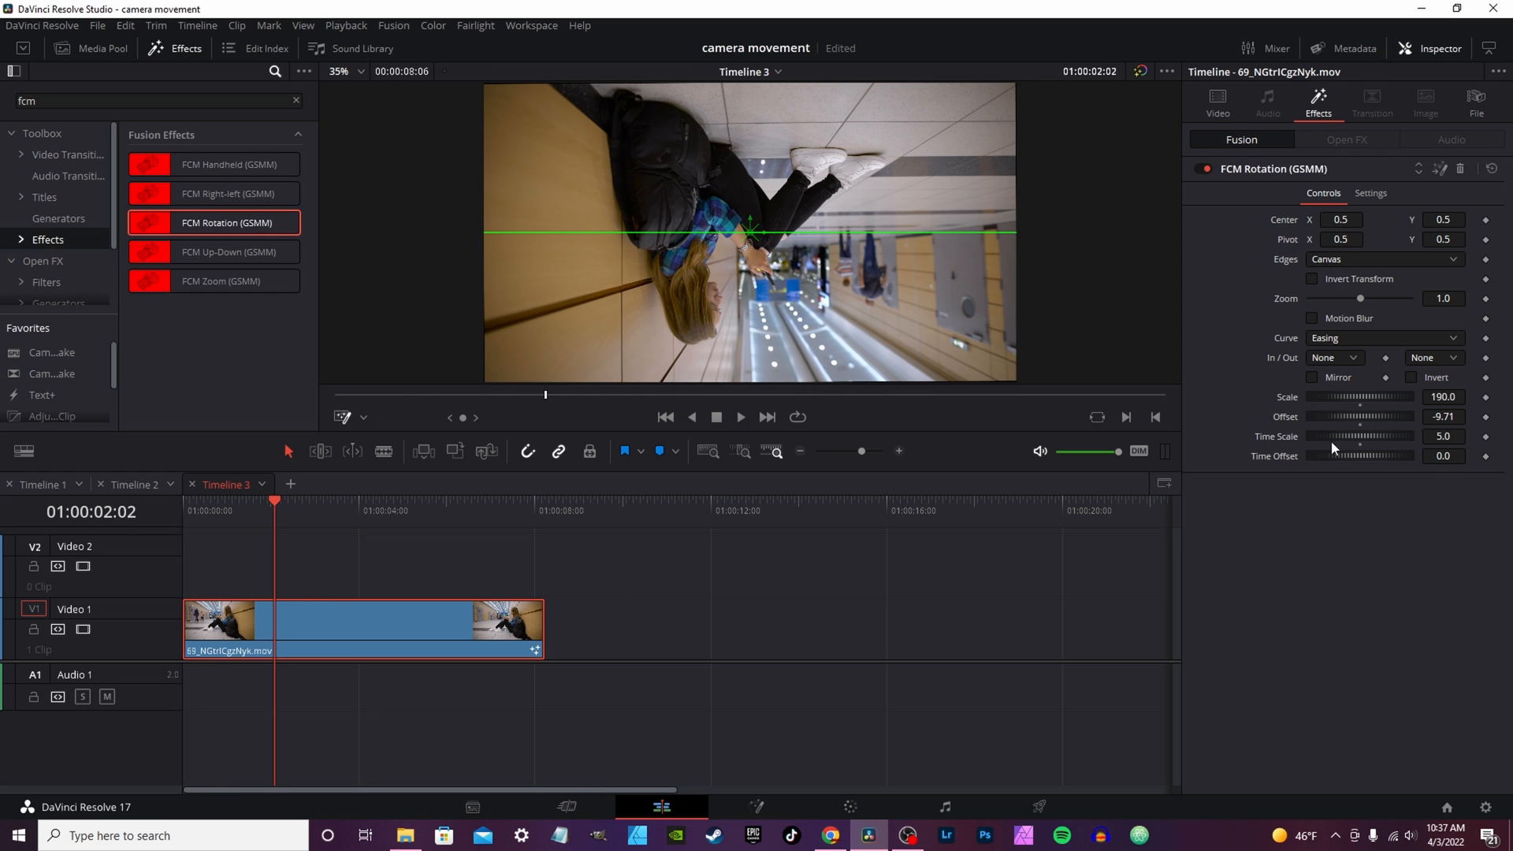
pyautogui.click(1412, 376)
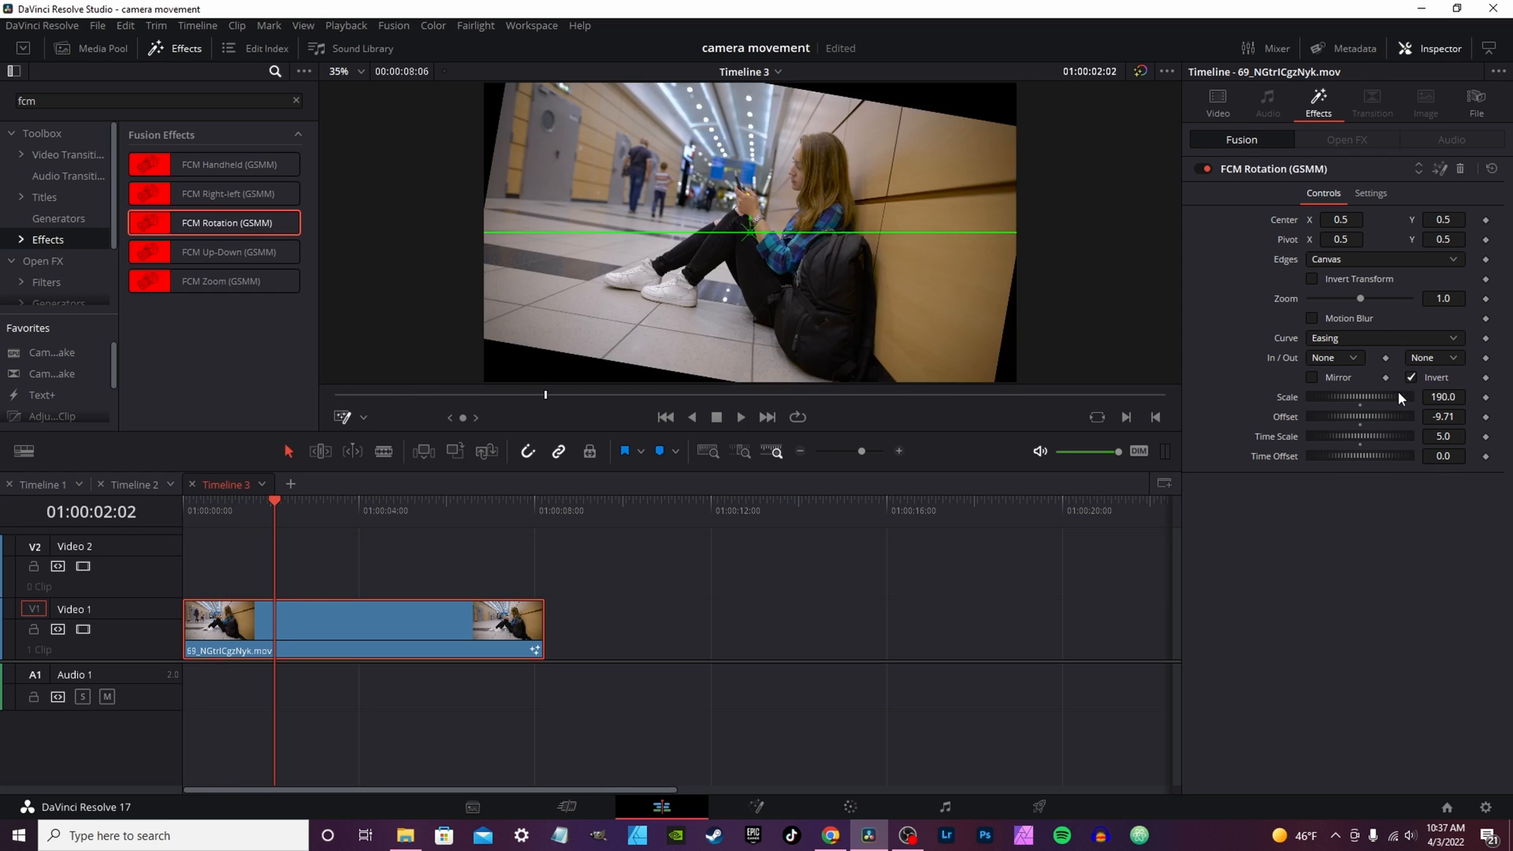
pyautogui.click(201, 502)
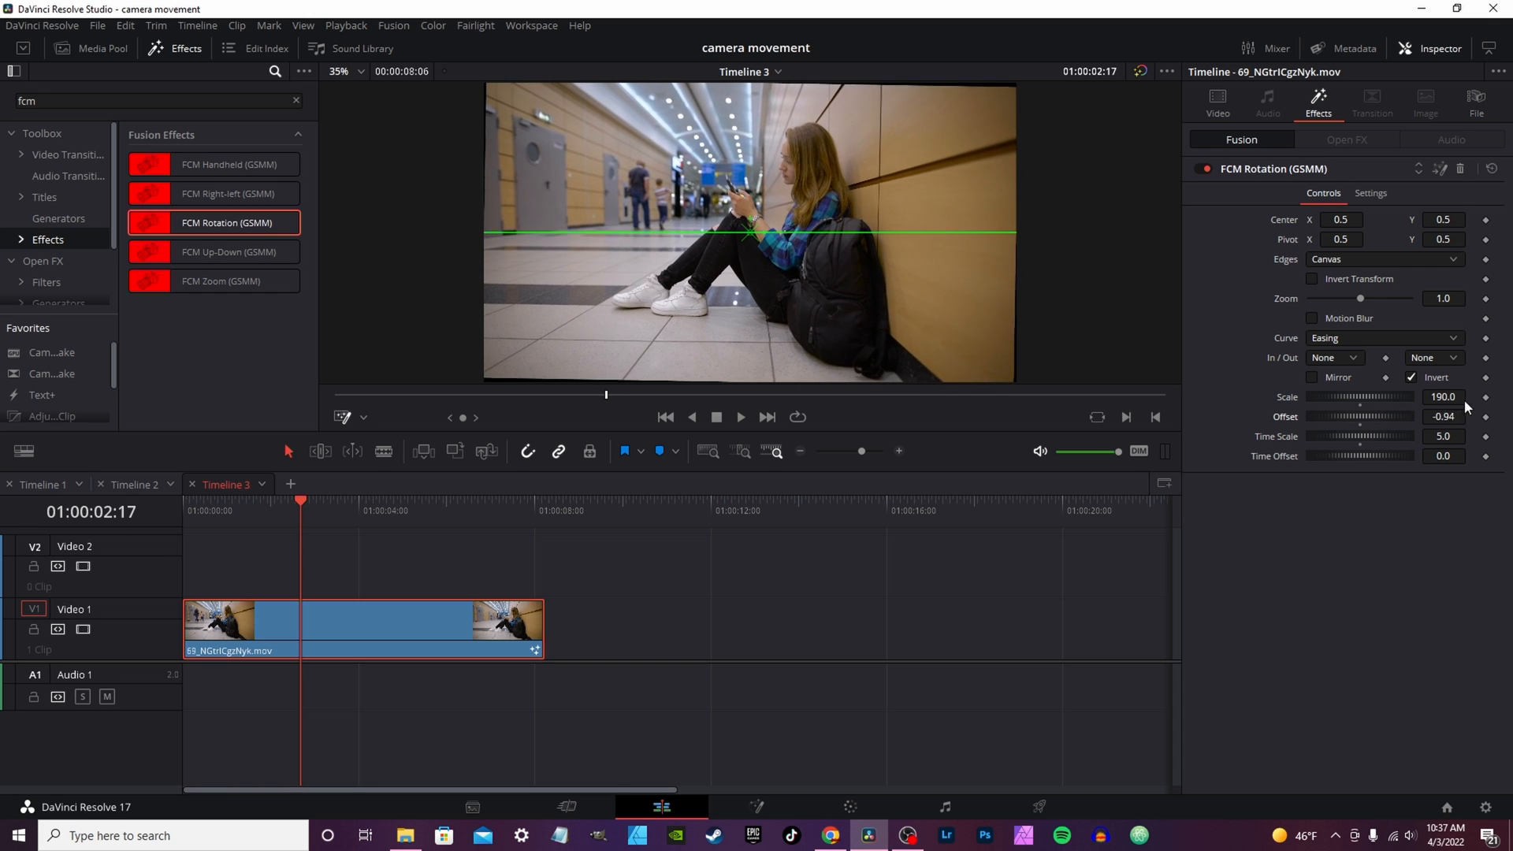
pyautogui.moveTo(1381, 416); pyautogui.dragTo(1419, 416)
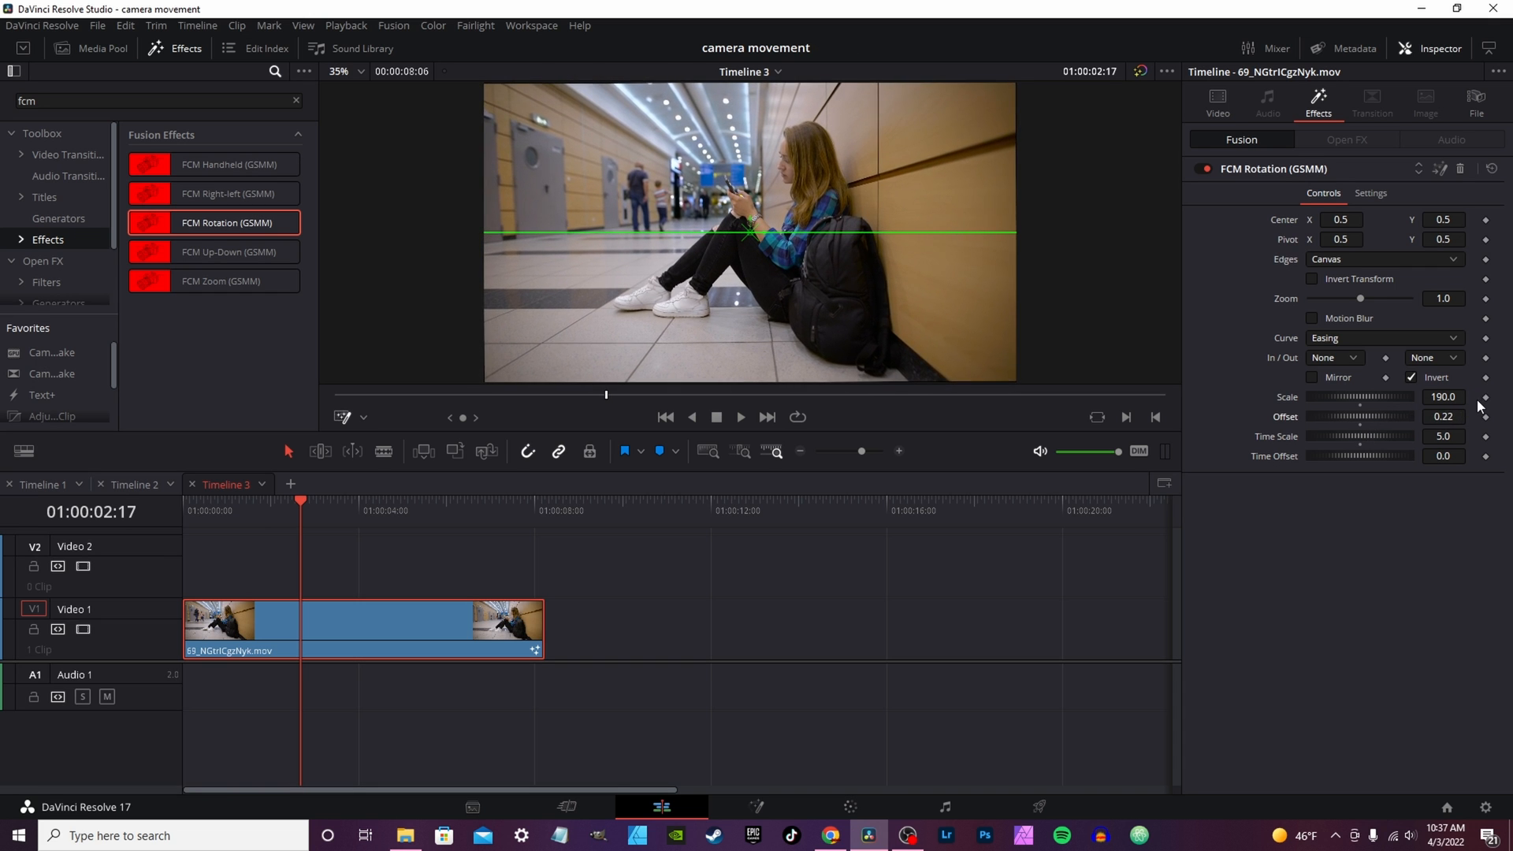